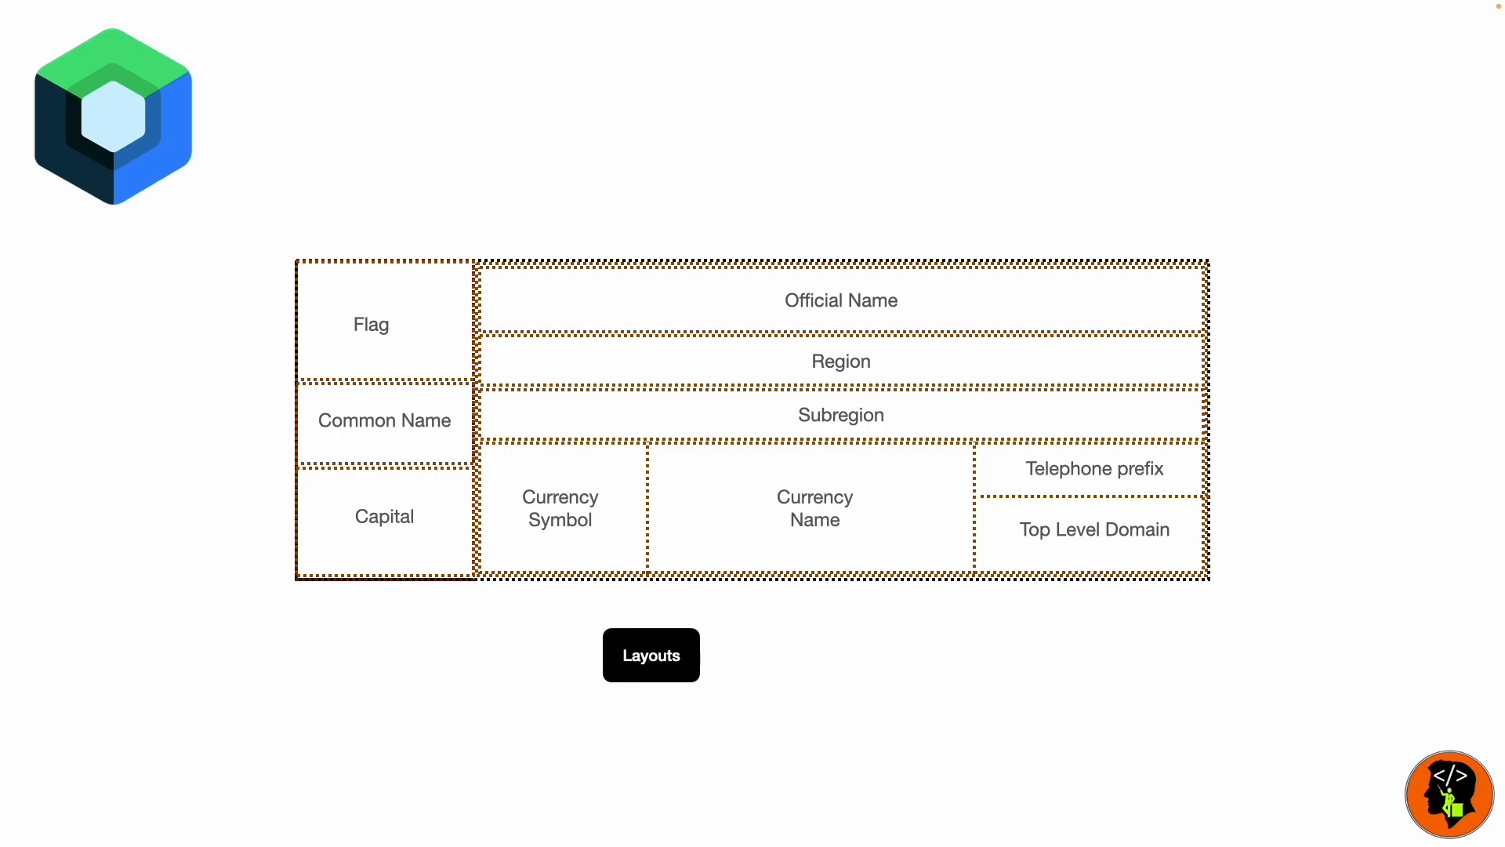
Step: Advance the slides to reveal the Layouts, Row, Image, Surface, Material, Modifier, Canvas, Alignment and Arrangement topics
{"action": "left_click", "coordinate": [650, 655]}
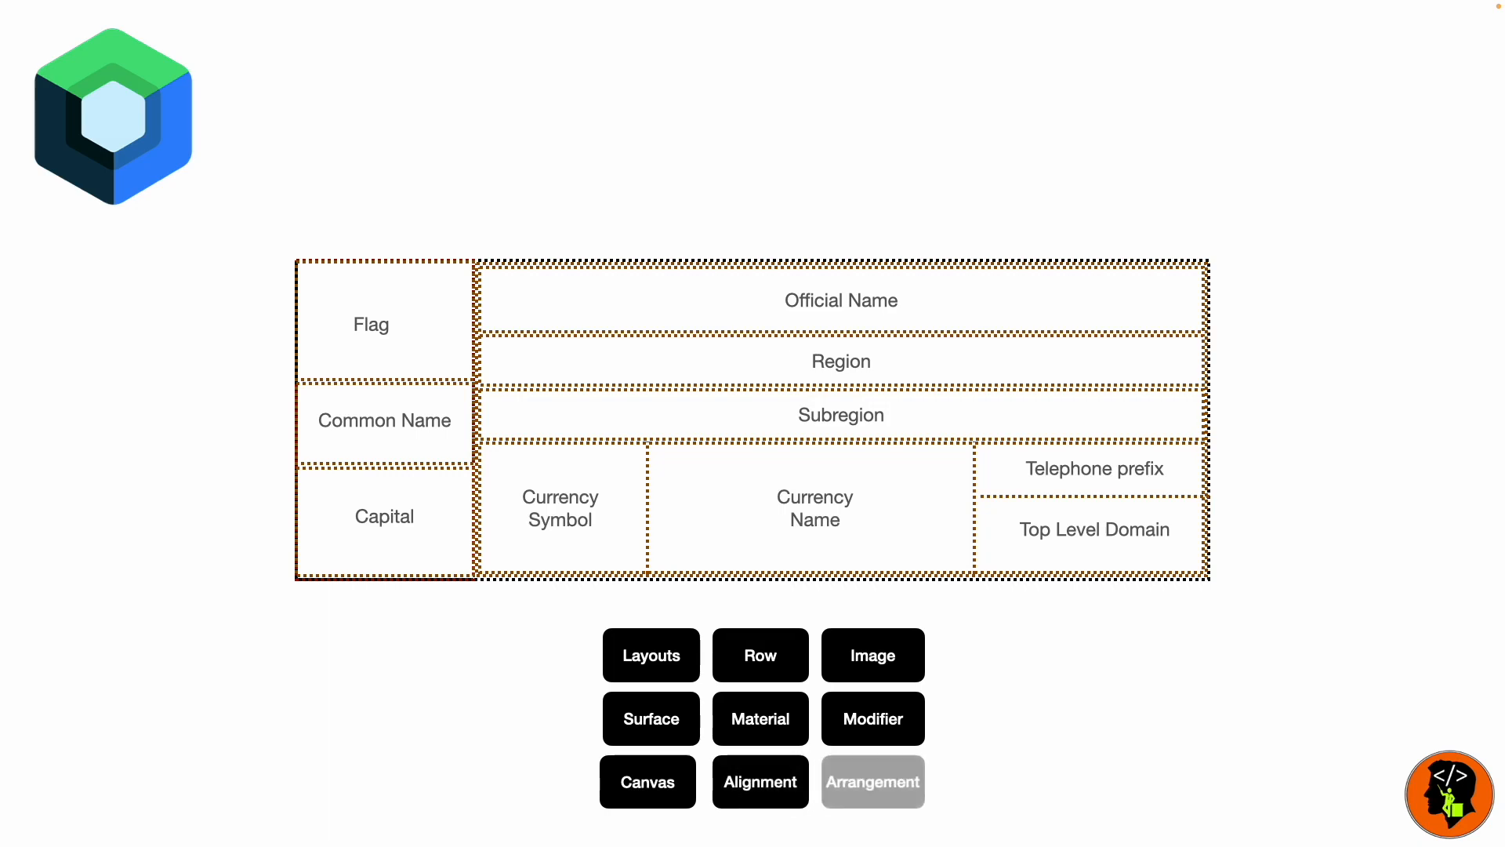
{"action": "left_click", "coordinate": [872, 781]}
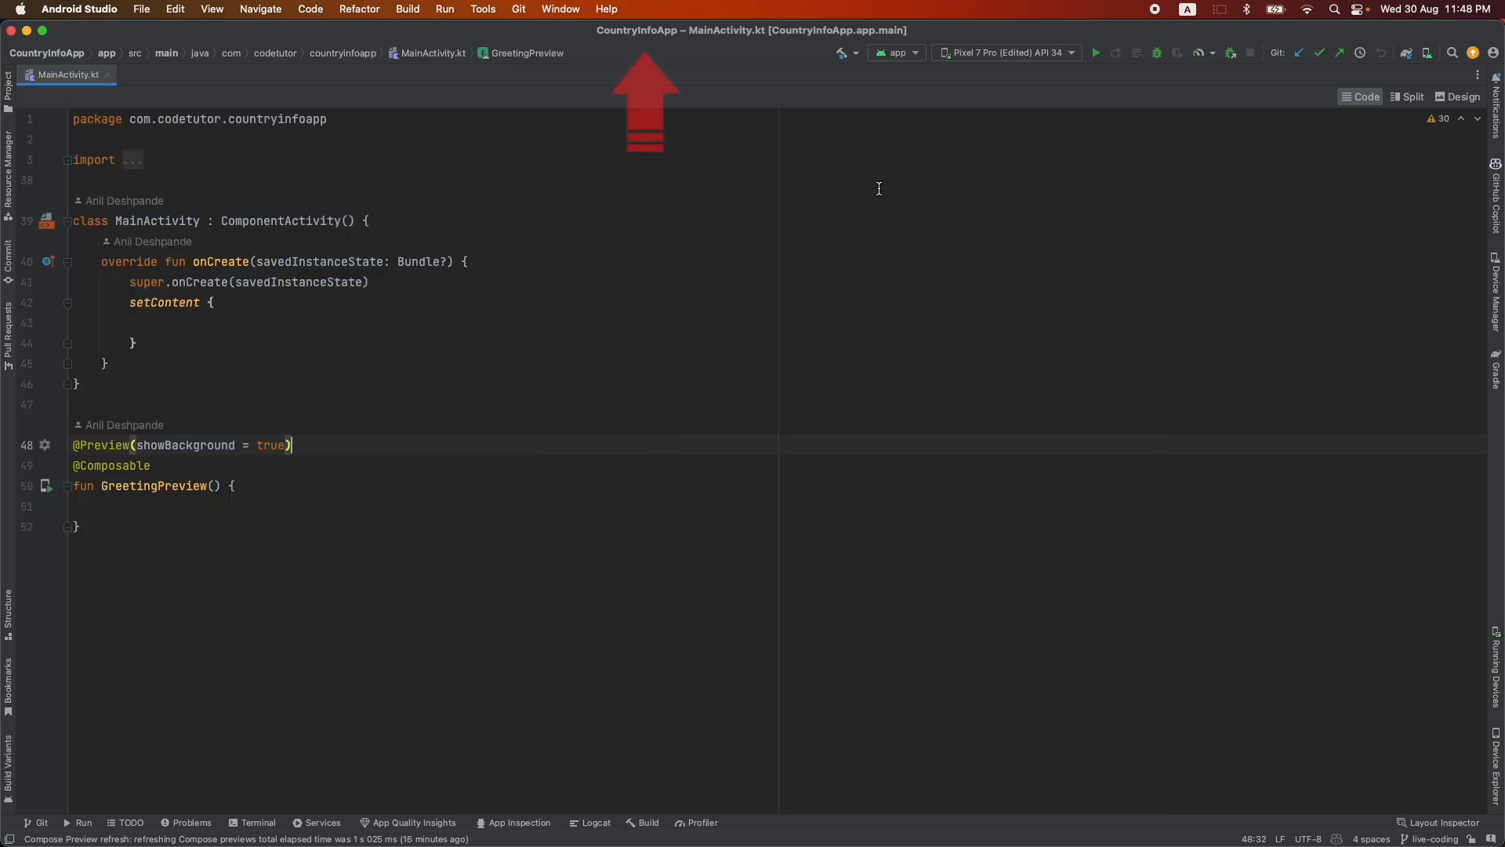
{"action": "mouse_move", "coordinate": [641, 57]}
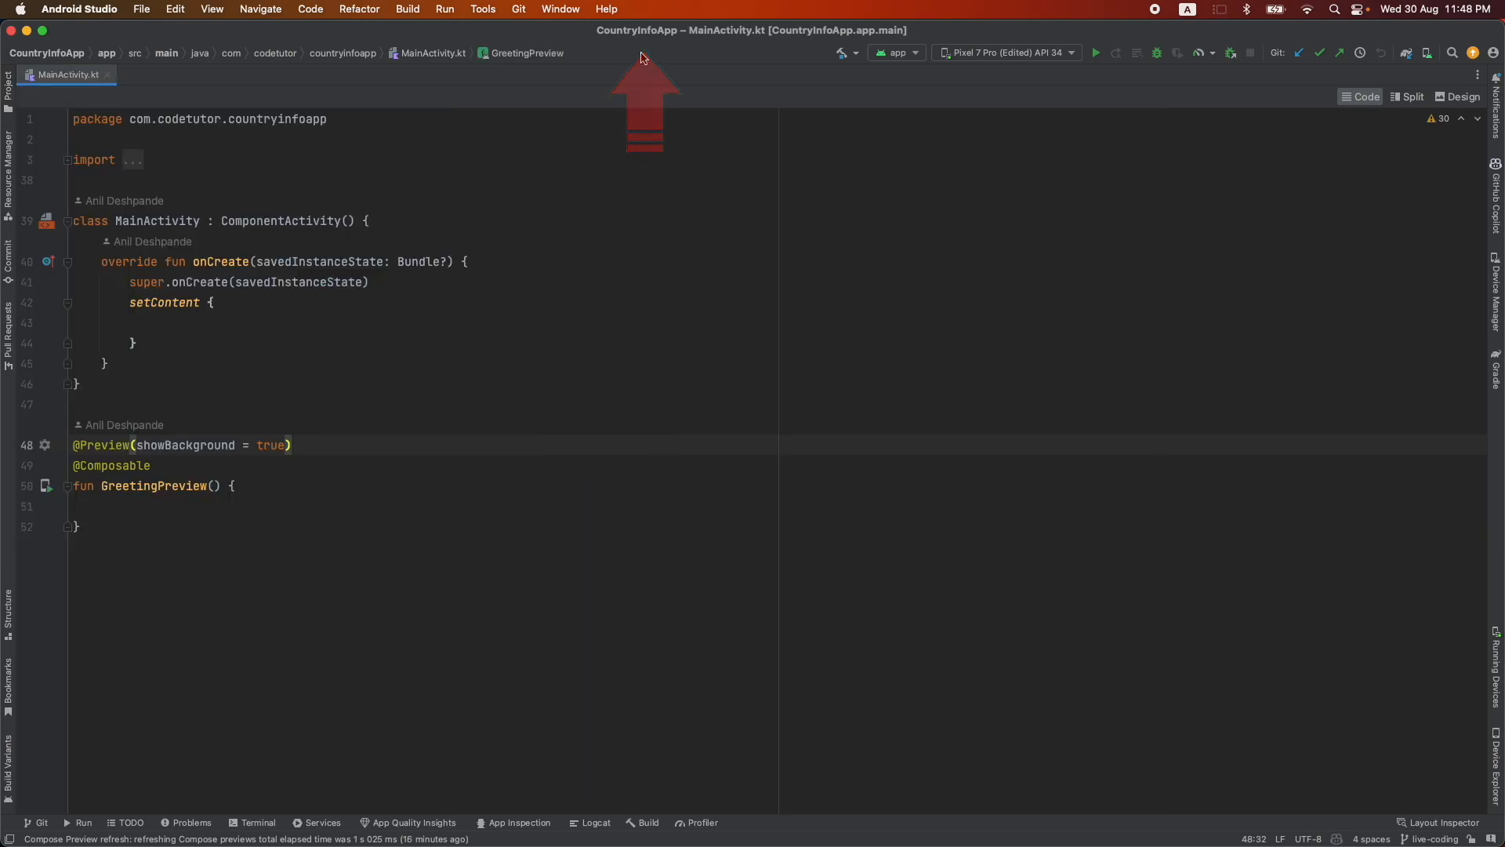
Step: Show the CountryInfoApp project tree and search files for 'build' to list both build.gradle files
{"action": "left_click", "coordinate": [9, 94]}
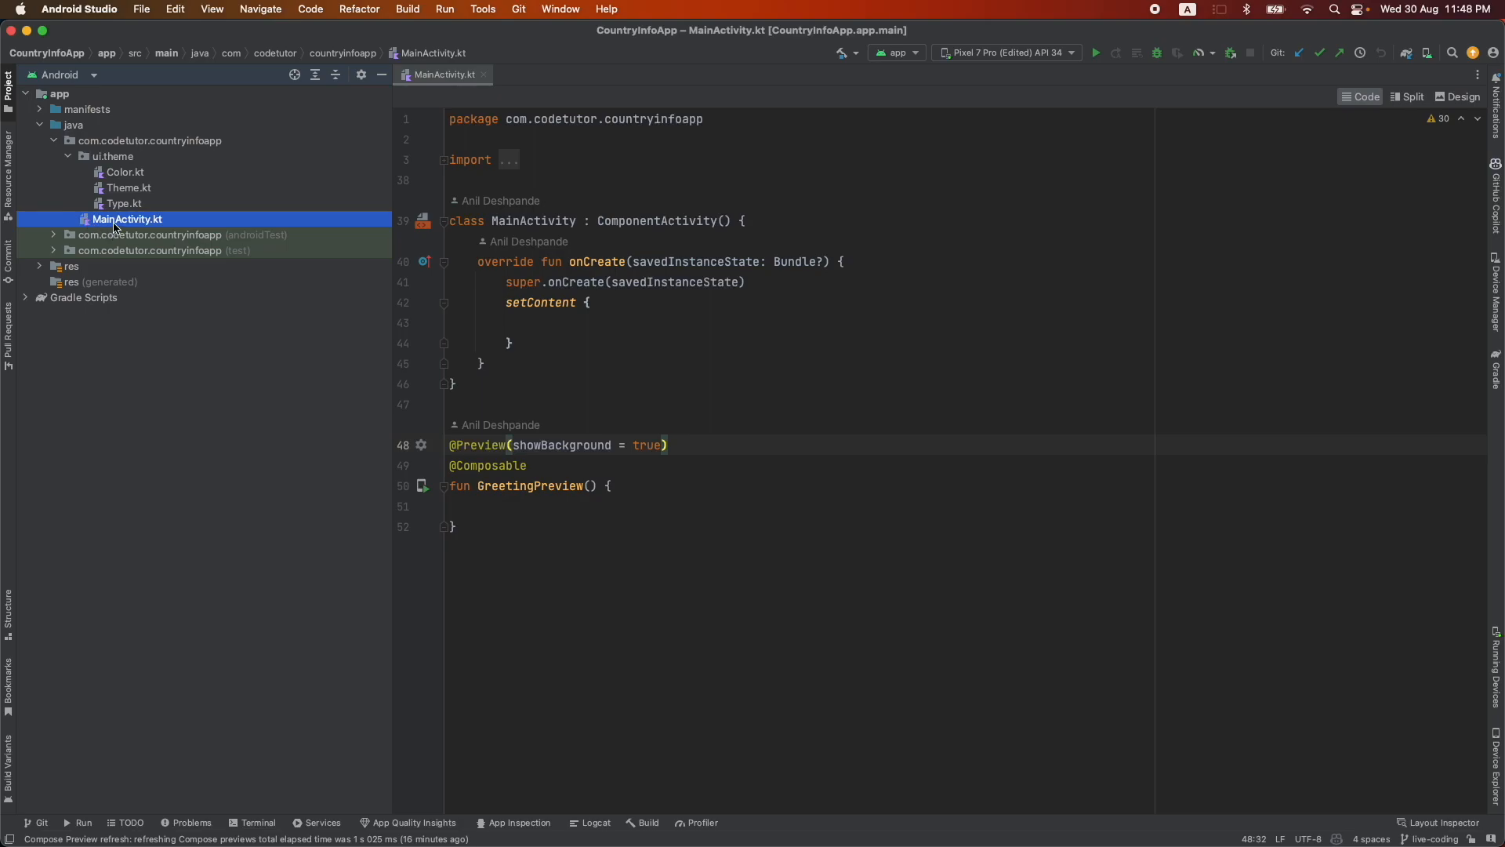
{"action": "left_click", "coordinate": [530, 318]}
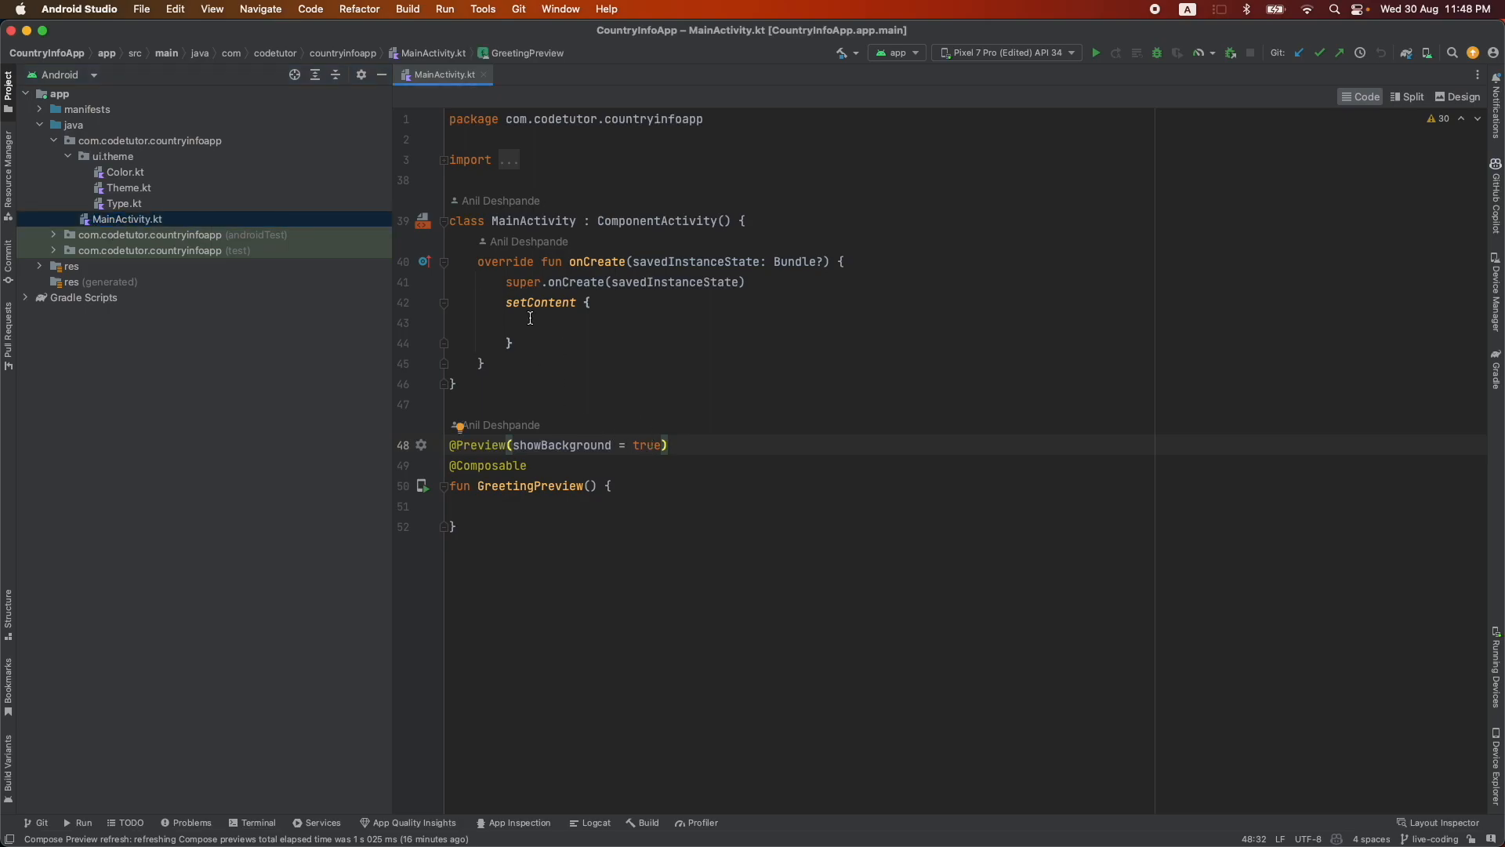
{"action": "left_click", "coordinate": [465, 505]}
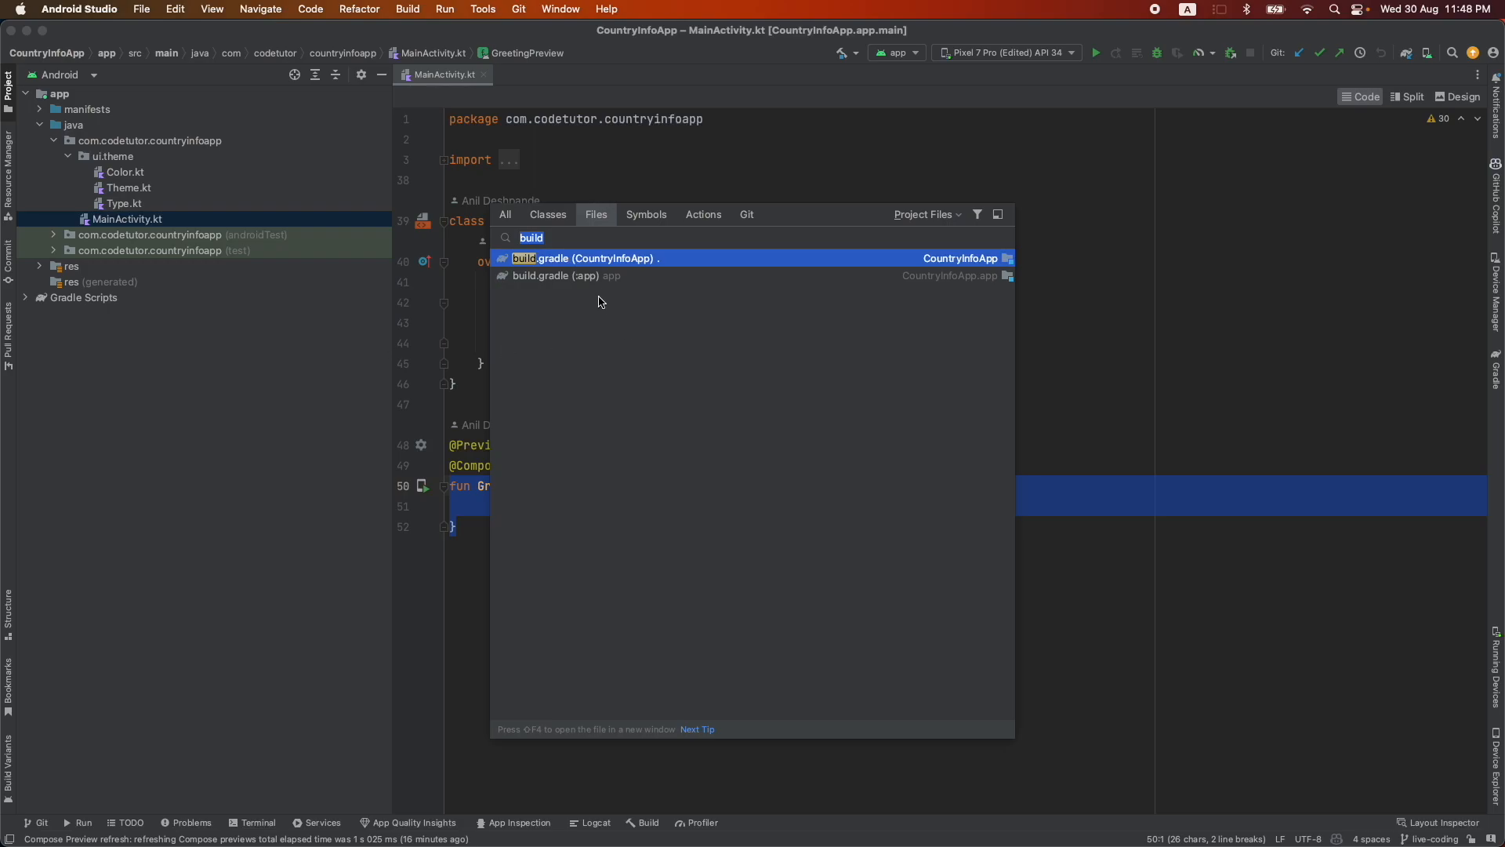
{"action": "left_click", "coordinate": [561, 275]}
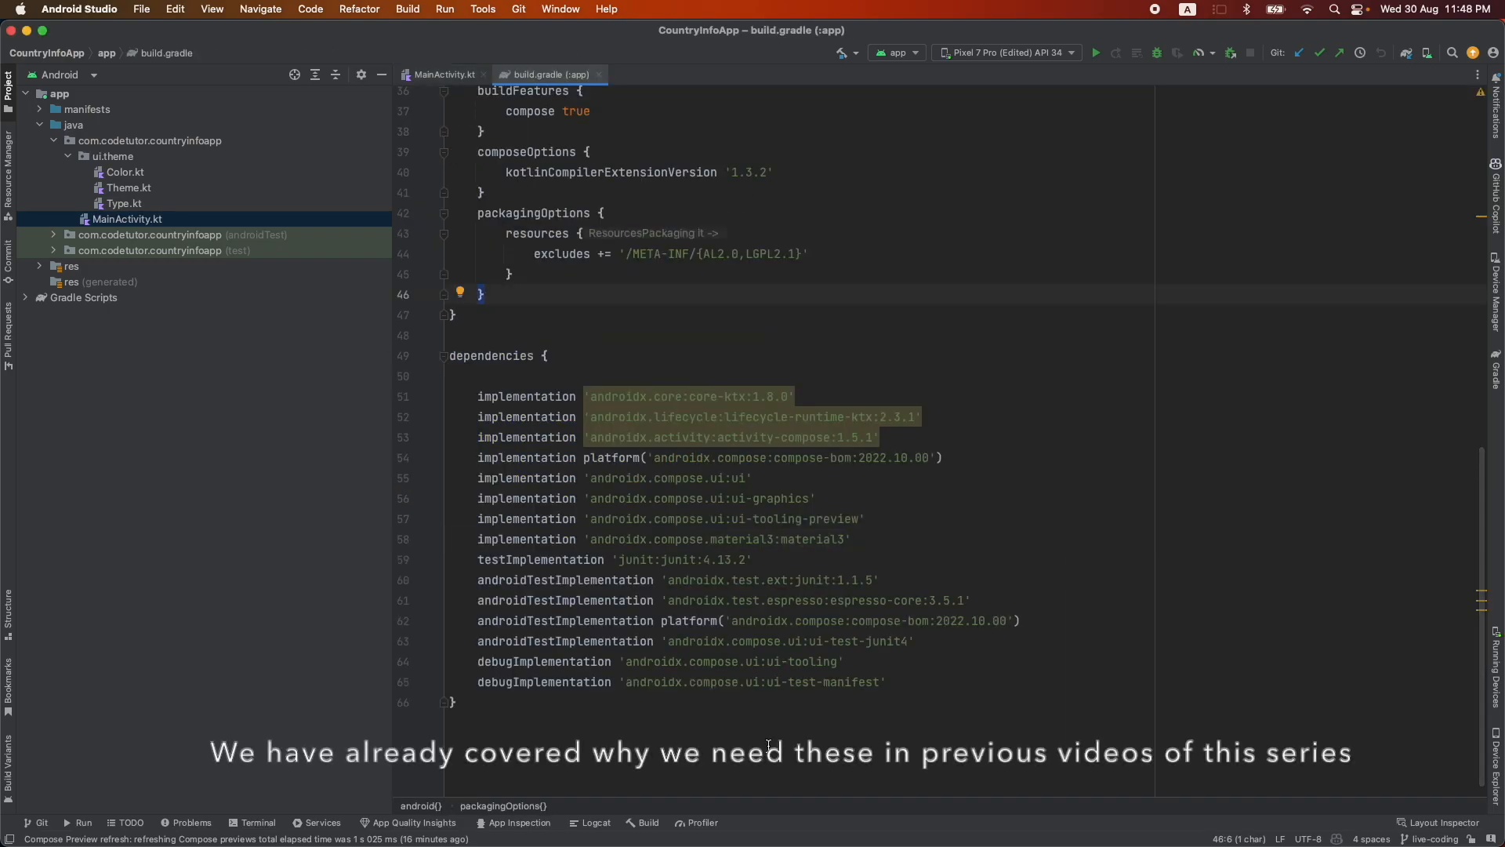
{"action": "left_click_drag", "start_coordinate": [589, 479], "coordinate": [752, 560]}
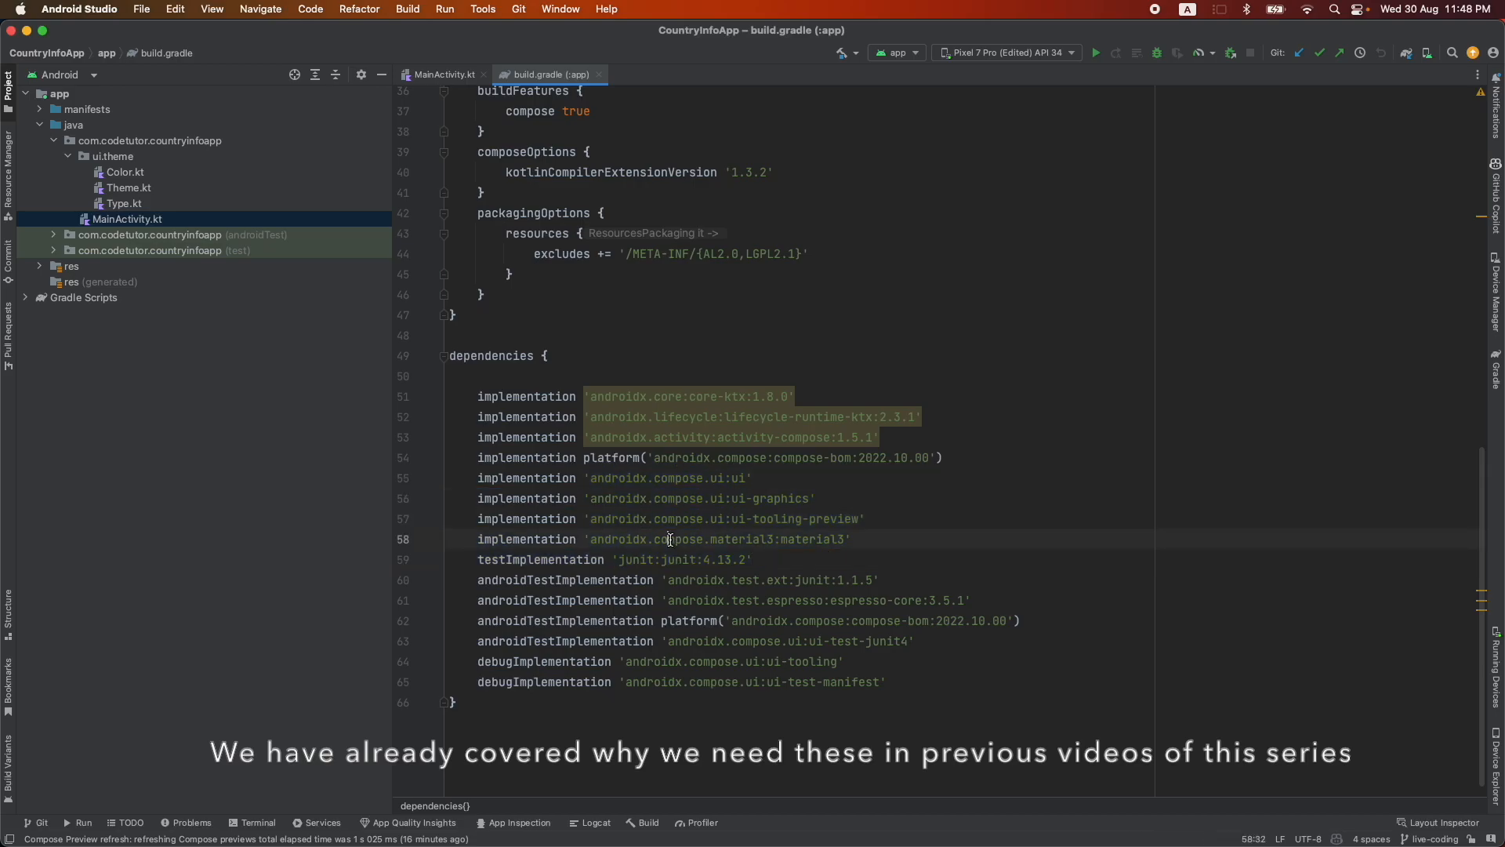
{"action": "double_click", "coordinate": [677, 539]}
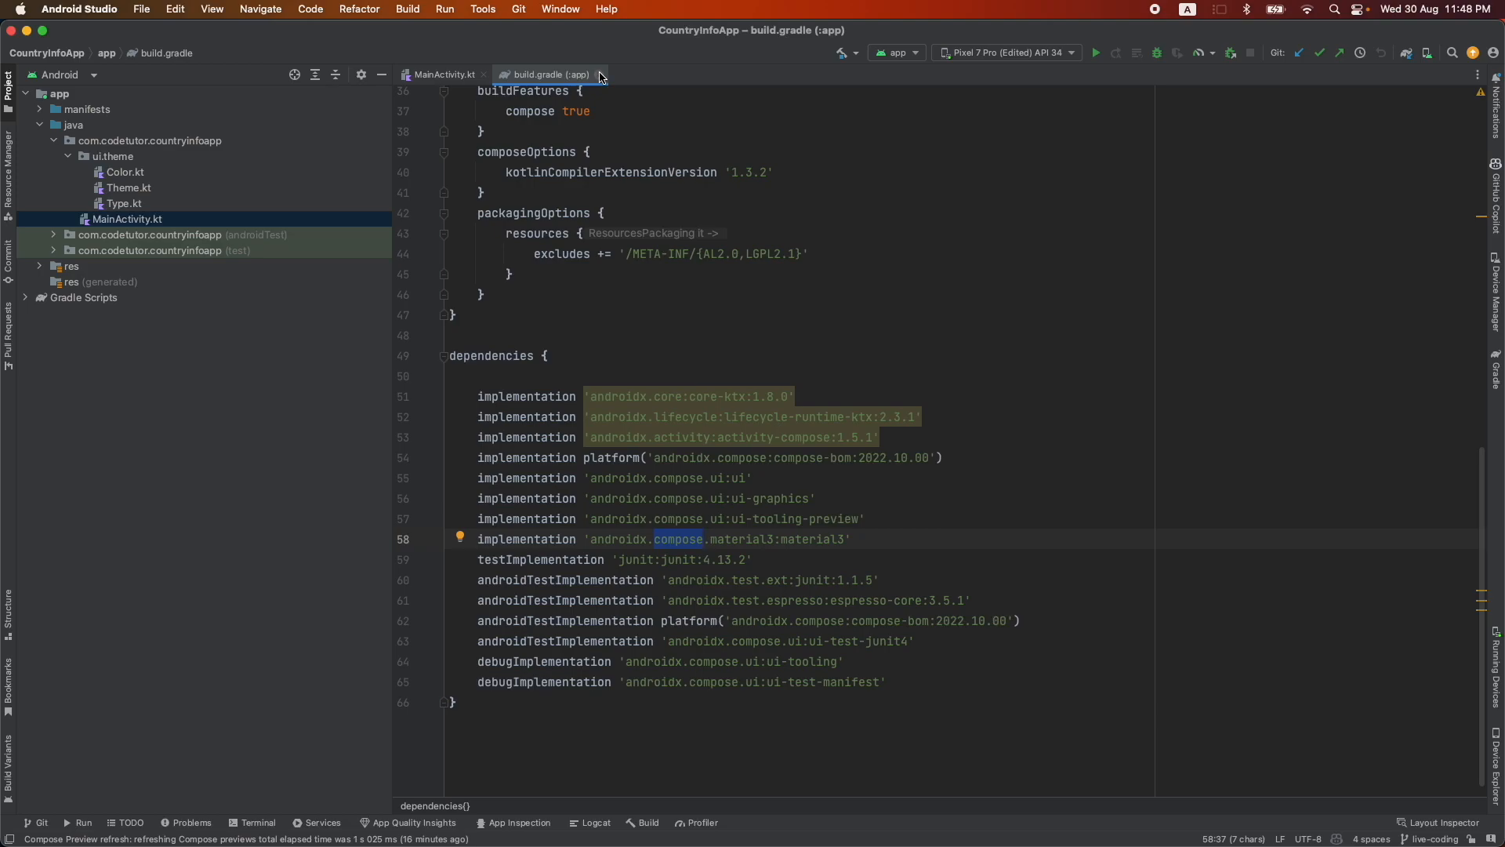
{"action": "left_click", "coordinate": [444, 73]}
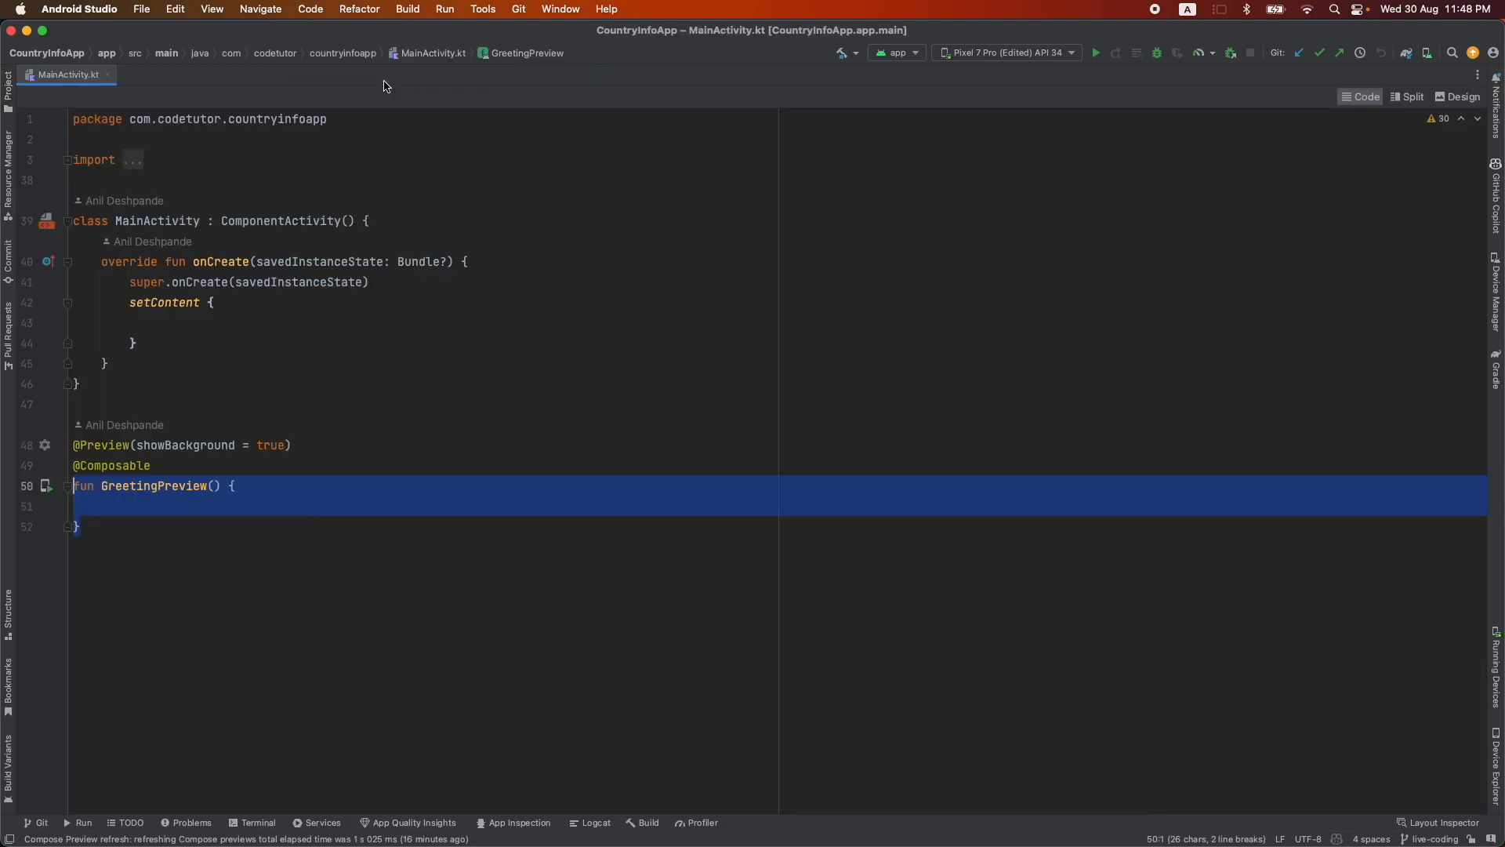
{"action": "left_click", "coordinate": [1408, 96]}
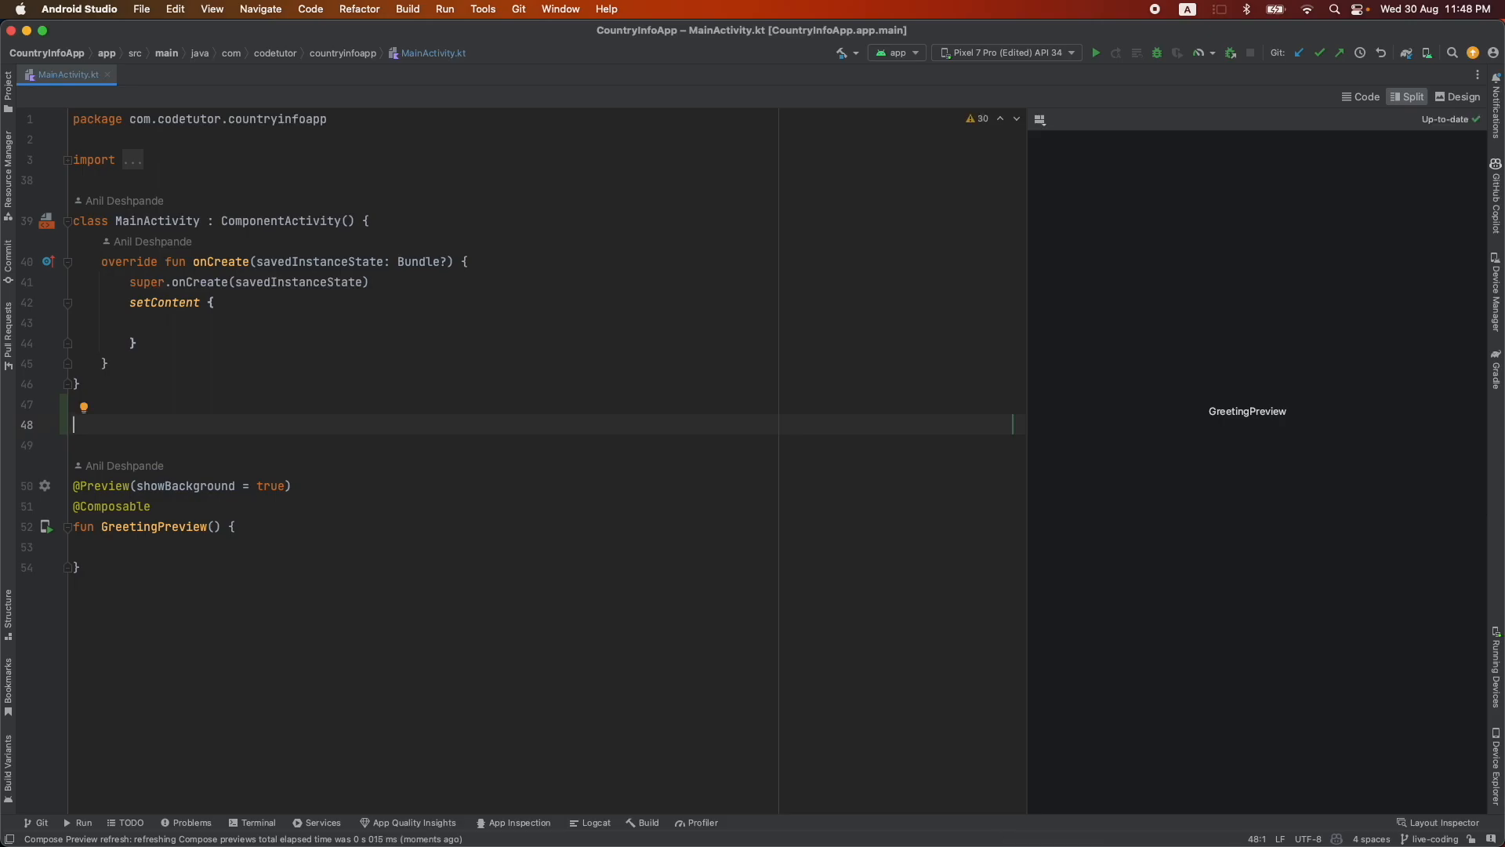
{"action": "type", "text": "@Composable"}
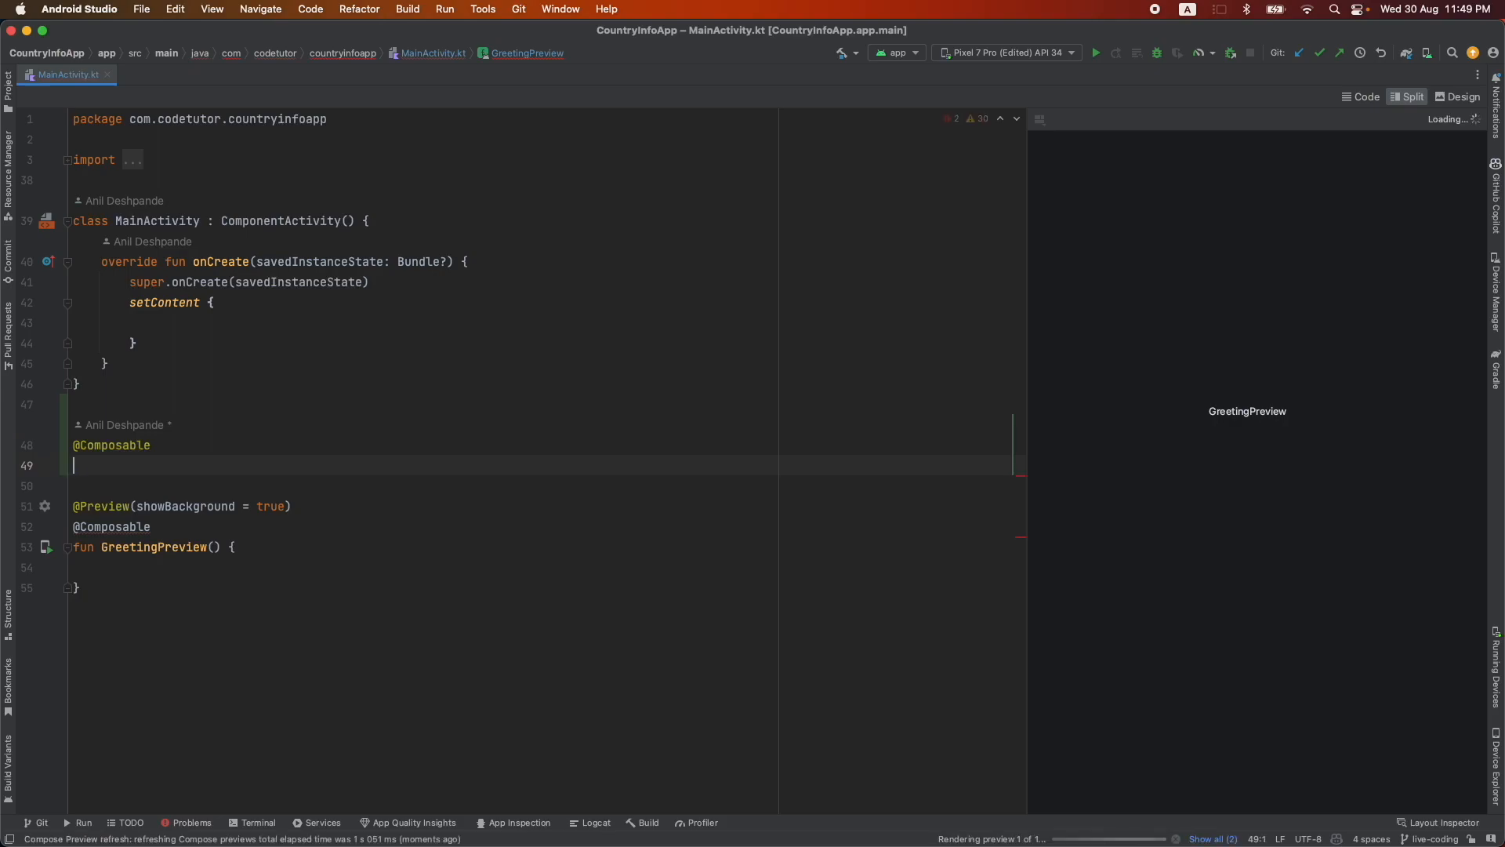
{"action": "type", "text": "fun"}
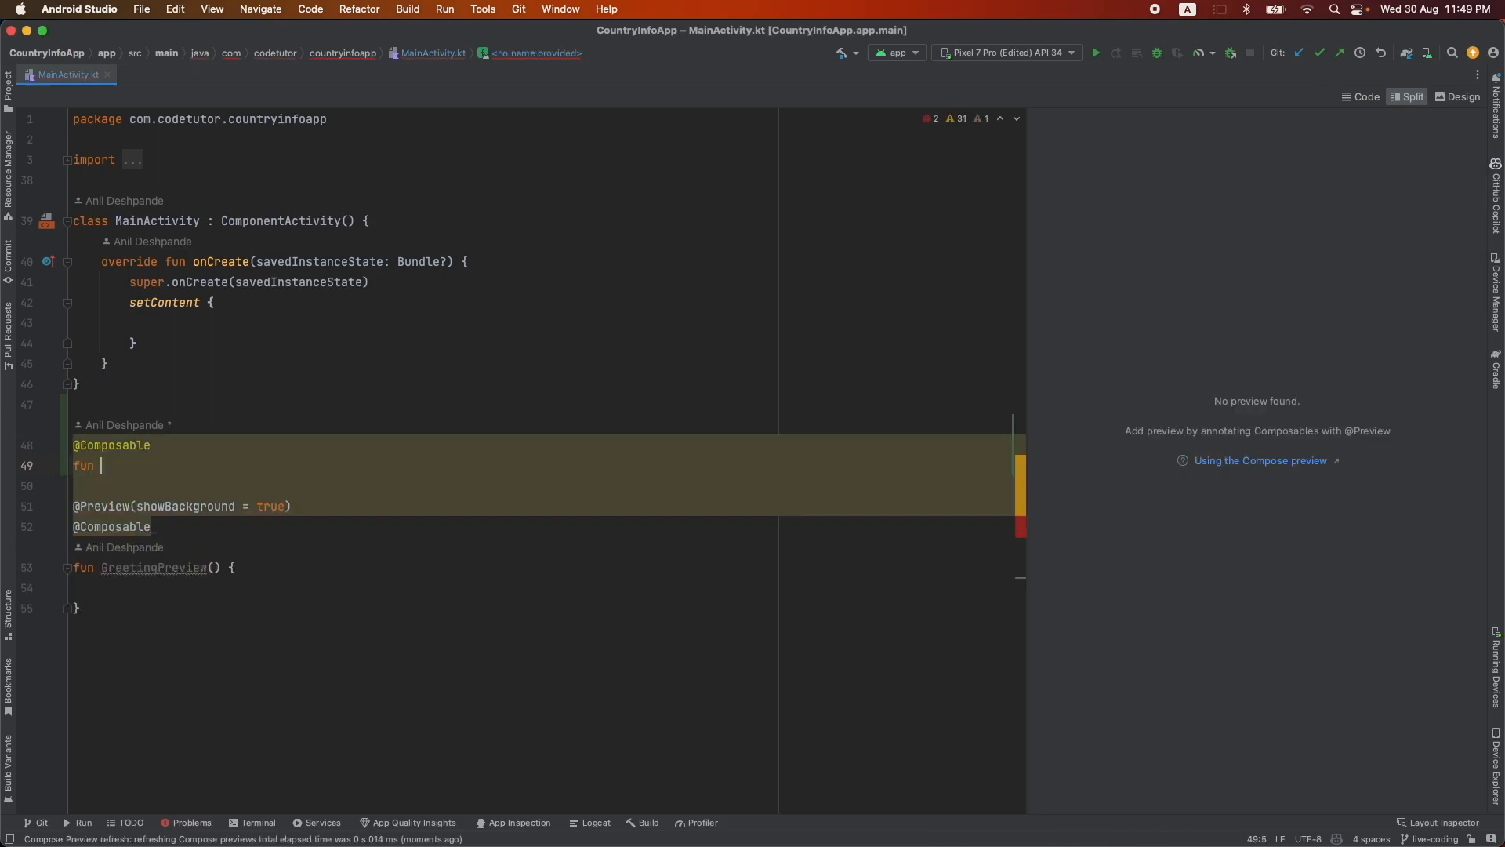
{"action": "type", "text": "MainScreen(){"}
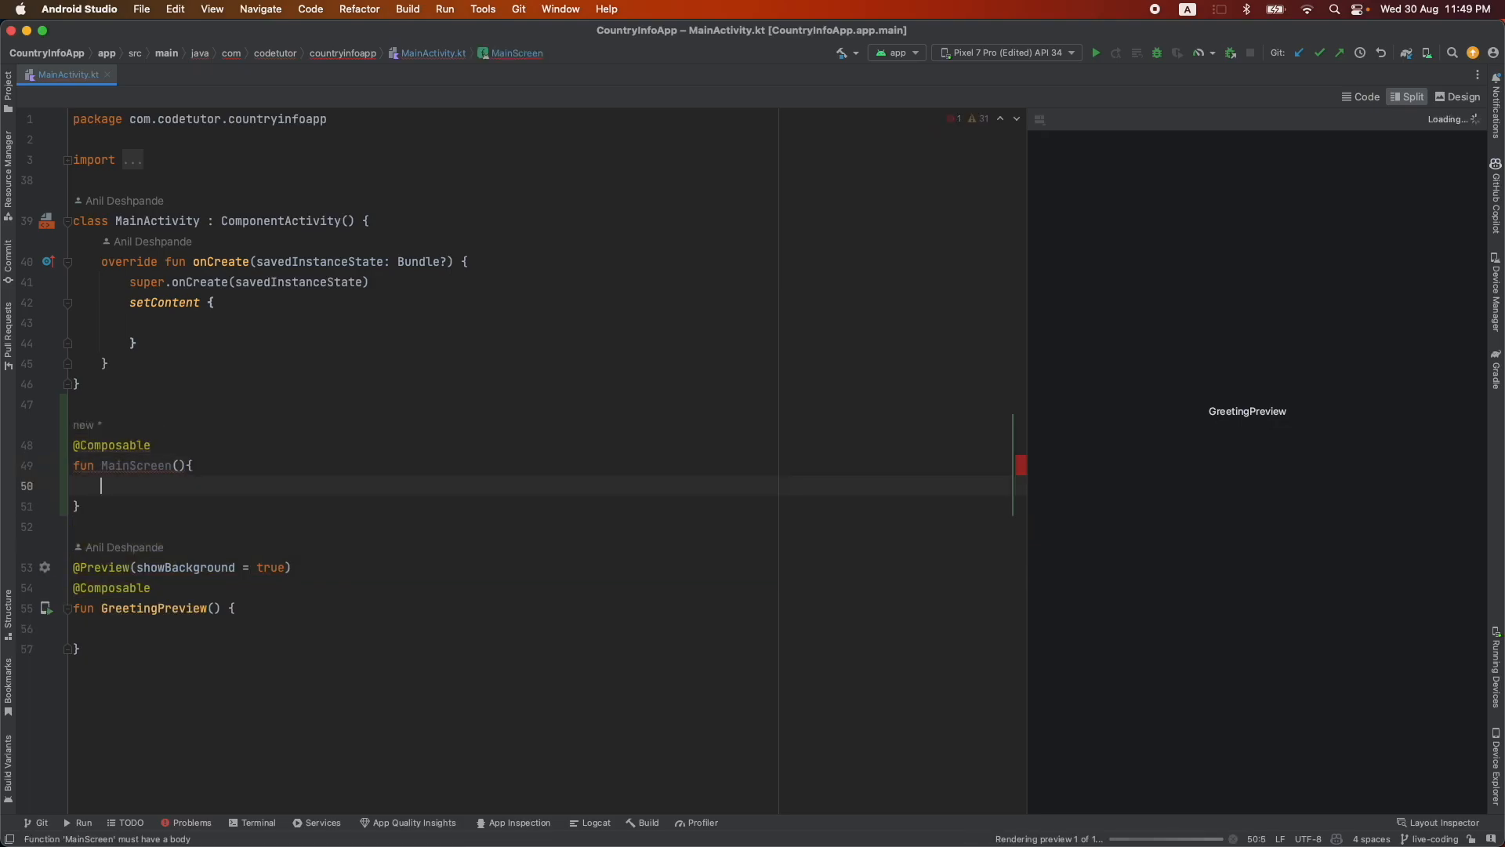
{"action": "type", "text": "CountryInfoAppTheme {"}
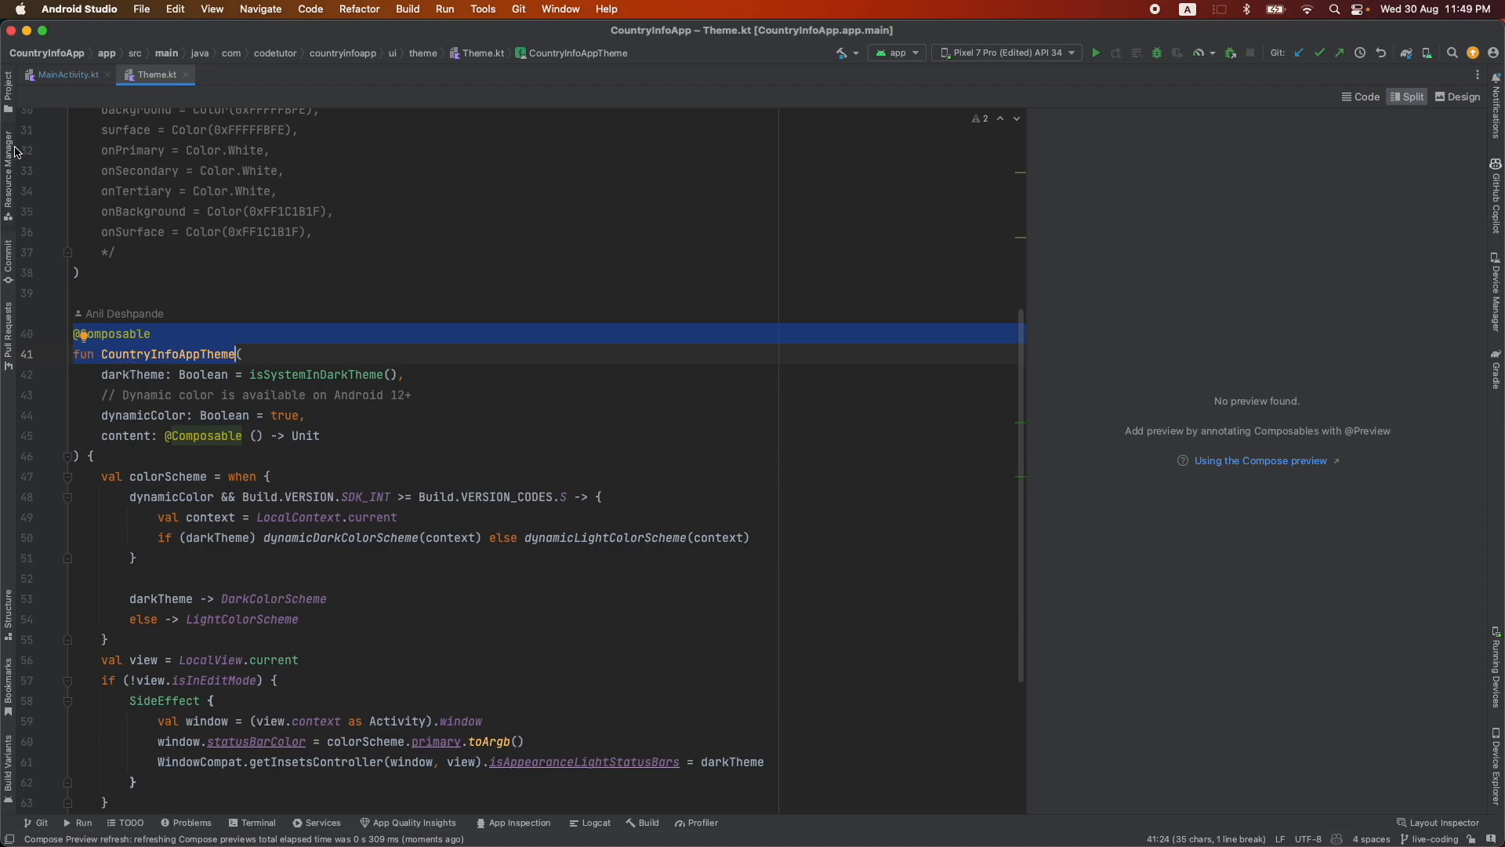
Step: Reveal Theme.kt in the ui.theme package and select the CountryInfoAppTheme function name
{"action": "left_click", "coordinate": [8, 95]}
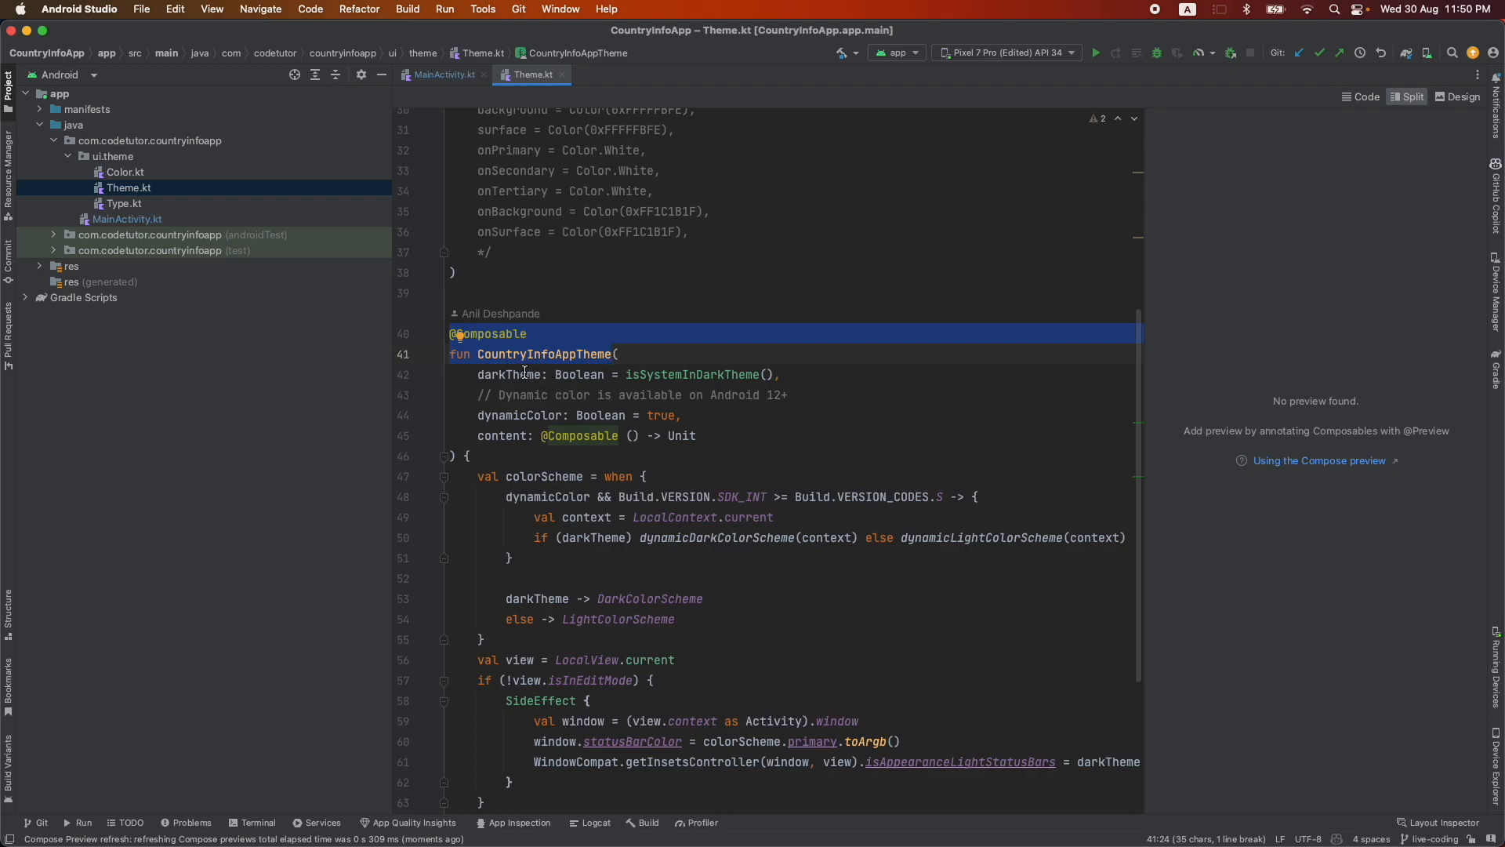
{"action": "left_click", "coordinate": [622, 354]}
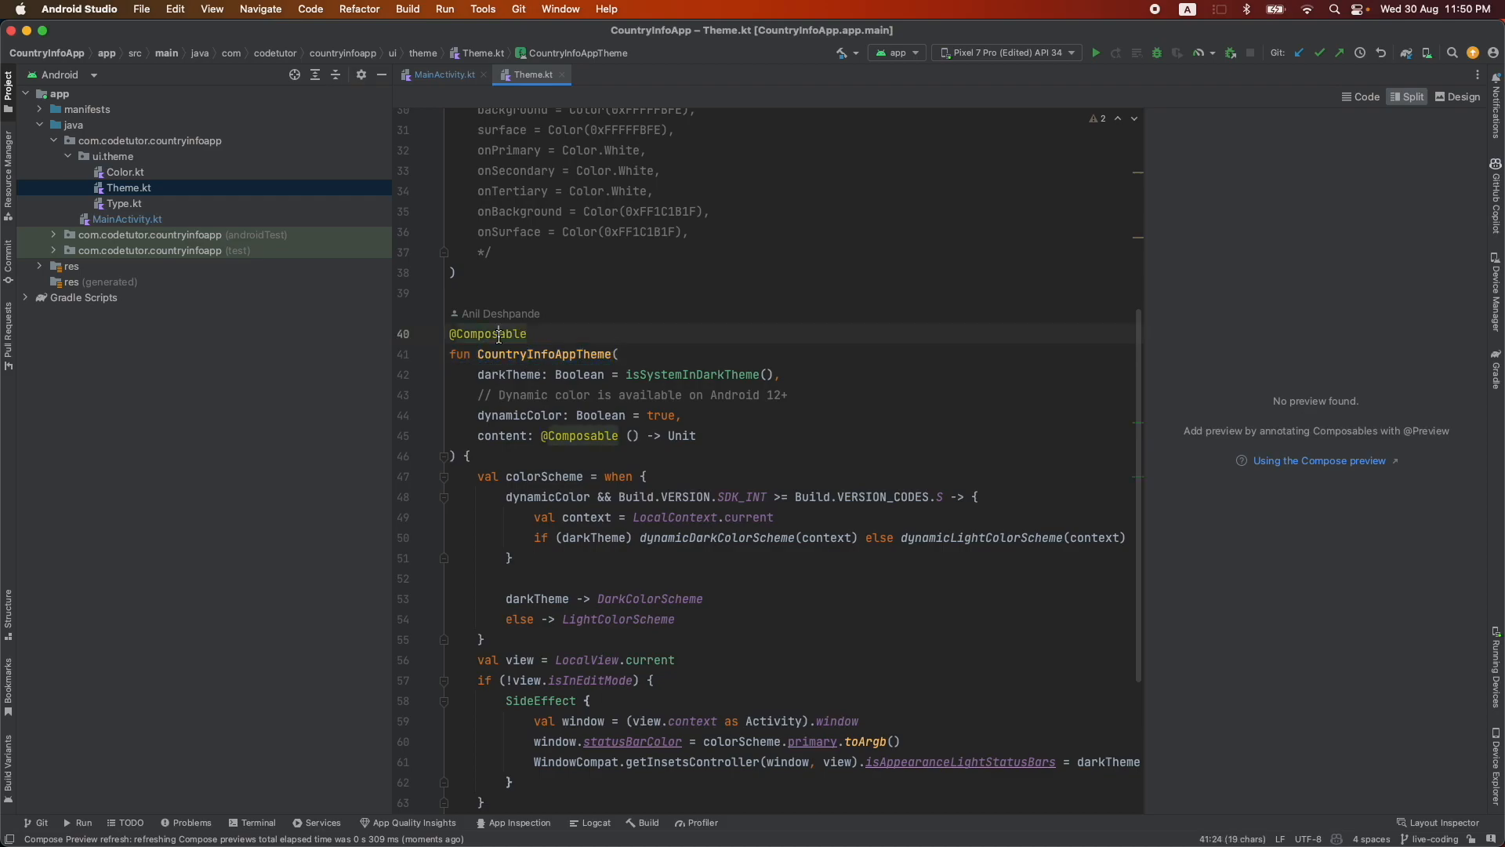
{"action": "double_click", "coordinate": [487, 333]}
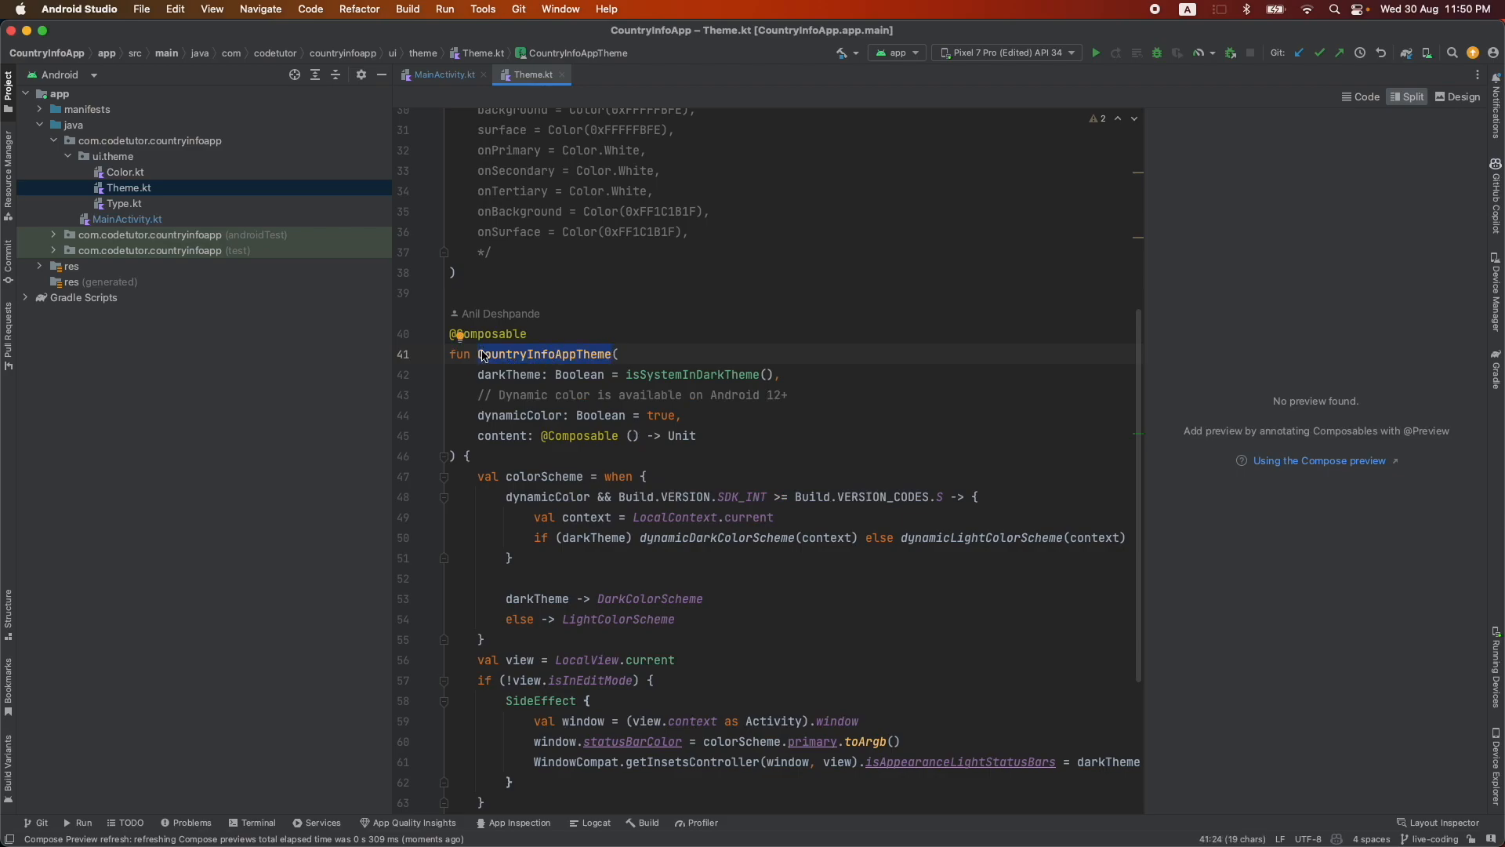
{"action": "mouse_move", "coordinate": [564, 80]}
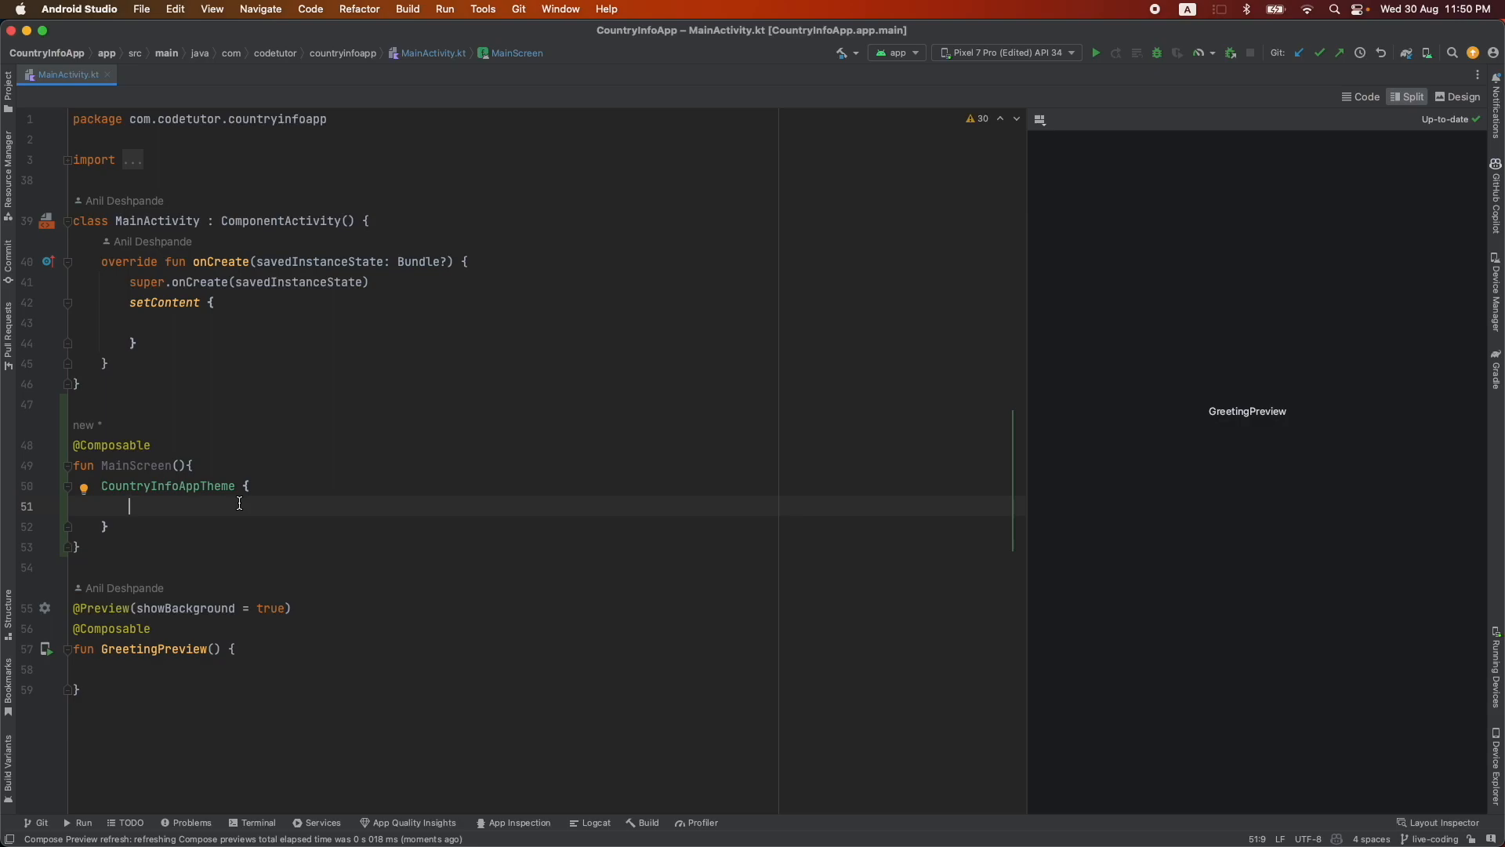
Step: Add a Surface with Modifier.fillMaxSize() inside MainScreen's CountryInfoAppTheme block
{"action": "type", "text": "Surface {"}
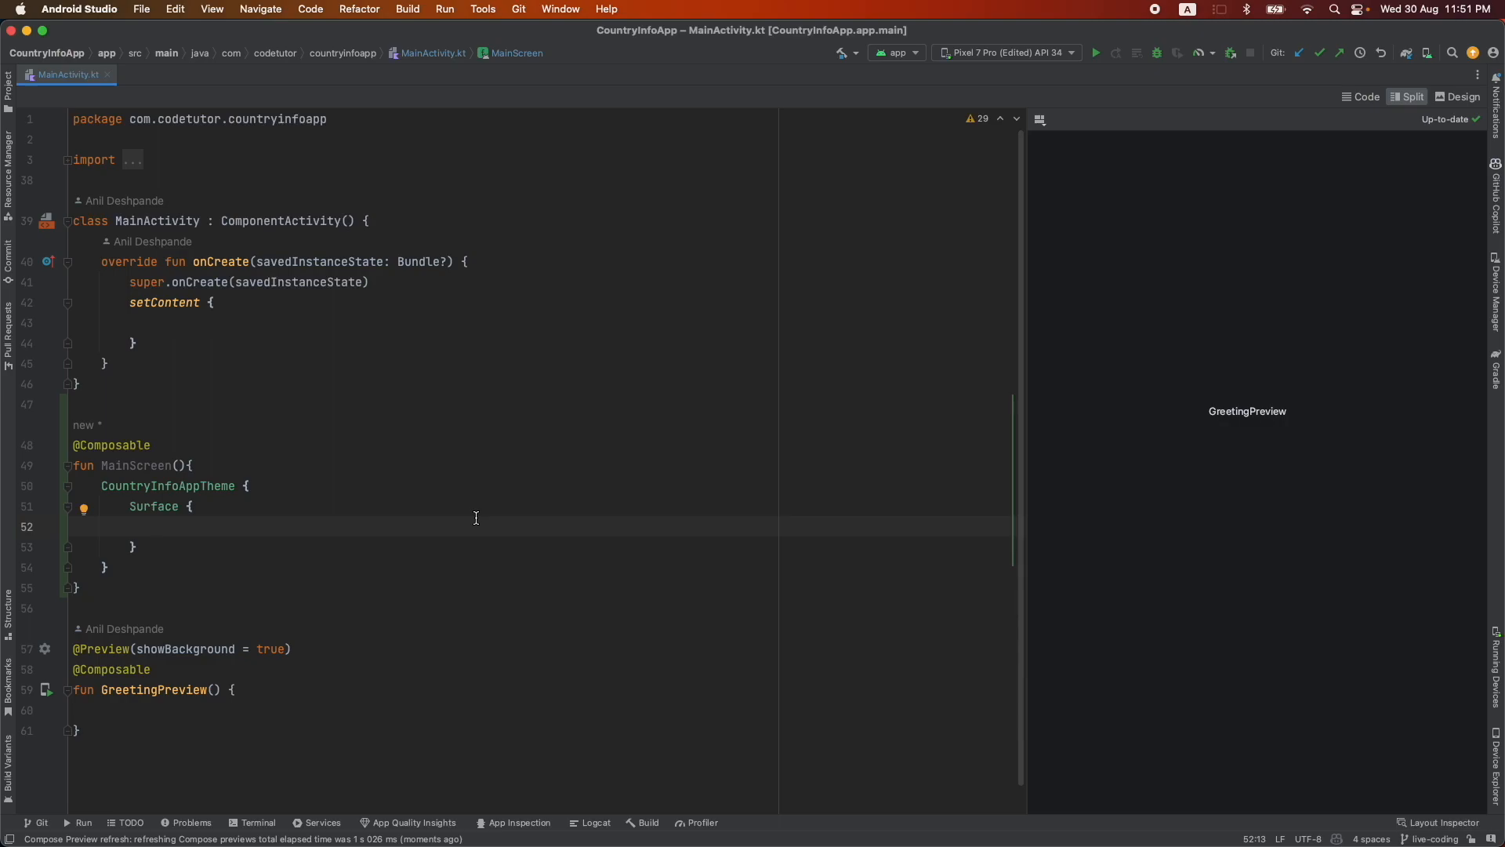
{"action": "left_click", "coordinate": [158, 526]}
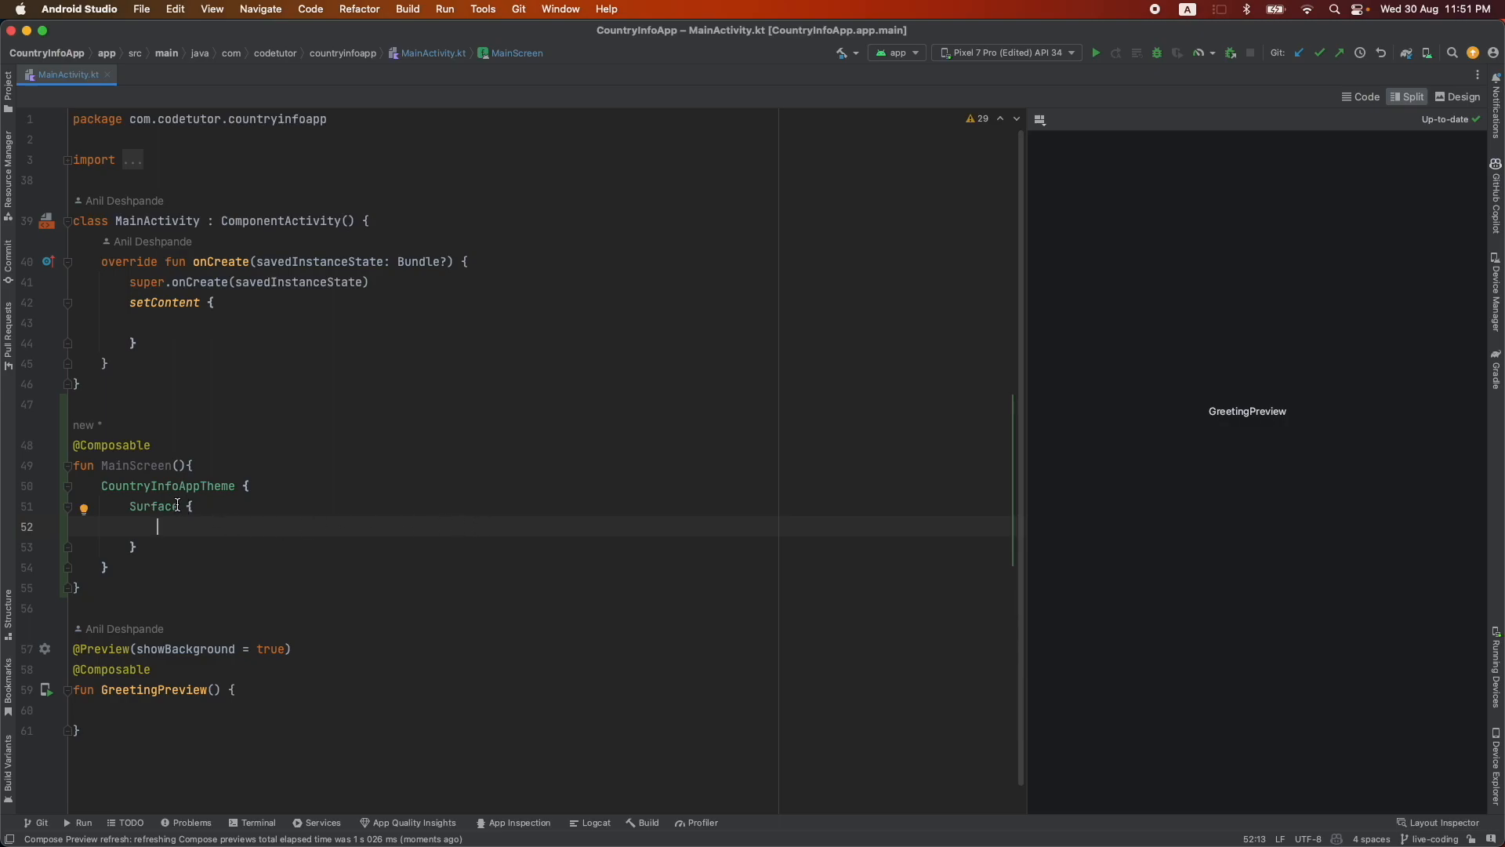
{"action": "type", "text": "()"}
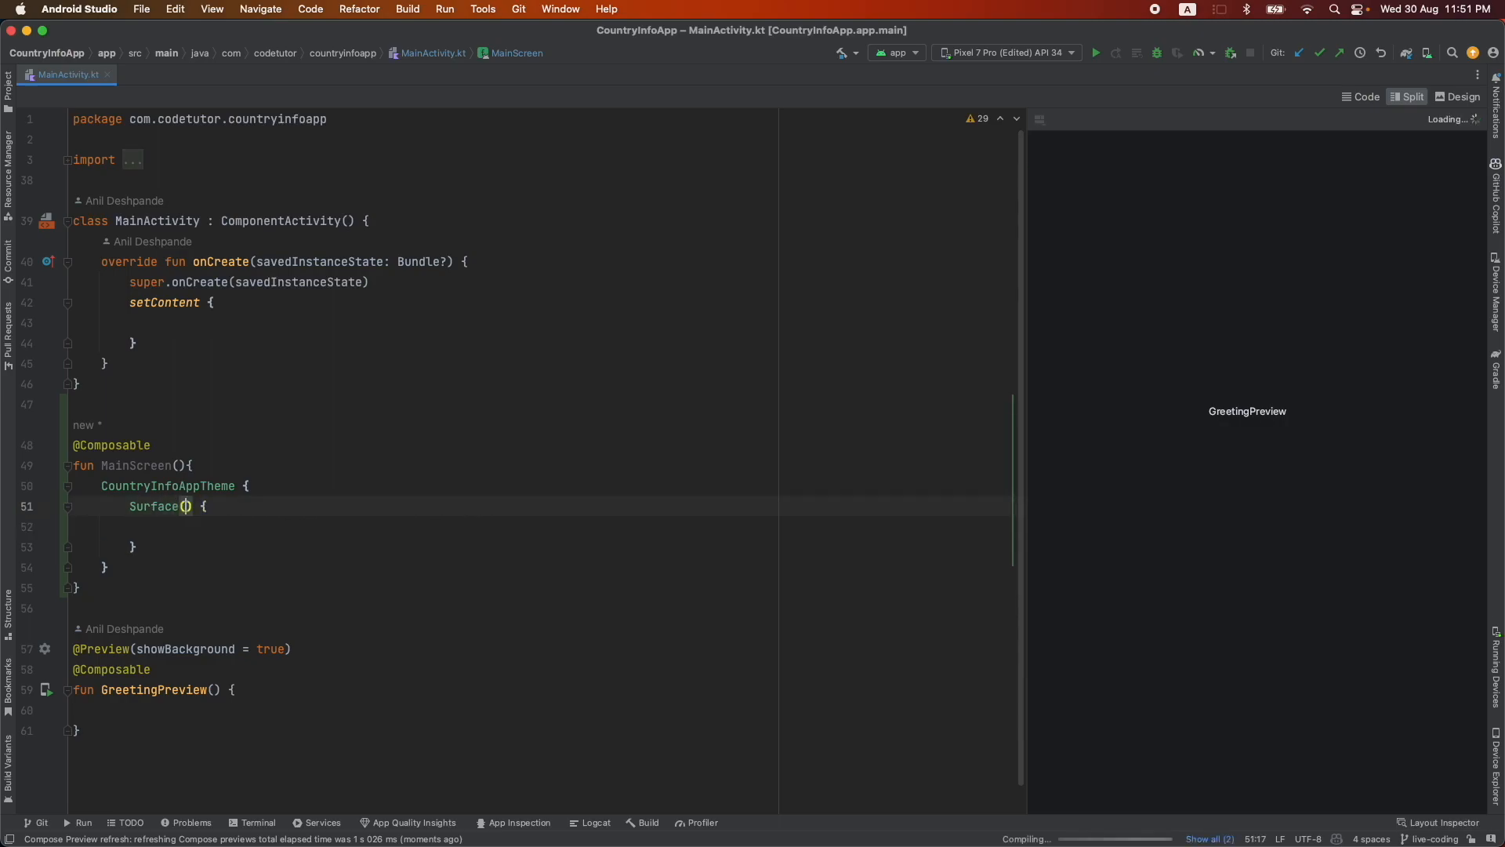
{"action": "type", "text": "modifier = Modifier"}
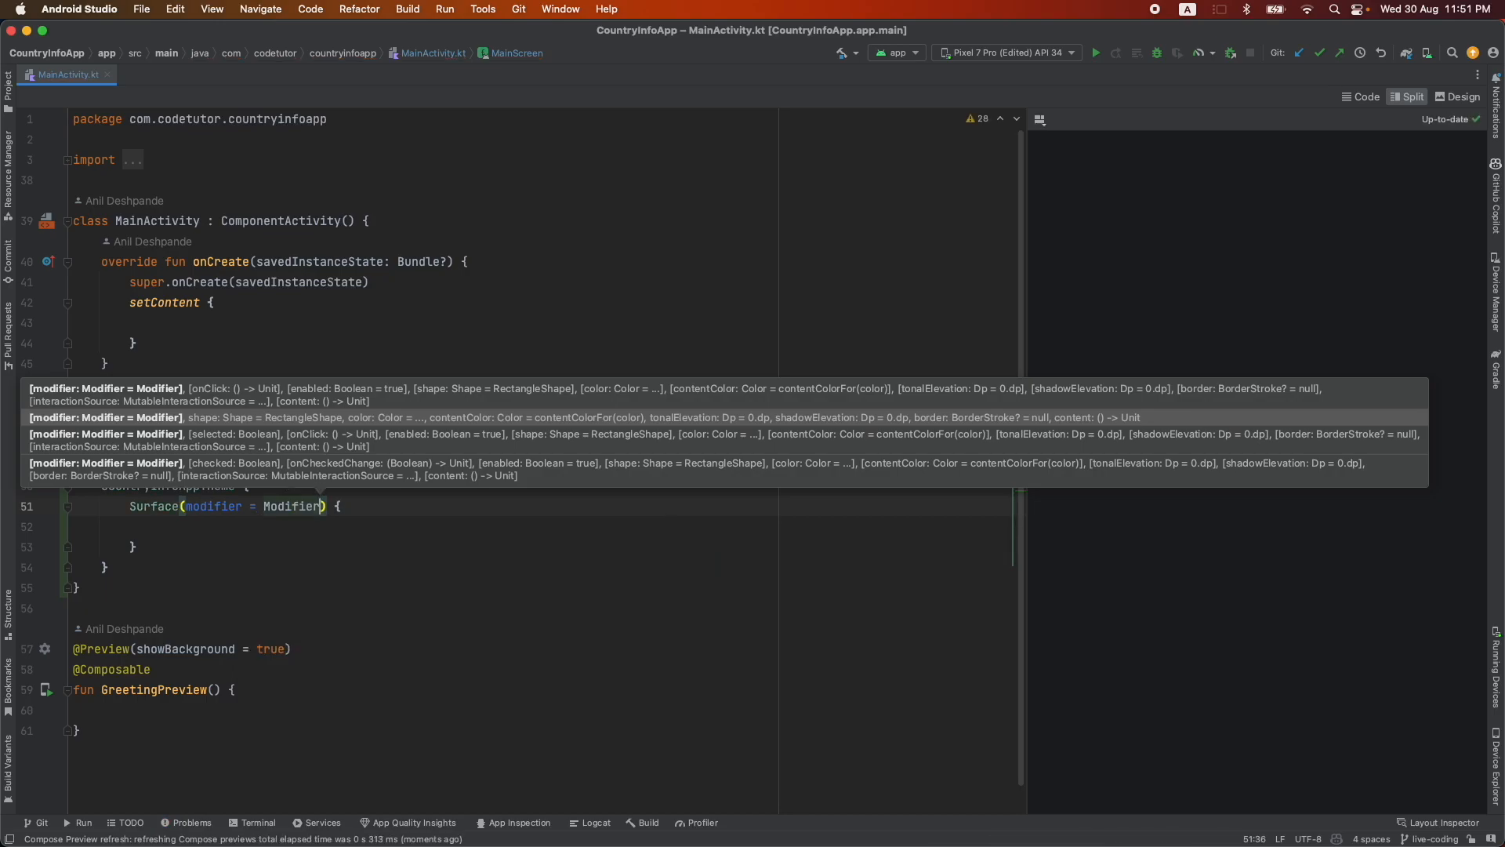
{"action": "type", "text": ".fillMaxSize()"}
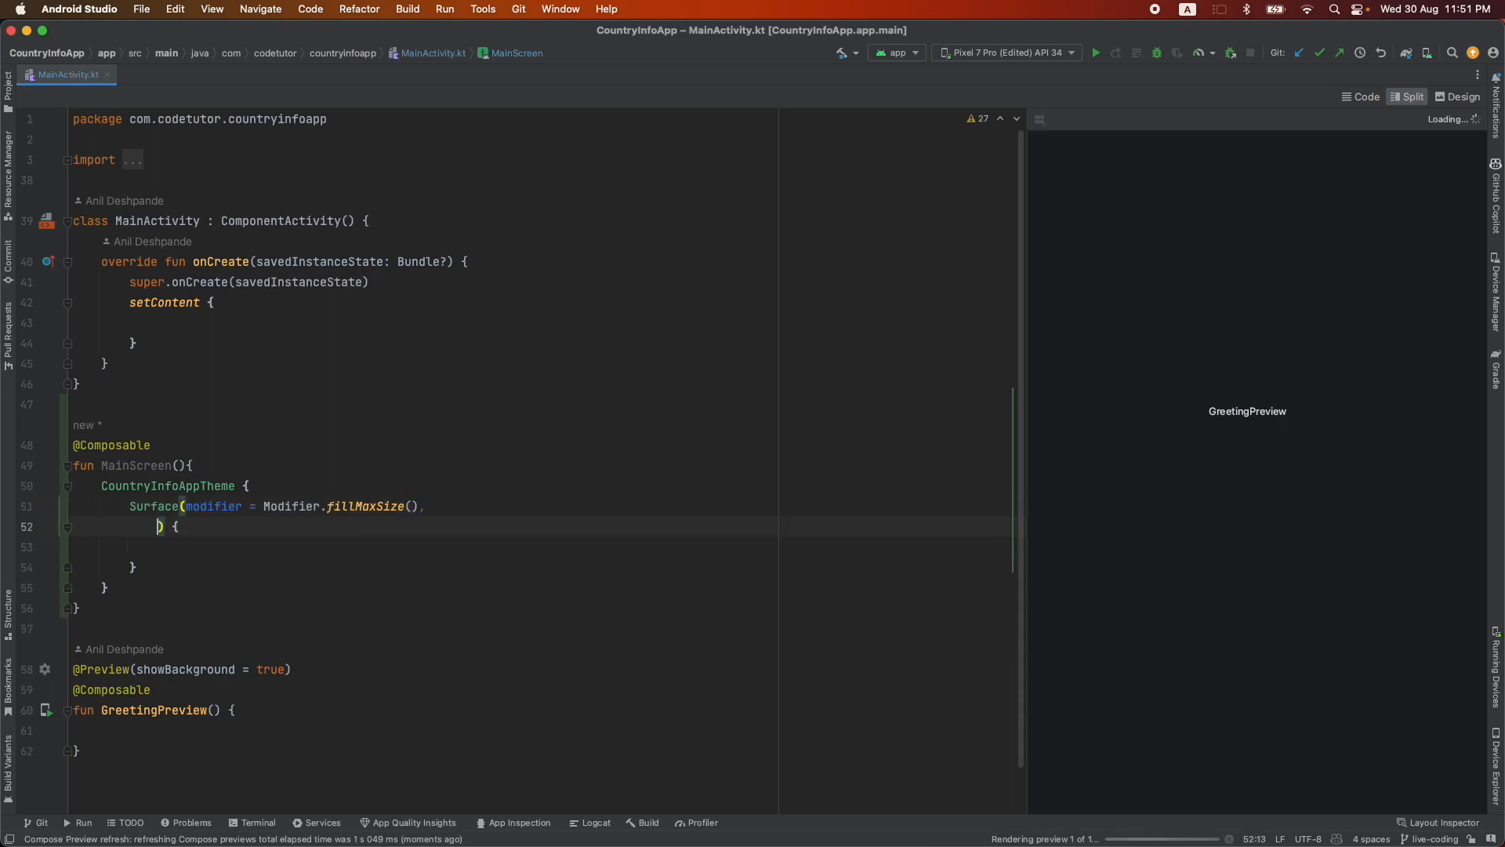
Step: Set the Surface color to MaterialTheme.colorScheme.surface and call MainScreen() from setContent
{"action": "type", "text": "color ="}
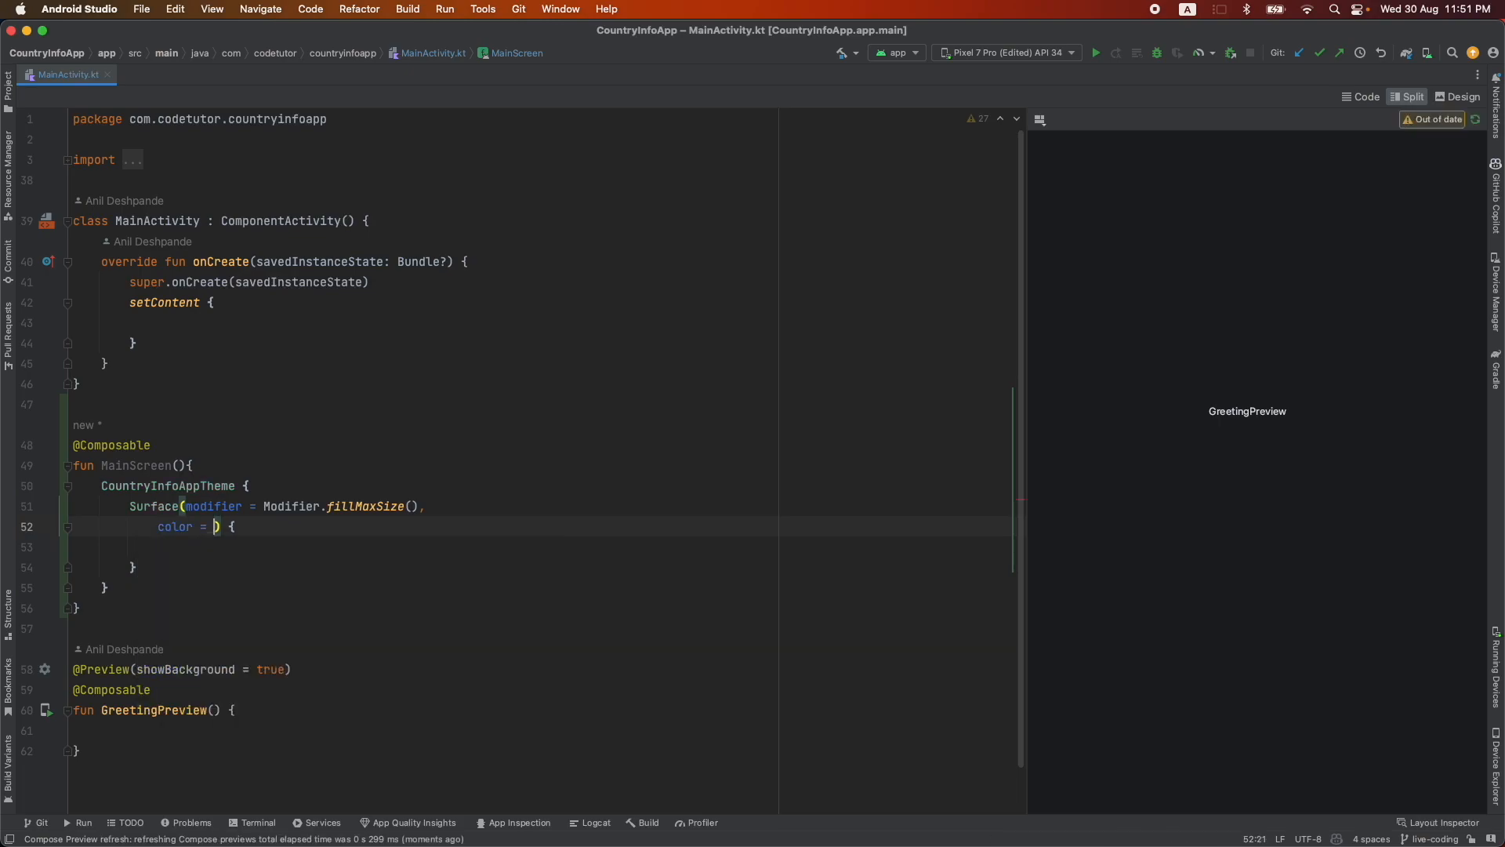
{"action": "type", "text": "Col"}
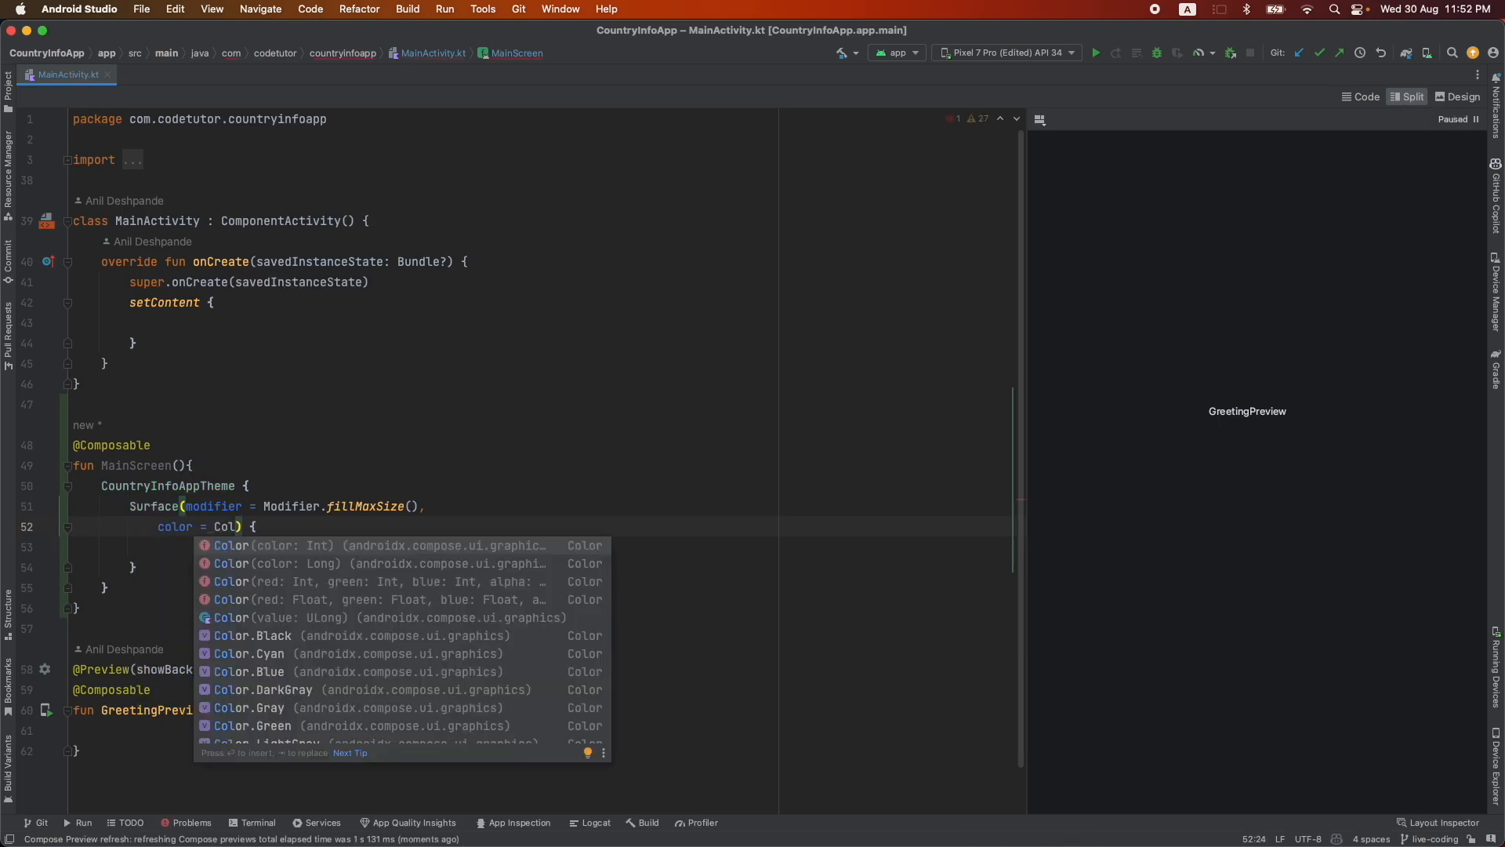
{"action": "type", "text": "Mate"}
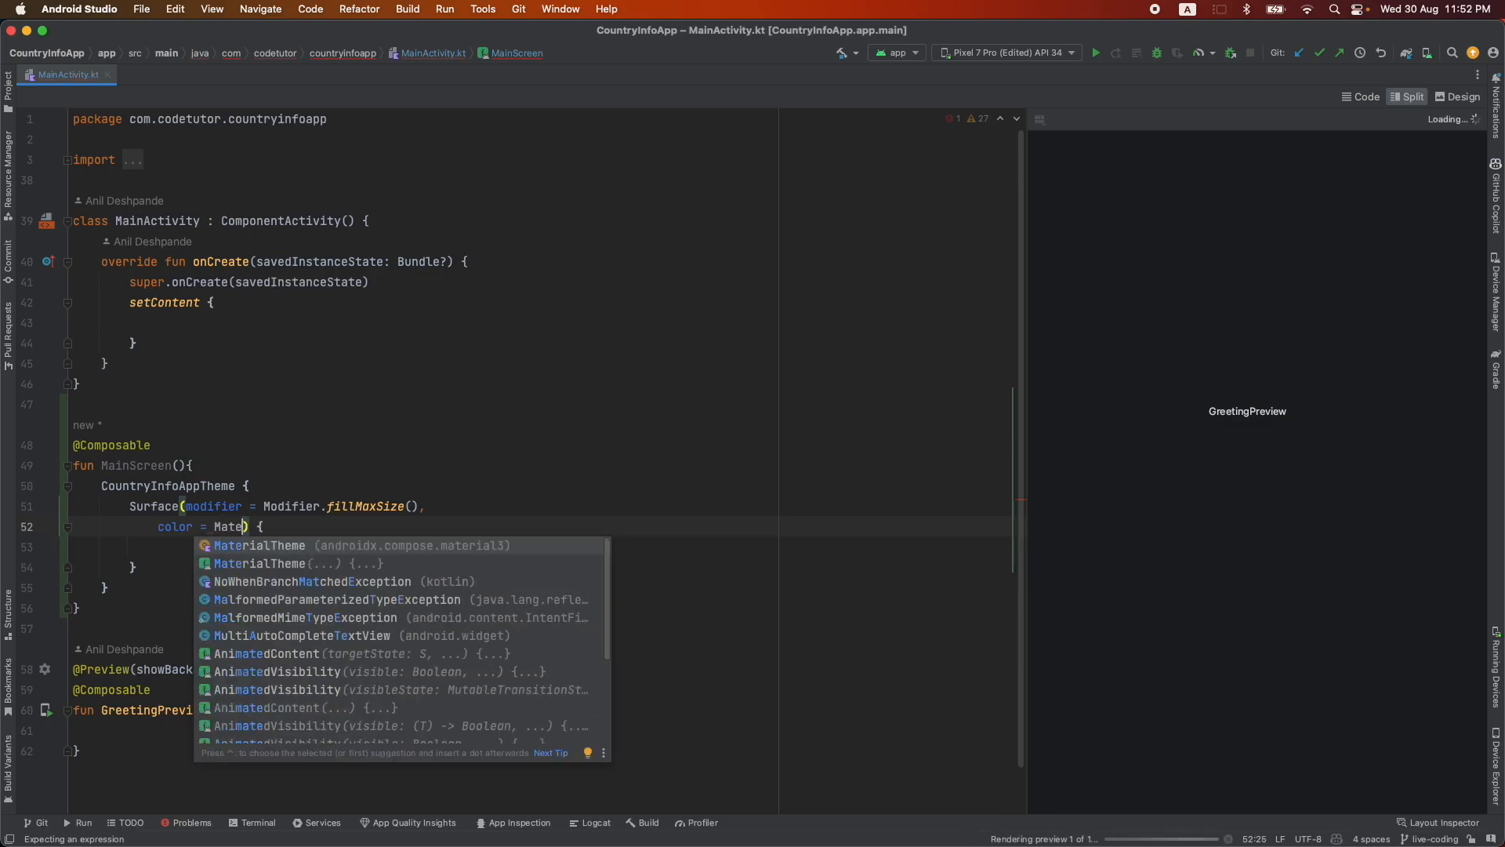
{"action": "left_click", "coordinate": [257, 546]}
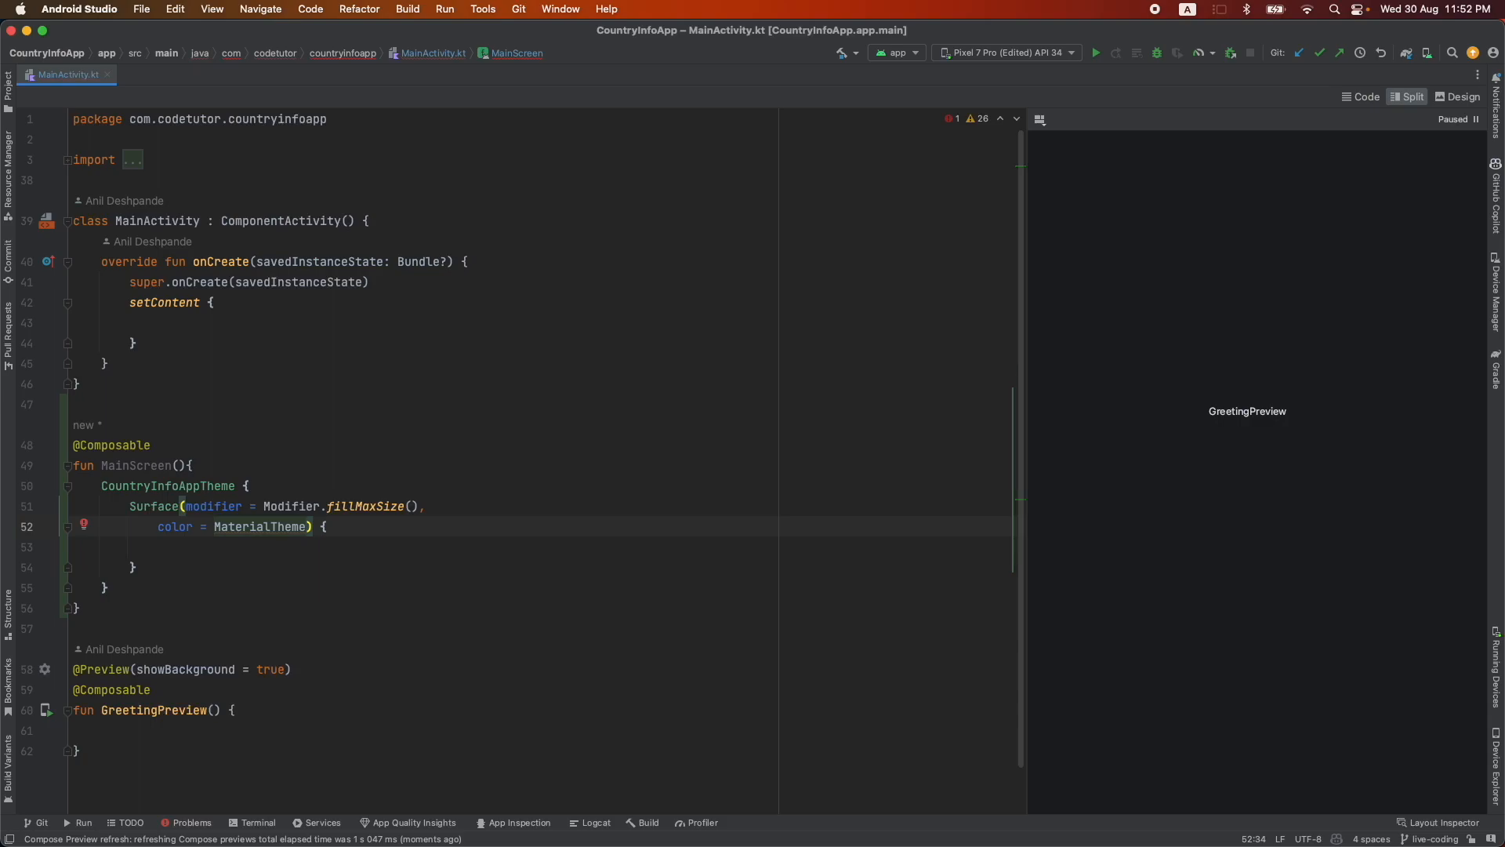
{"action": "type", "text": "."}
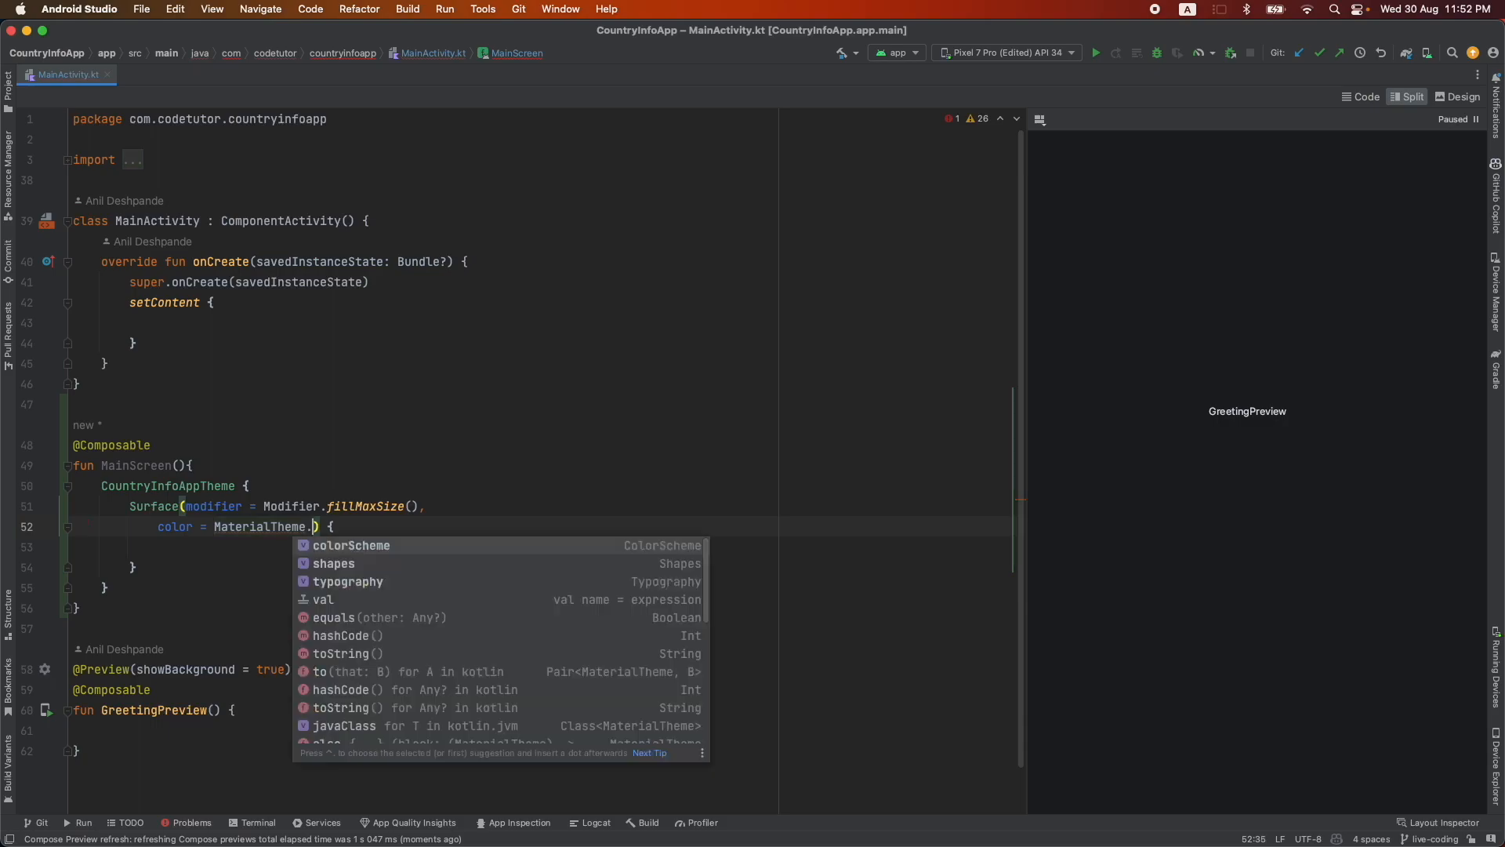
{"action": "type", "text": "colorScheme."}
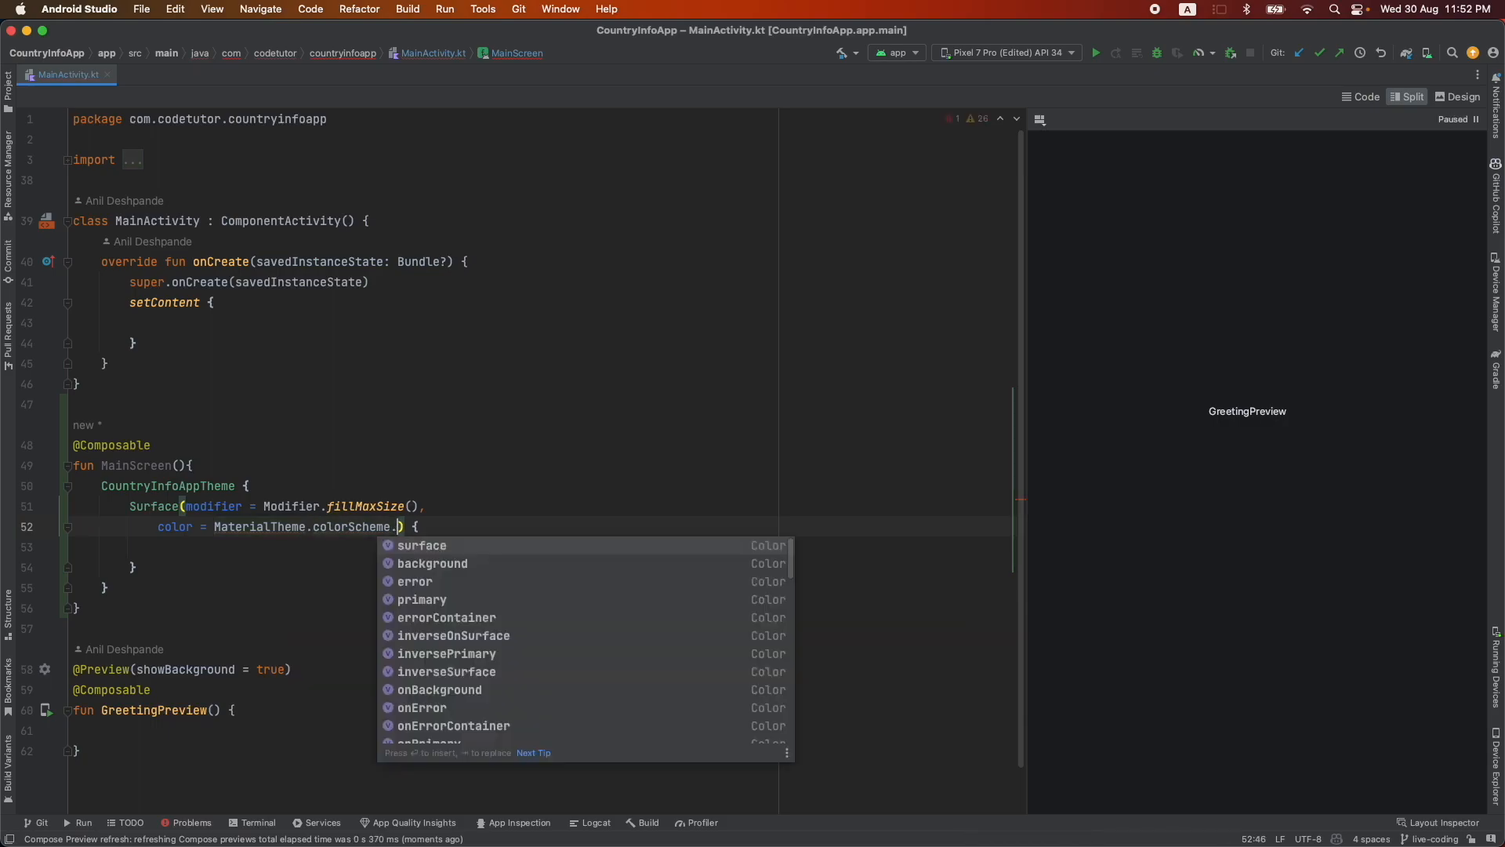
{"action": "left_click", "coordinate": [422, 544]}
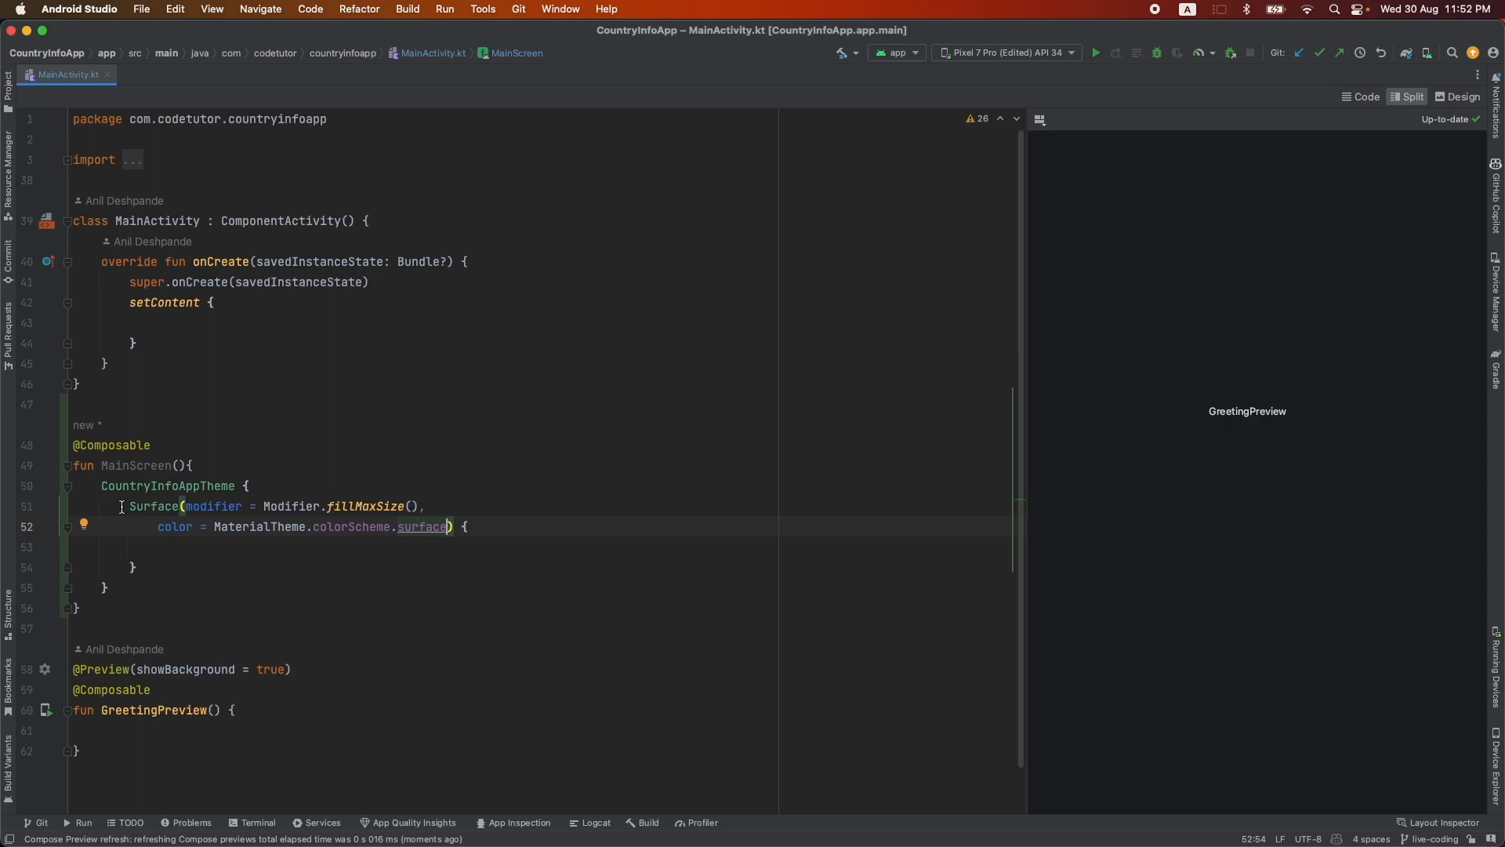
{"action": "type", "text": "MainScreen()"}
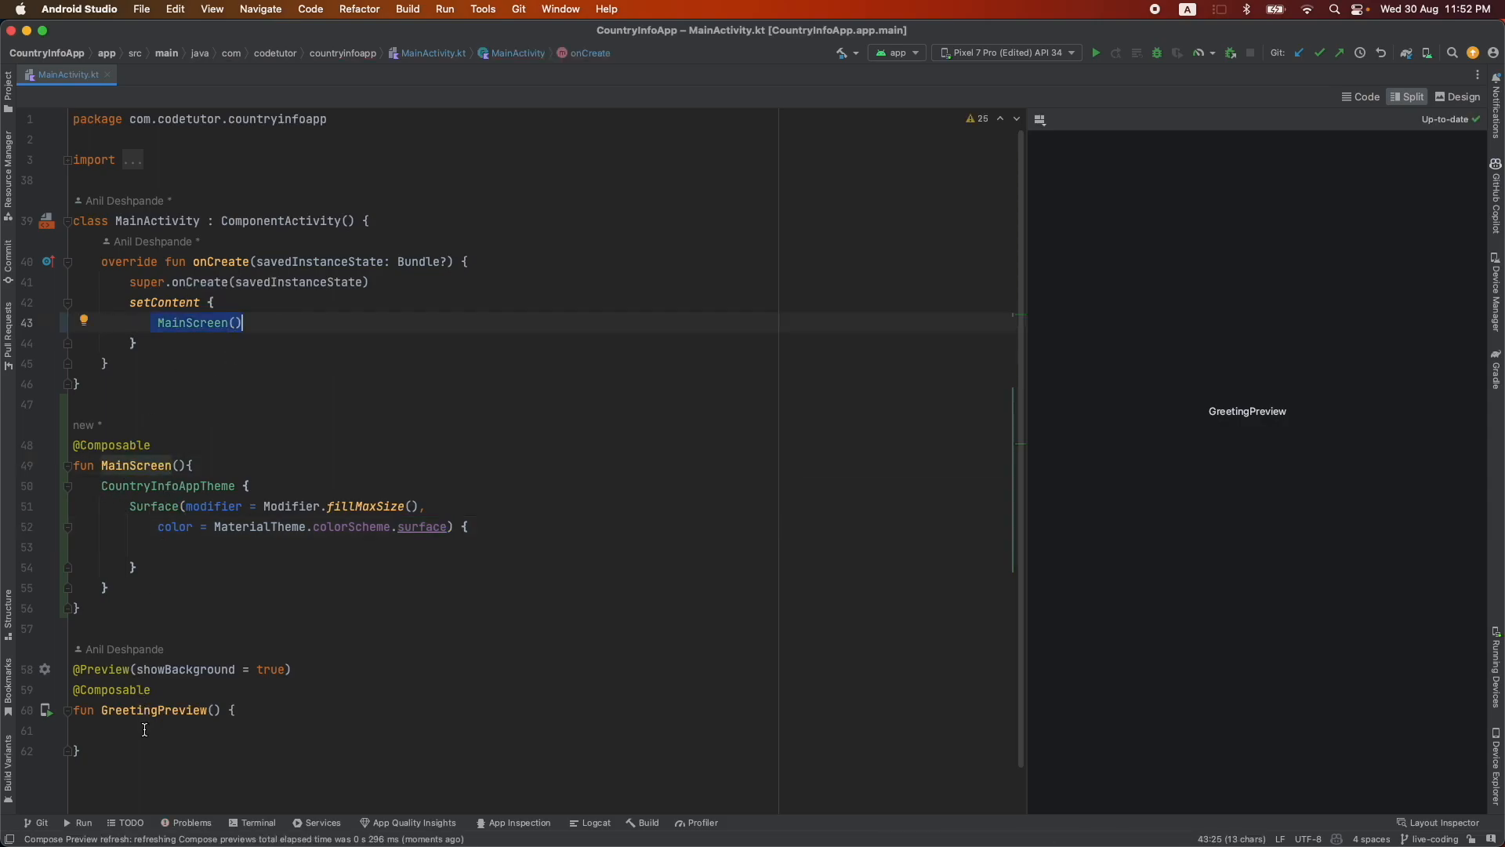
Step: Call MainScreen() inside GreetingPreview so the preview shows a blank white screen
{"action": "type", "text": "MainScreen()"}
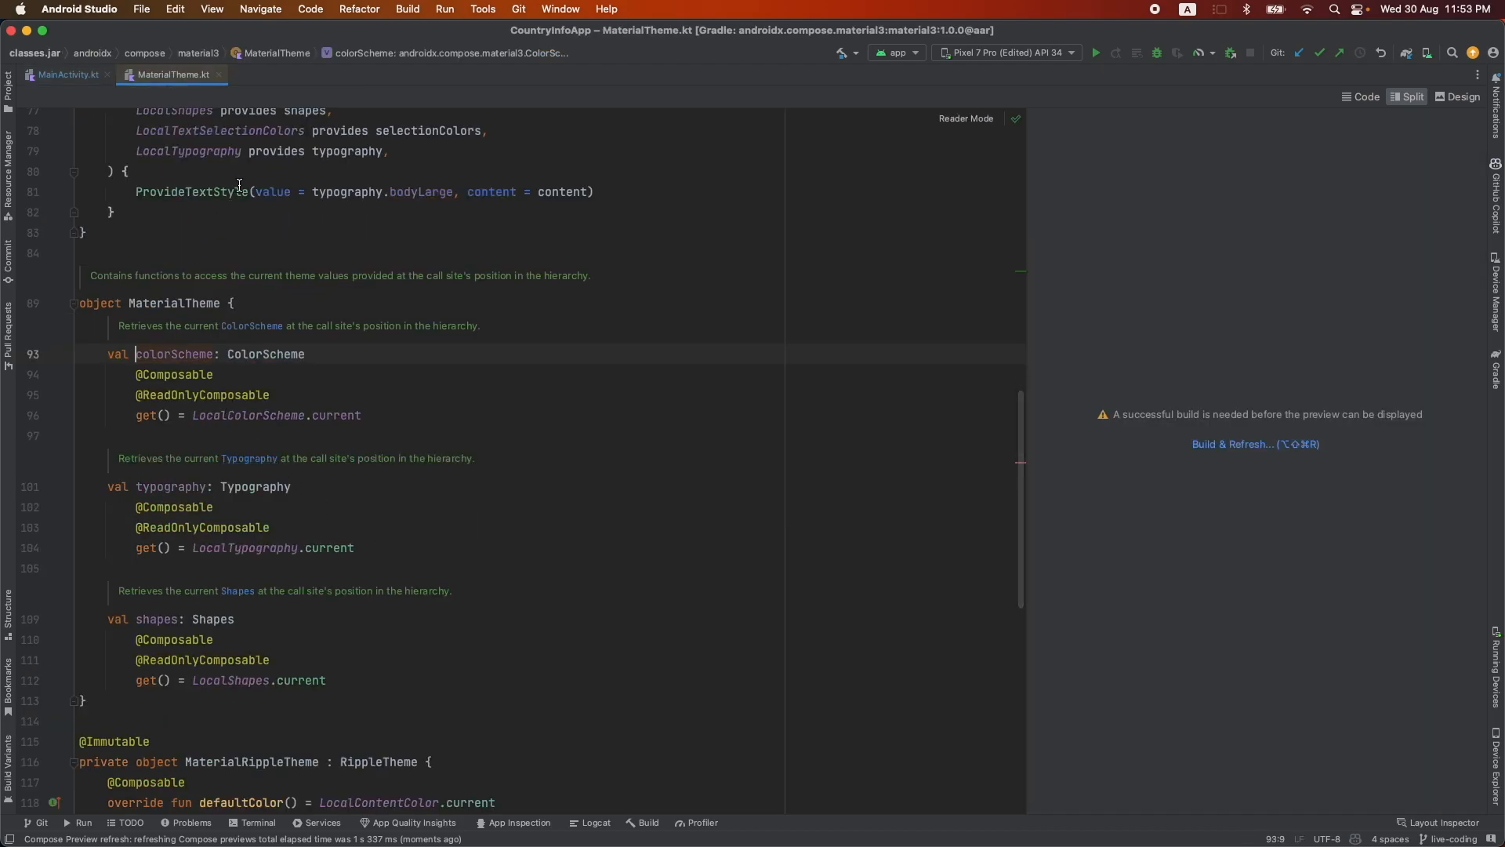
{"action": "left_click", "coordinate": [68, 74]}
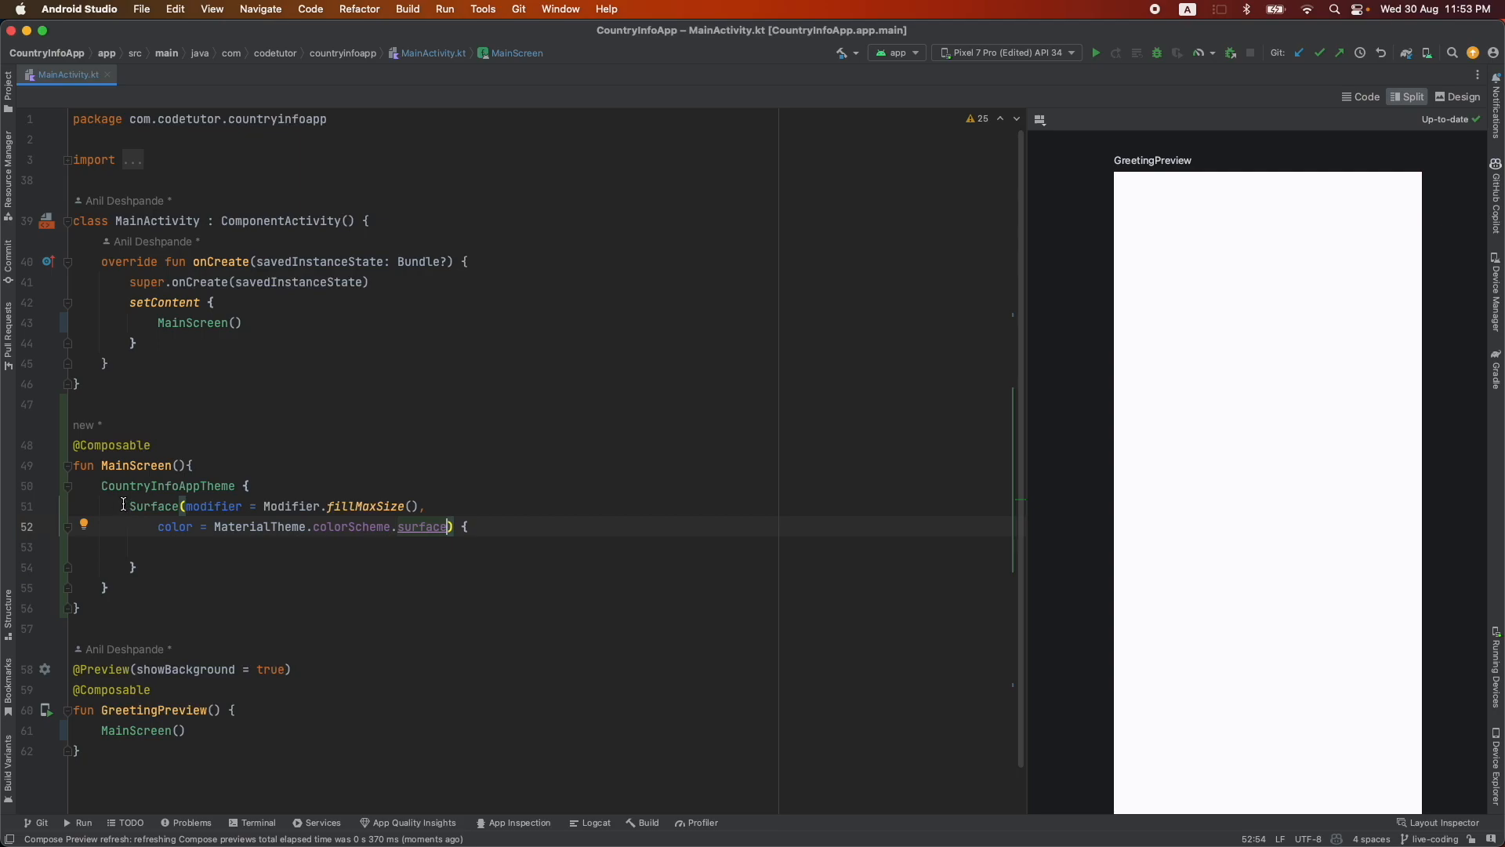
{"action": "left_click_drag", "start_coordinate": [128, 506], "coordinate": [134, 566]}
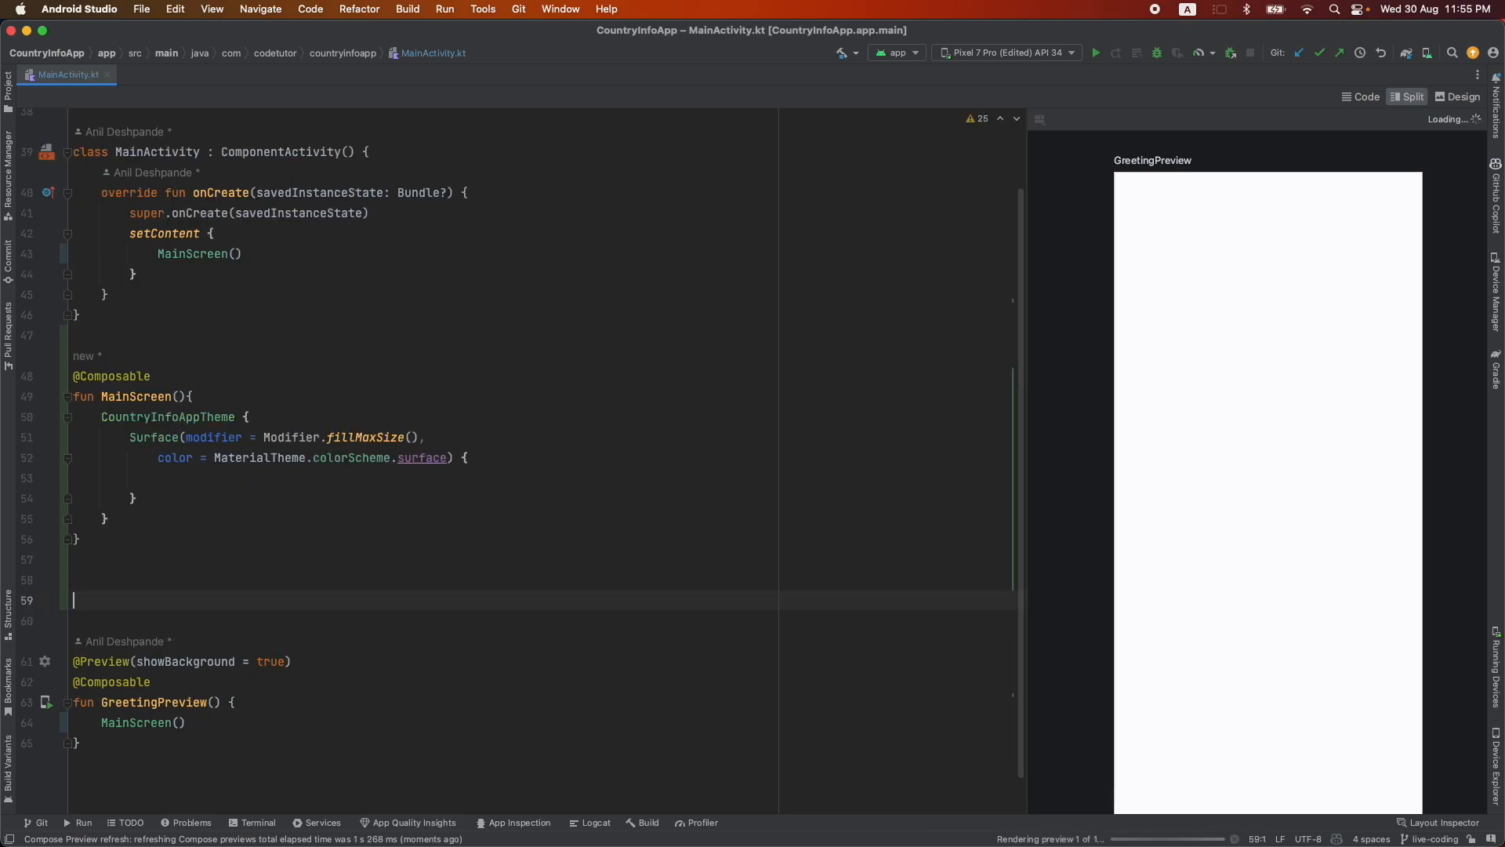
{"action": "type", "text": "@Composable"}
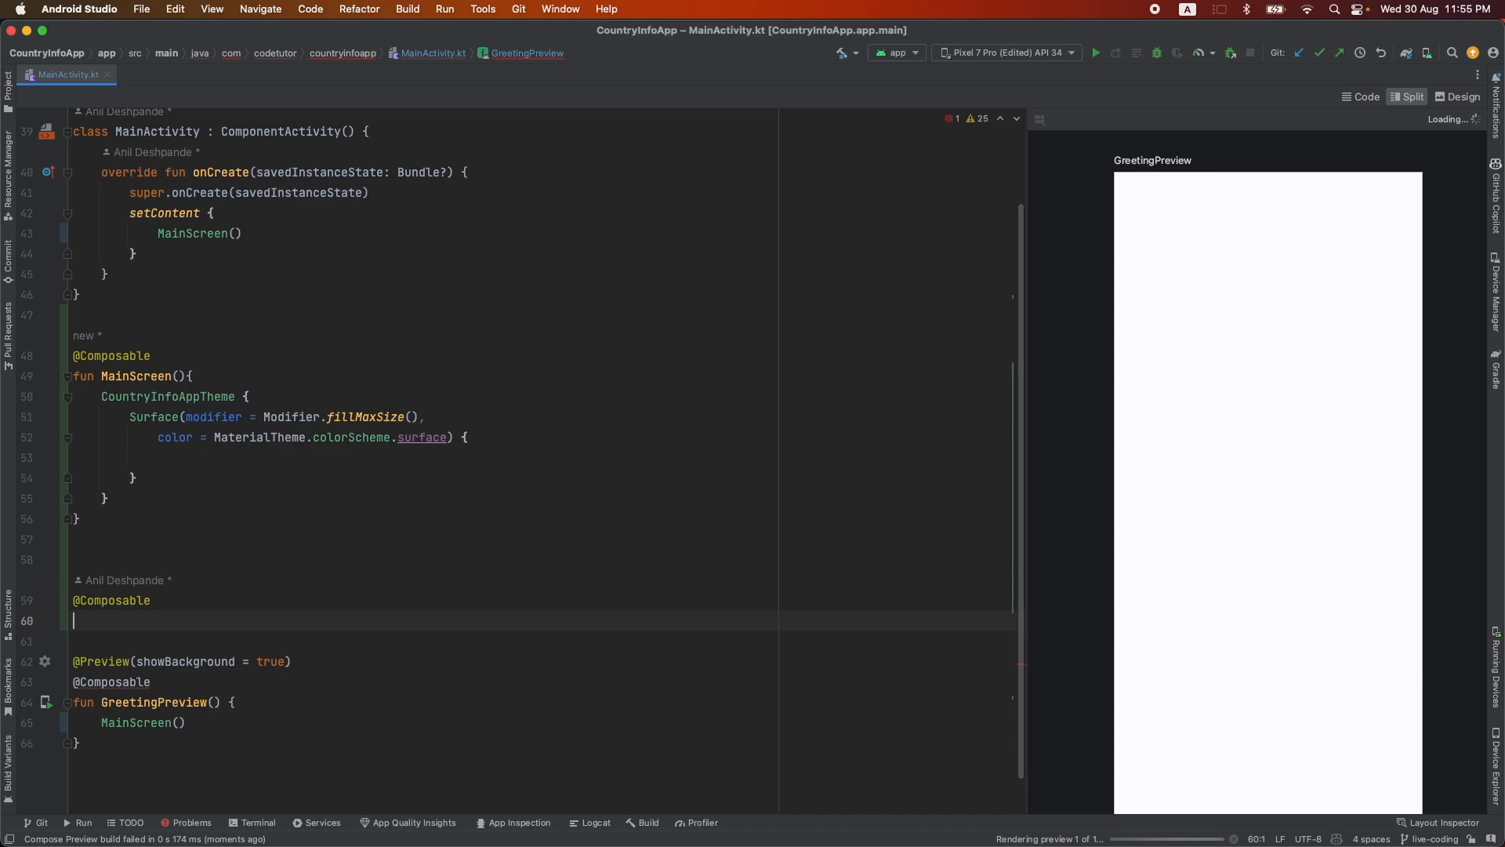
{"action": "type", "text": "fun CountryCard()"}
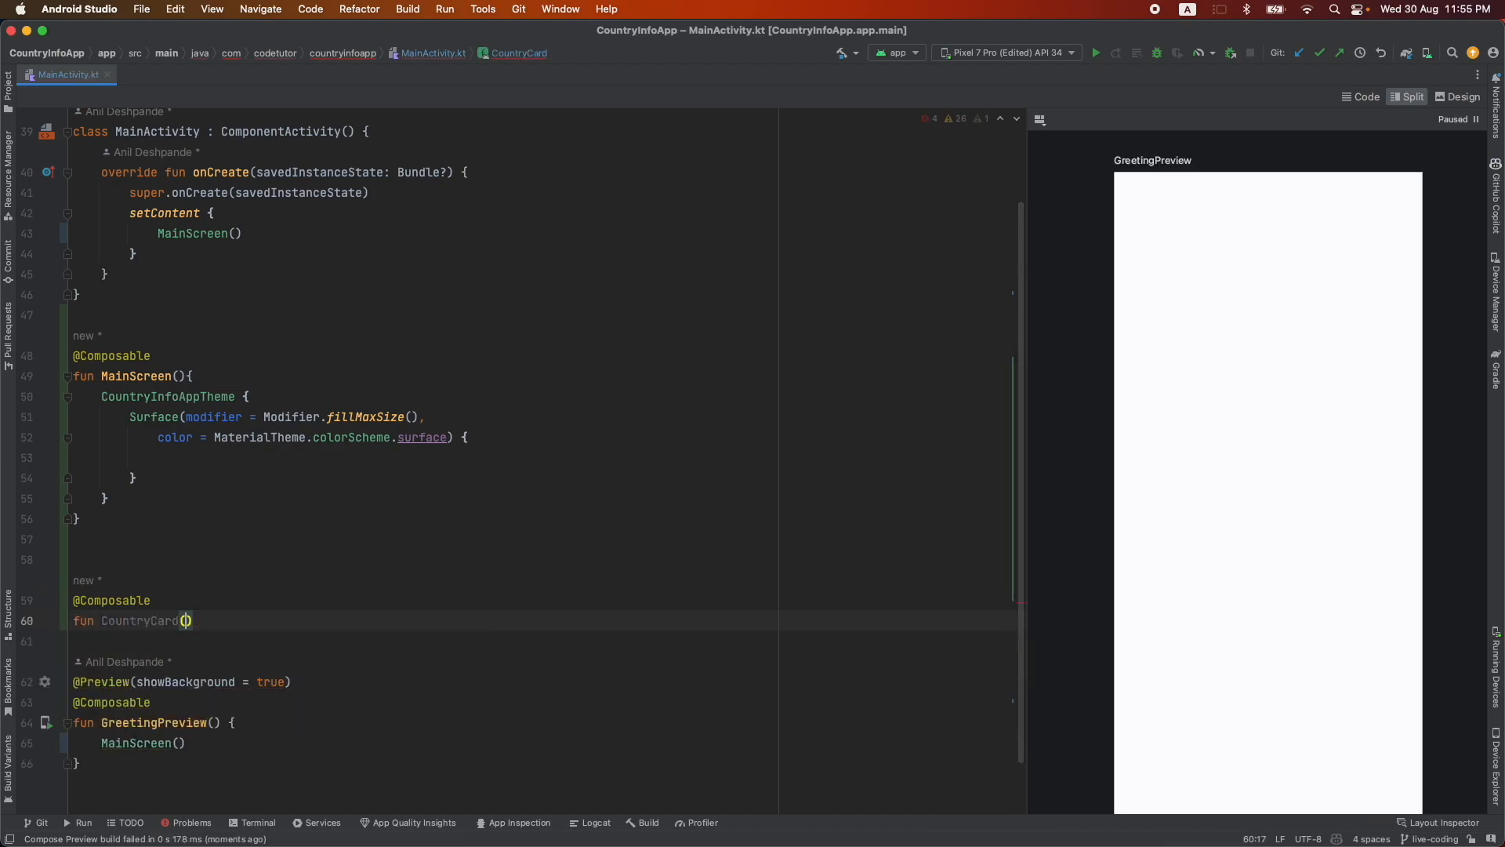
{"action": "type", "text": "Su"}
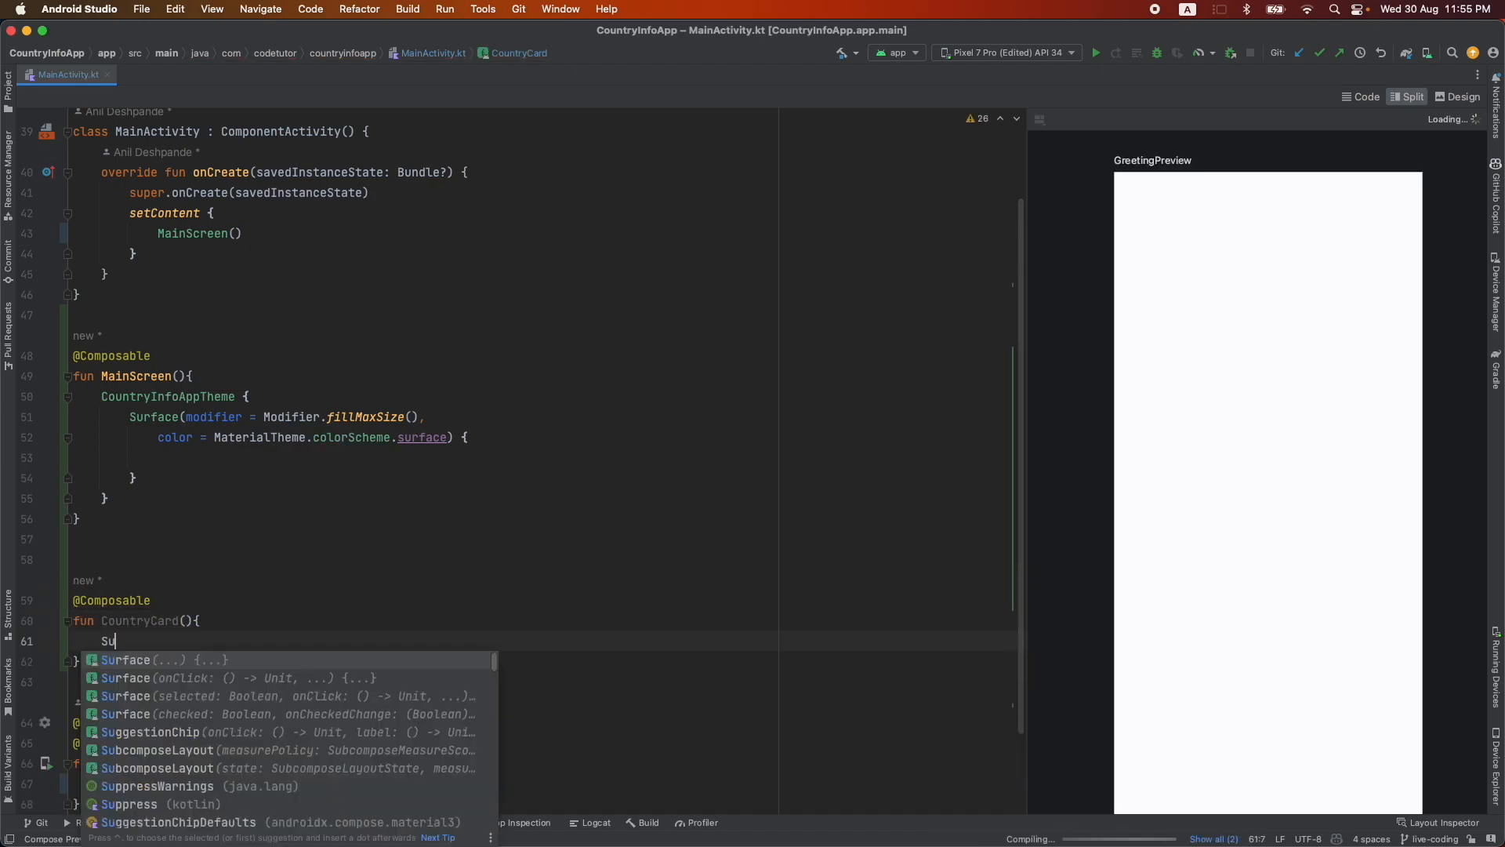
{"action": "key", "text": "Enter"}
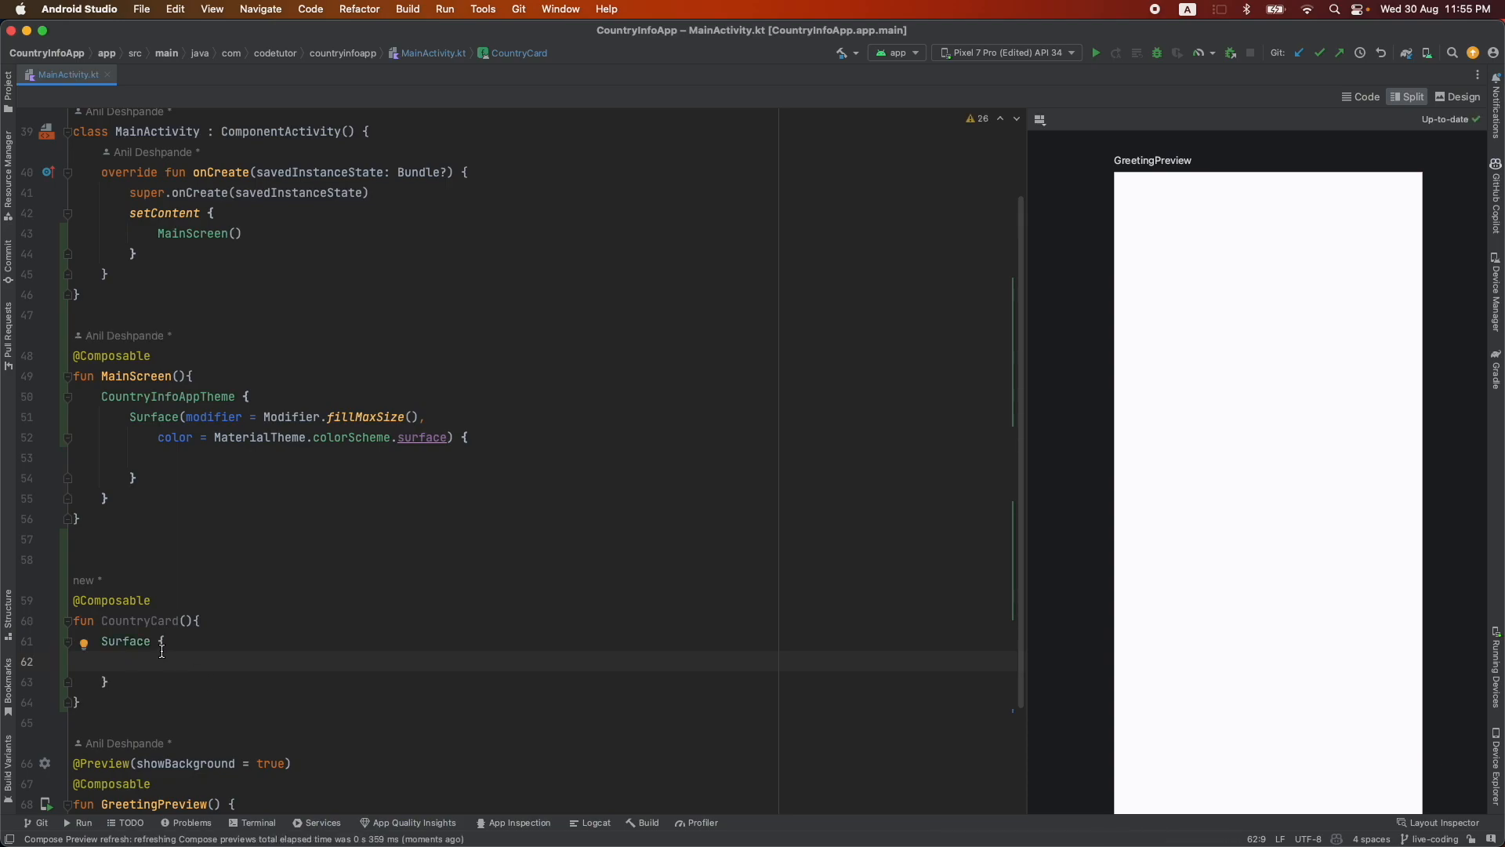
{"action": "type", "text": "()"}
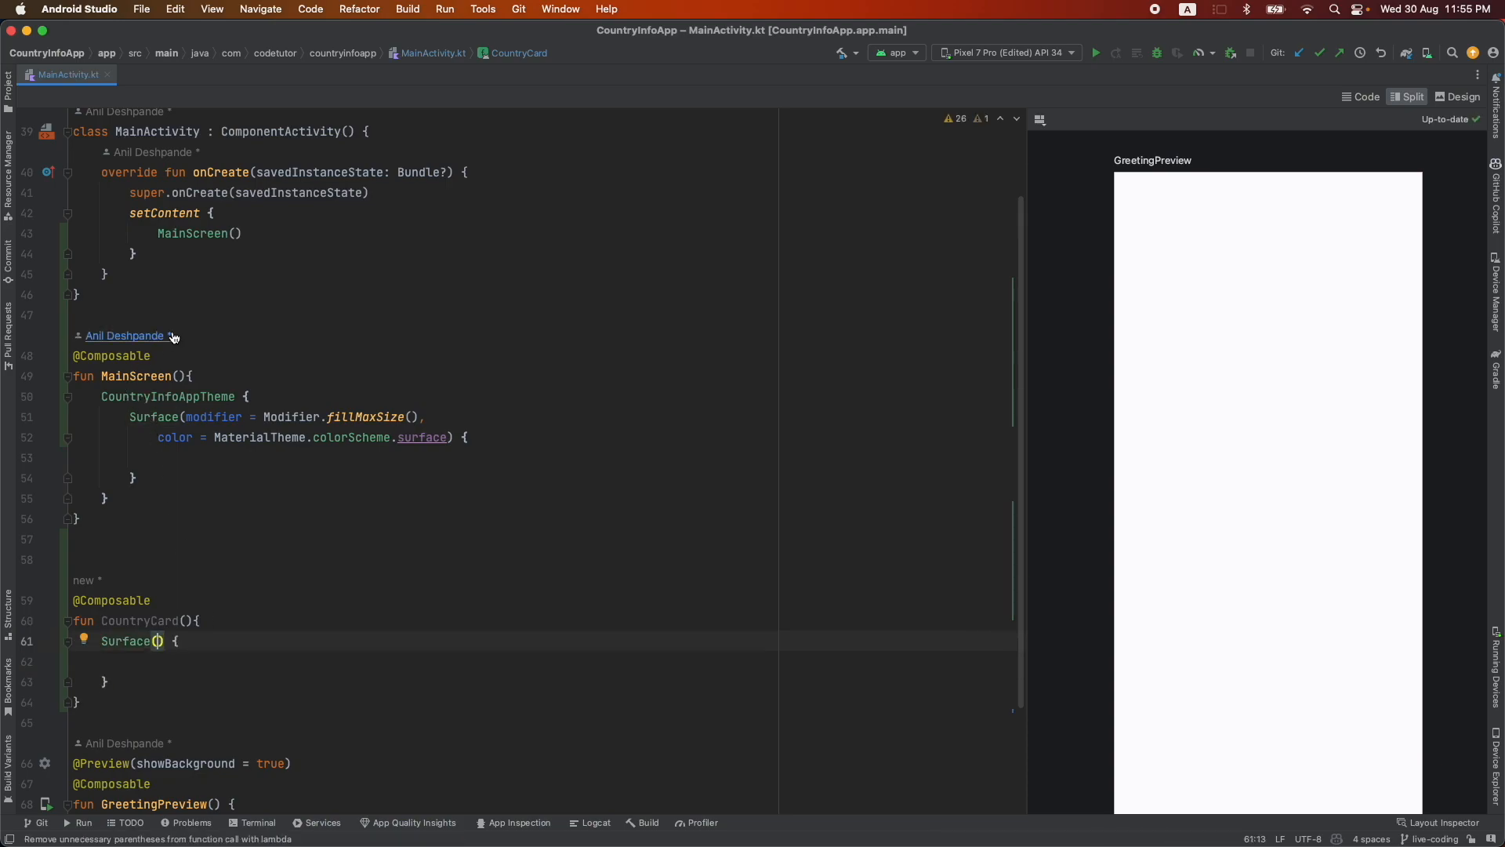
{"action": "mouse_move", "coordinate": [154, 416]}
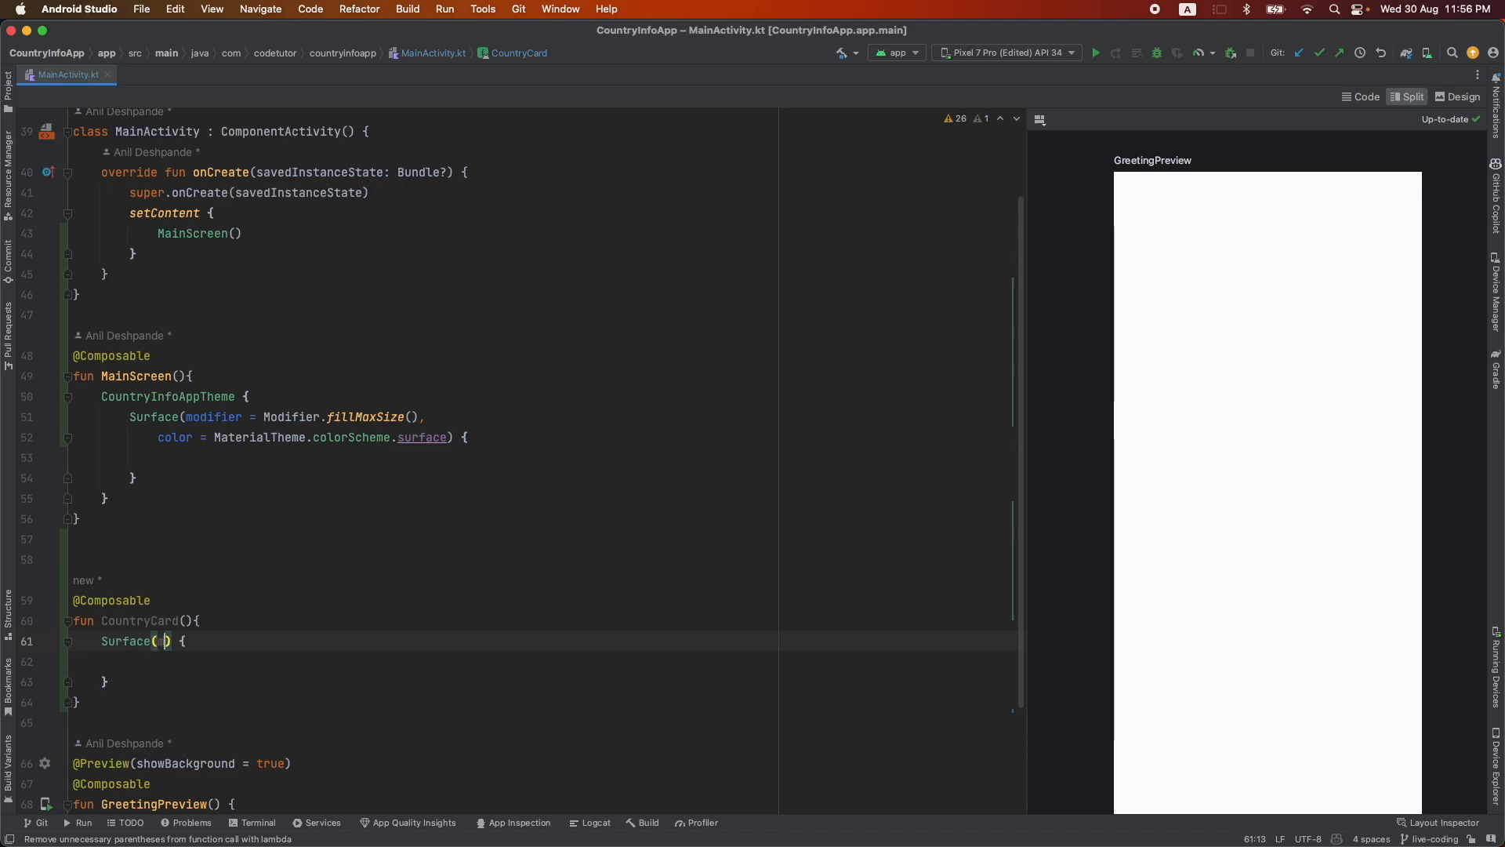
{"action": "type", "text": "modifier = Modifier."}
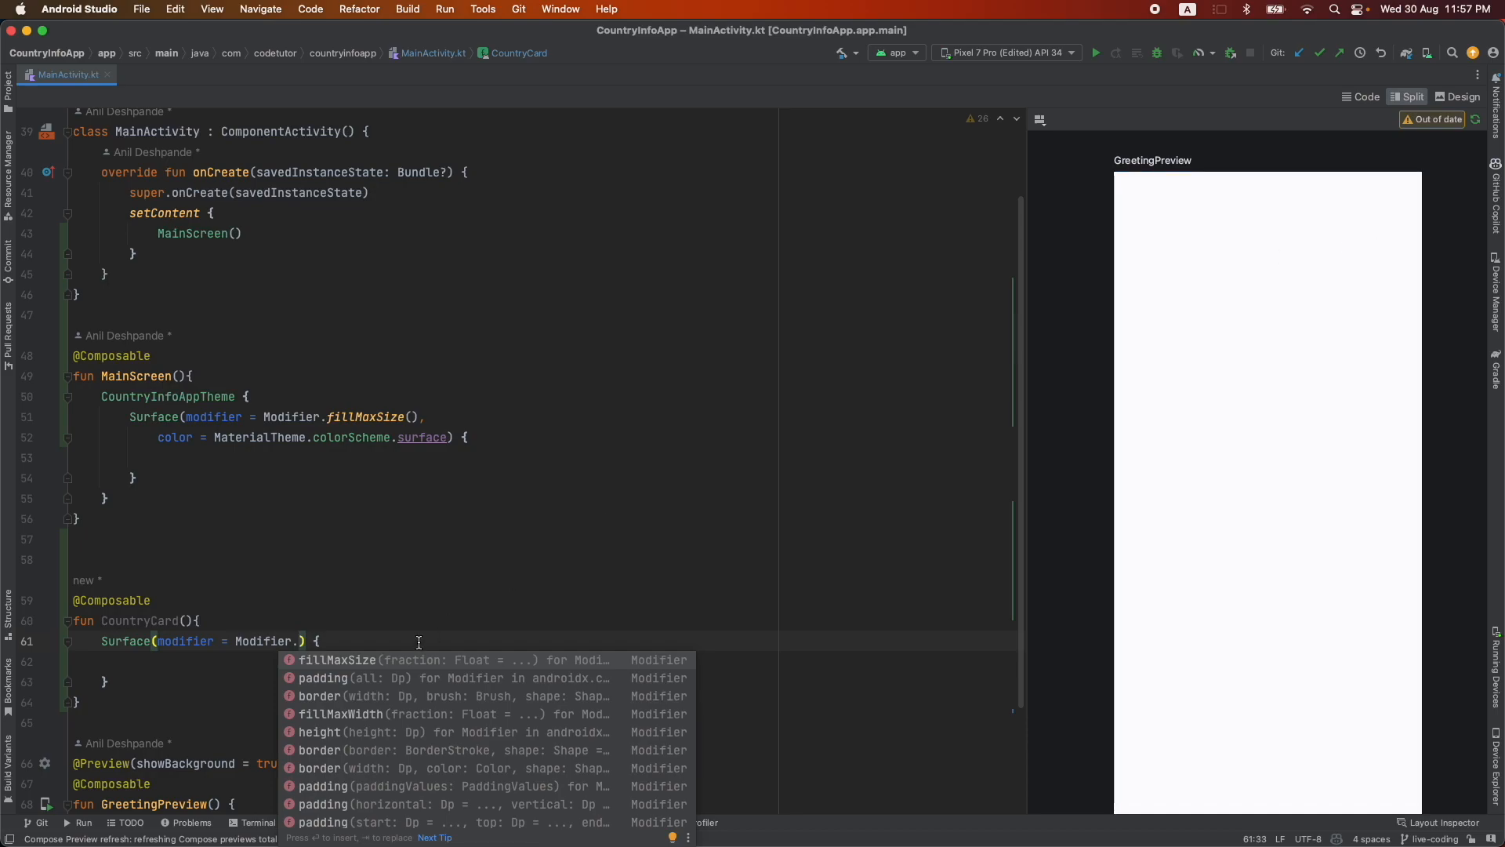
Step: Set the CountryCard Surface modifier to Modifier.fillMaxWidth(1.0f)
{"action": "type", "text": "fillMaxWidth(1.0f"}
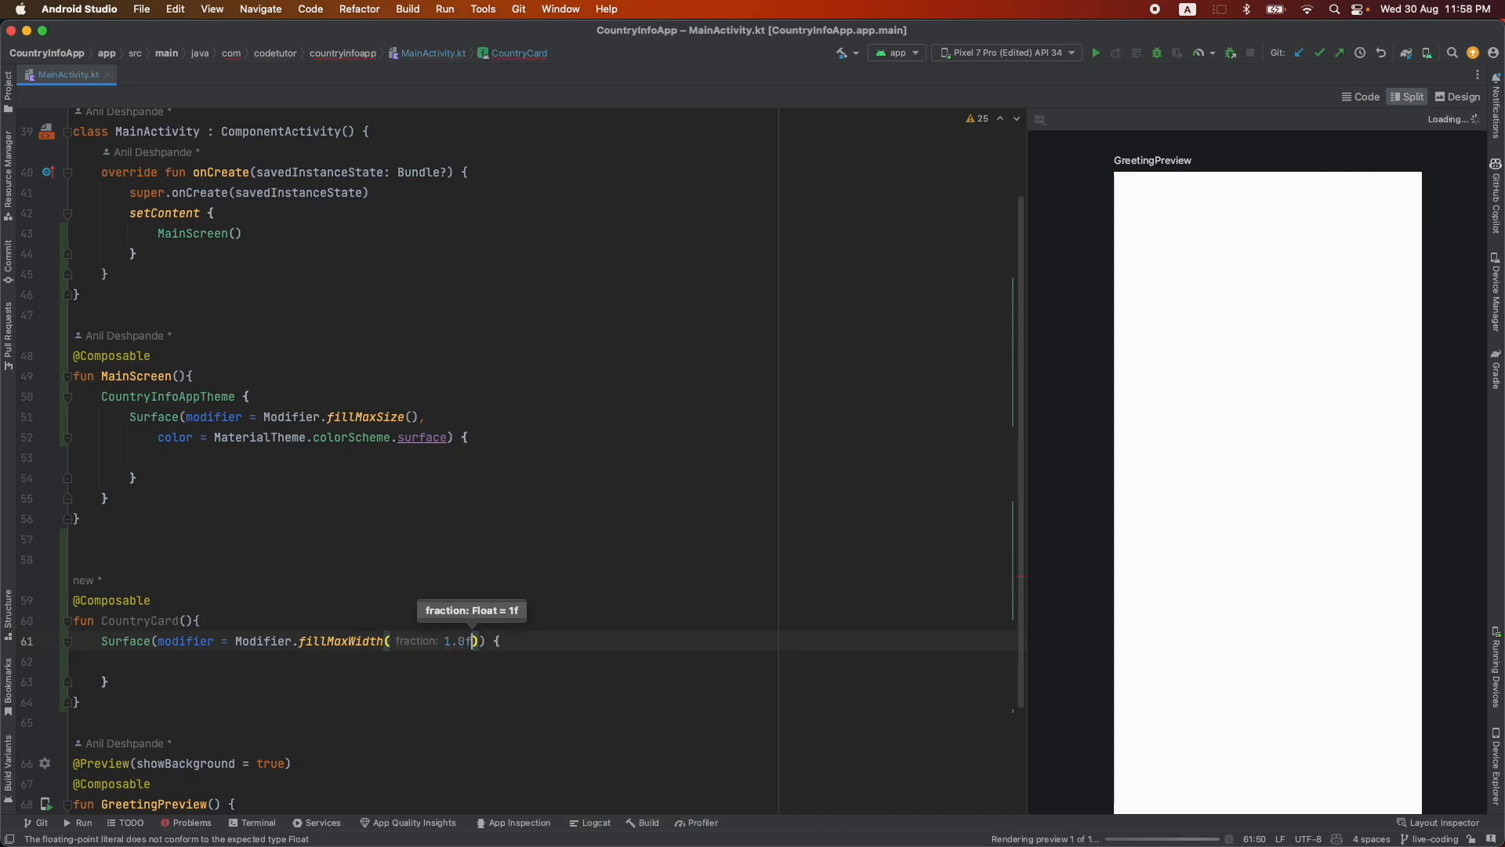
Step: Chain padding(10.dp) and wrapContentHeight(align = Alignment.Top) onto the Surface modifier
{"action": "type", "text": ".padding("}
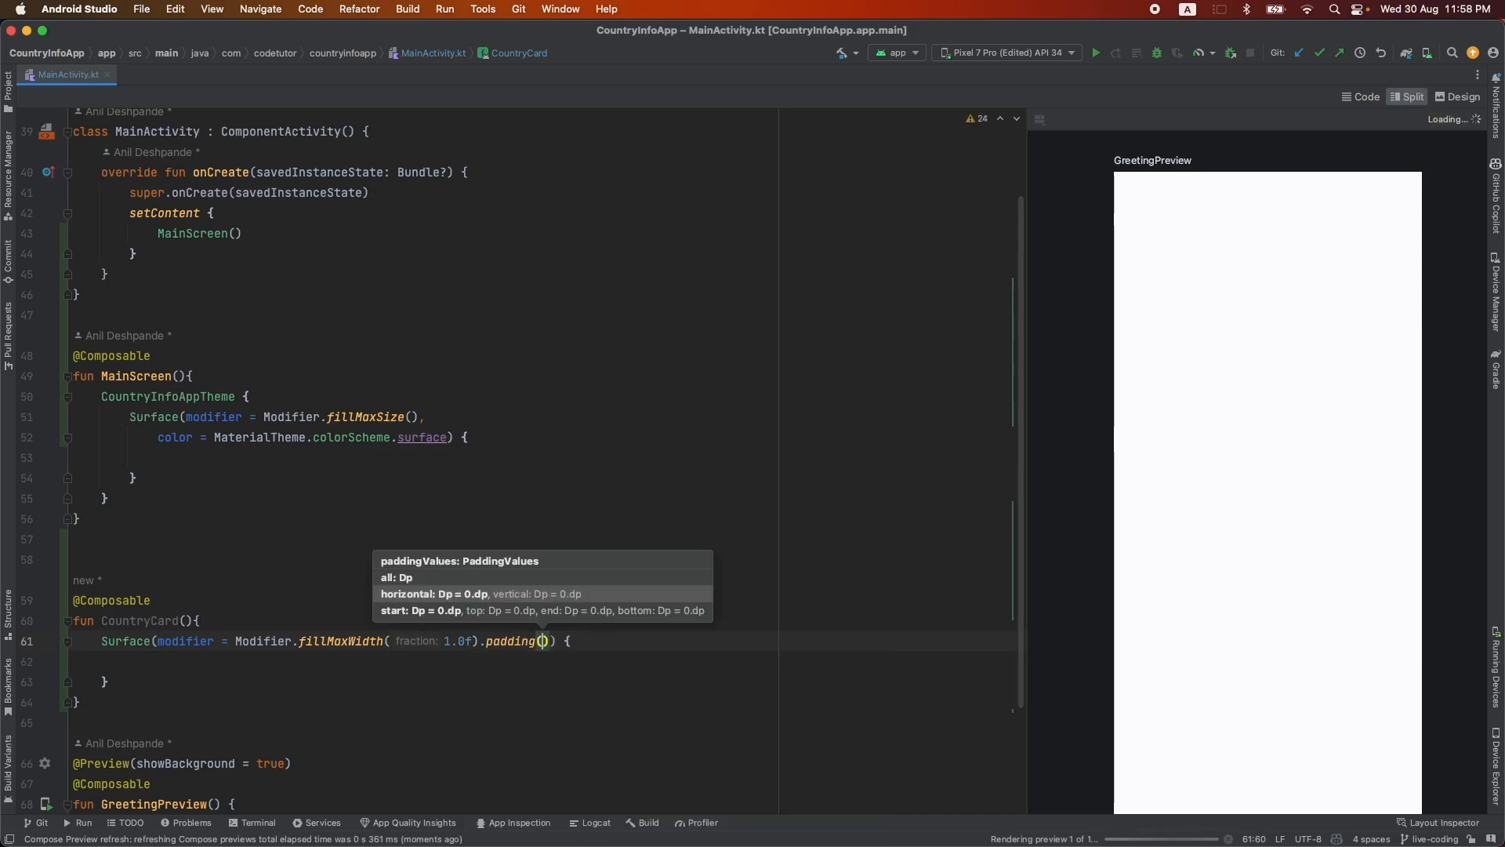
{"action": "type", "text": "10.dp).wrapContentHeight("}
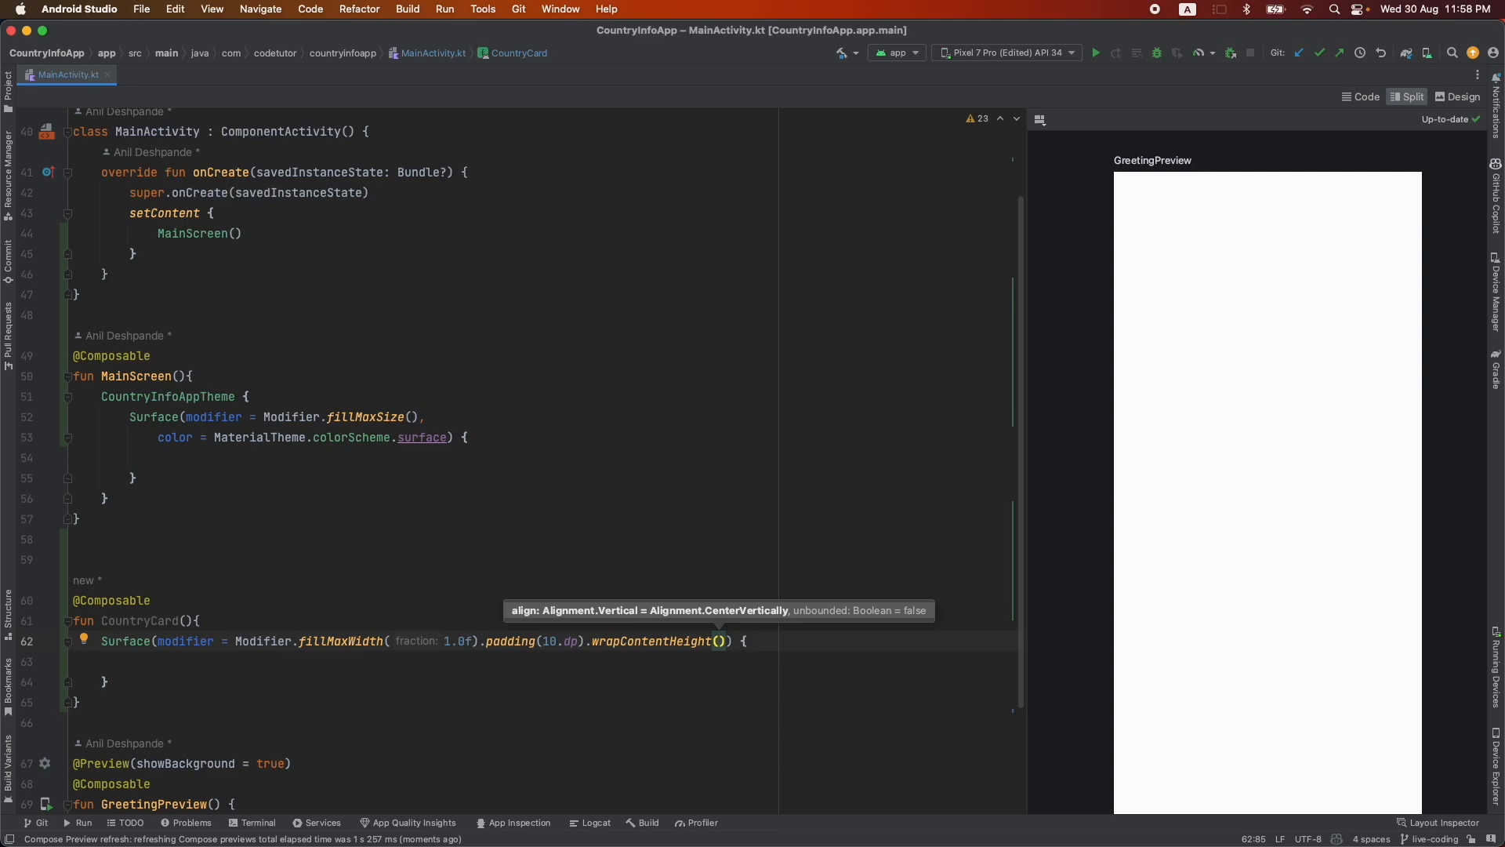
{"action": "type", "text": "align = Alignment(."}
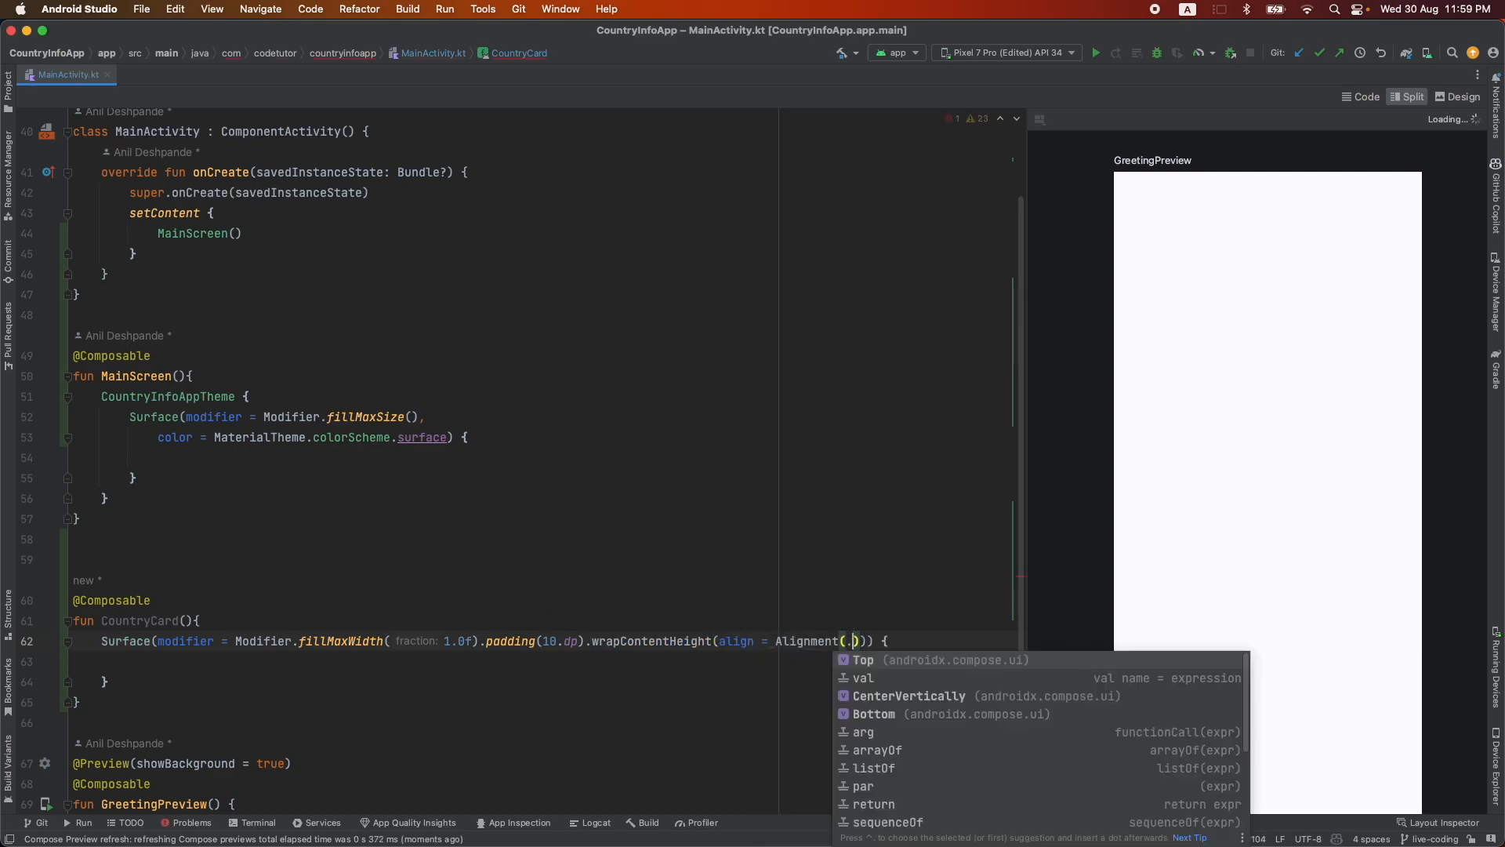
{"action": "left_click", "coordinate": [862, 659]}
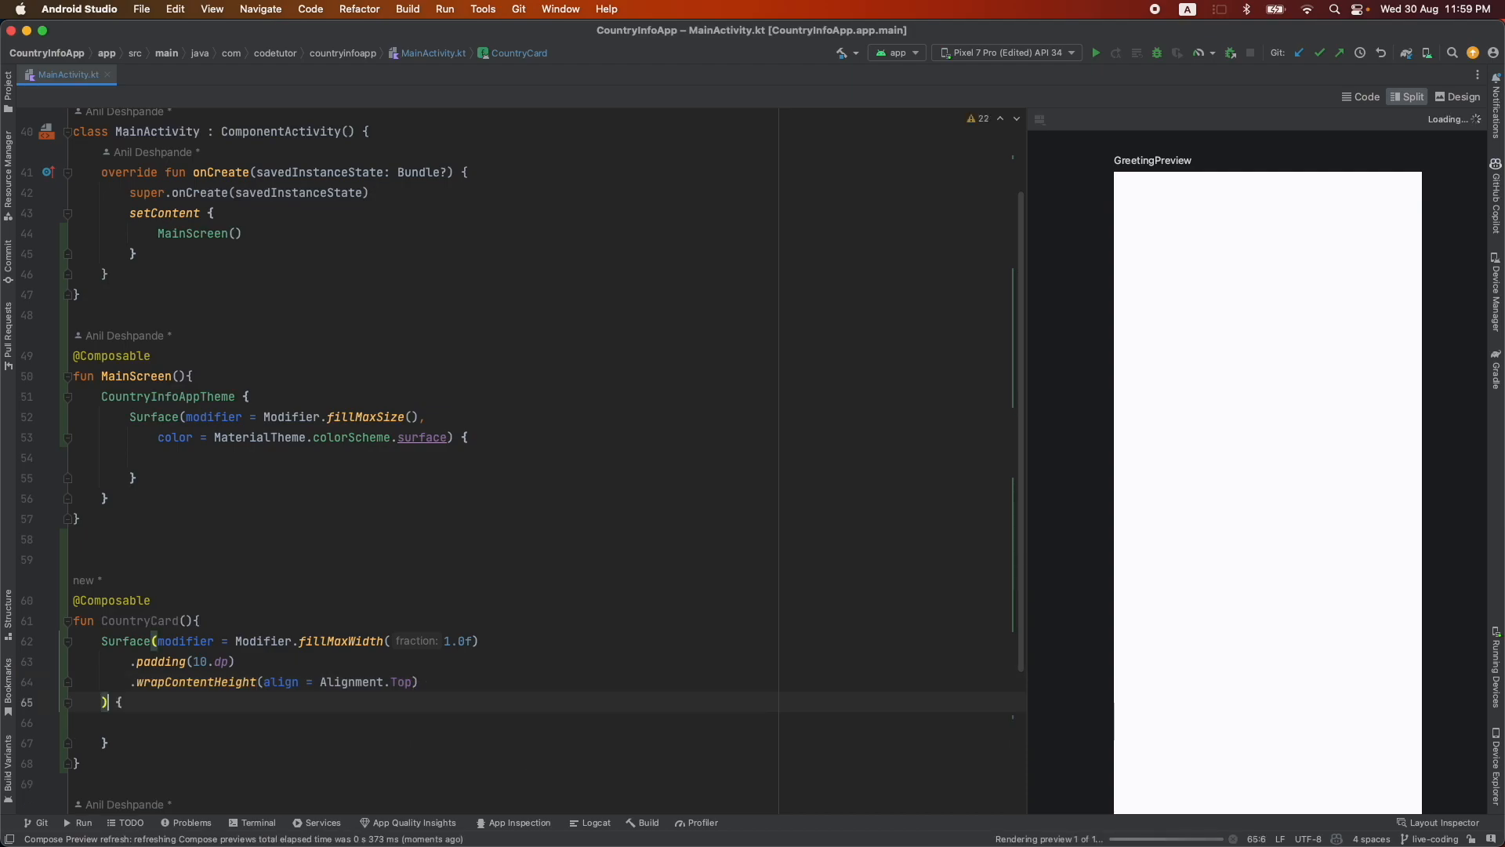
Step: Add a 1.dp Color.LightGray border to the Surface modifier
{"action": "type", "text": "."}
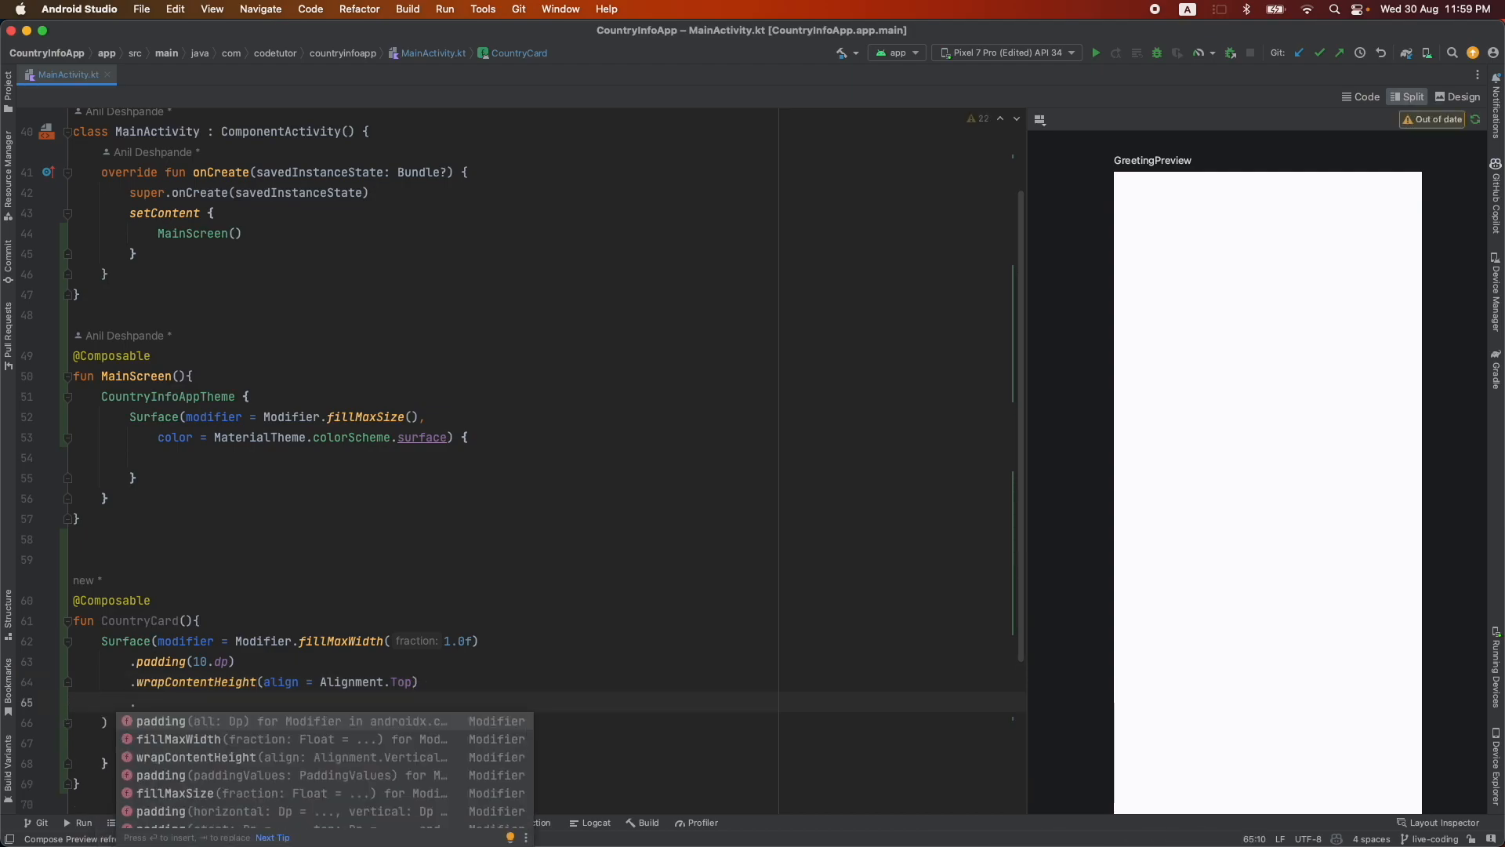
{"action": "type", "text": "border(1."}
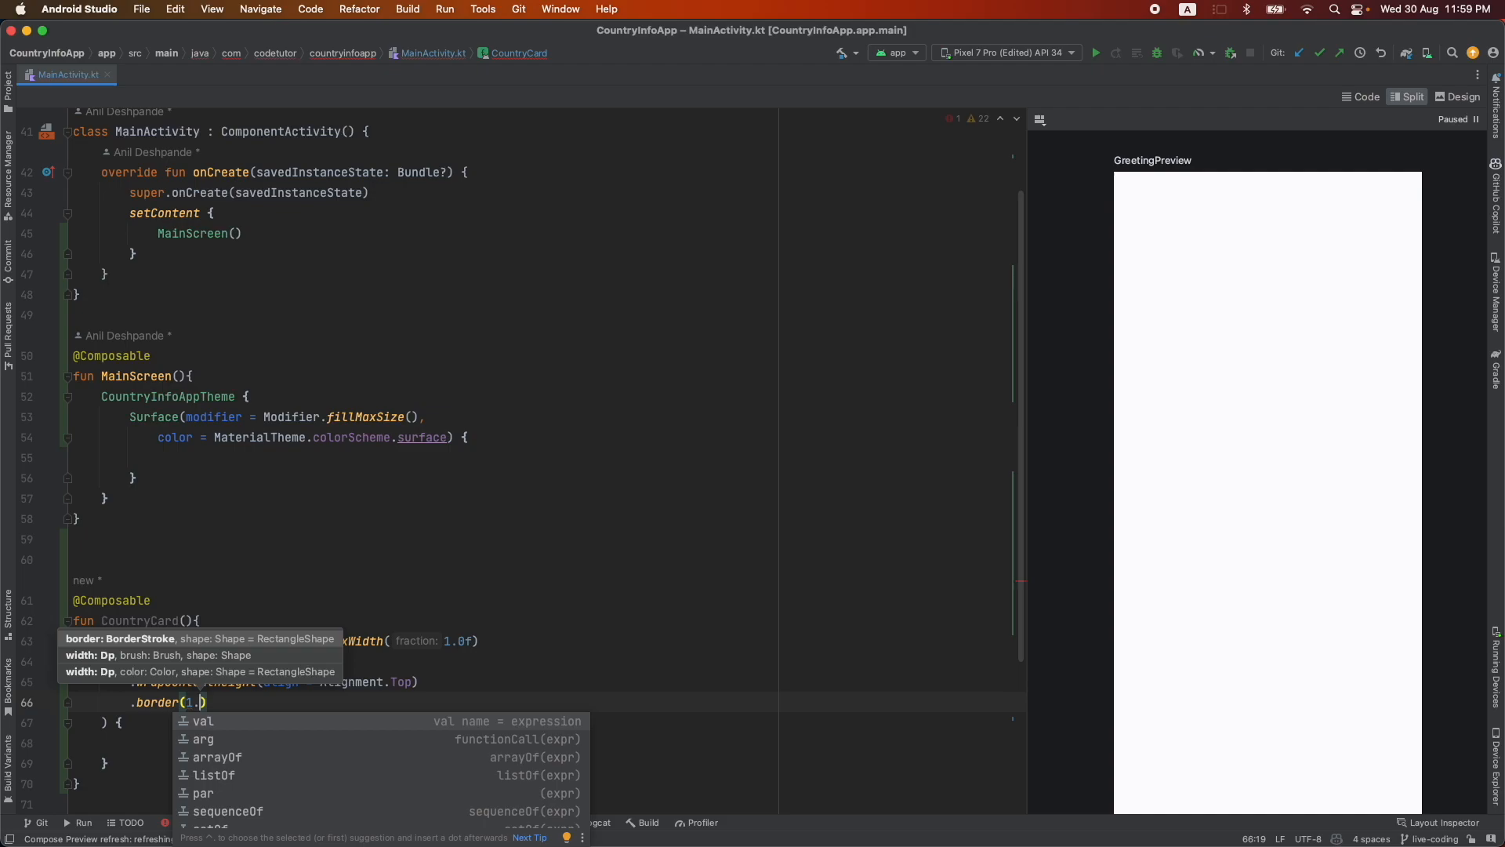
{"action": "type", "text": "dp"}
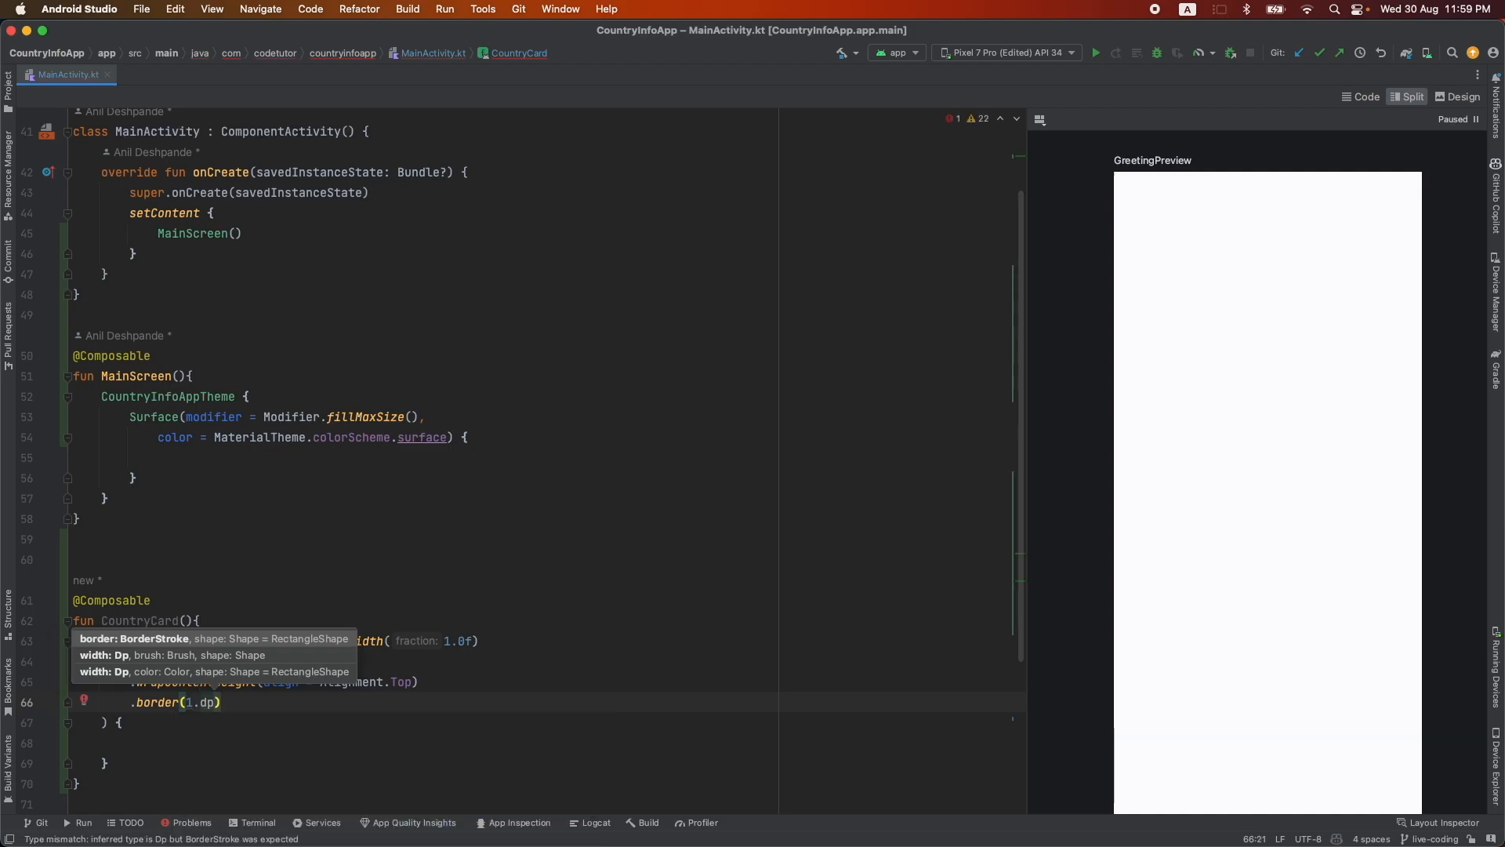
{"action": "type", "text": ", Col"}
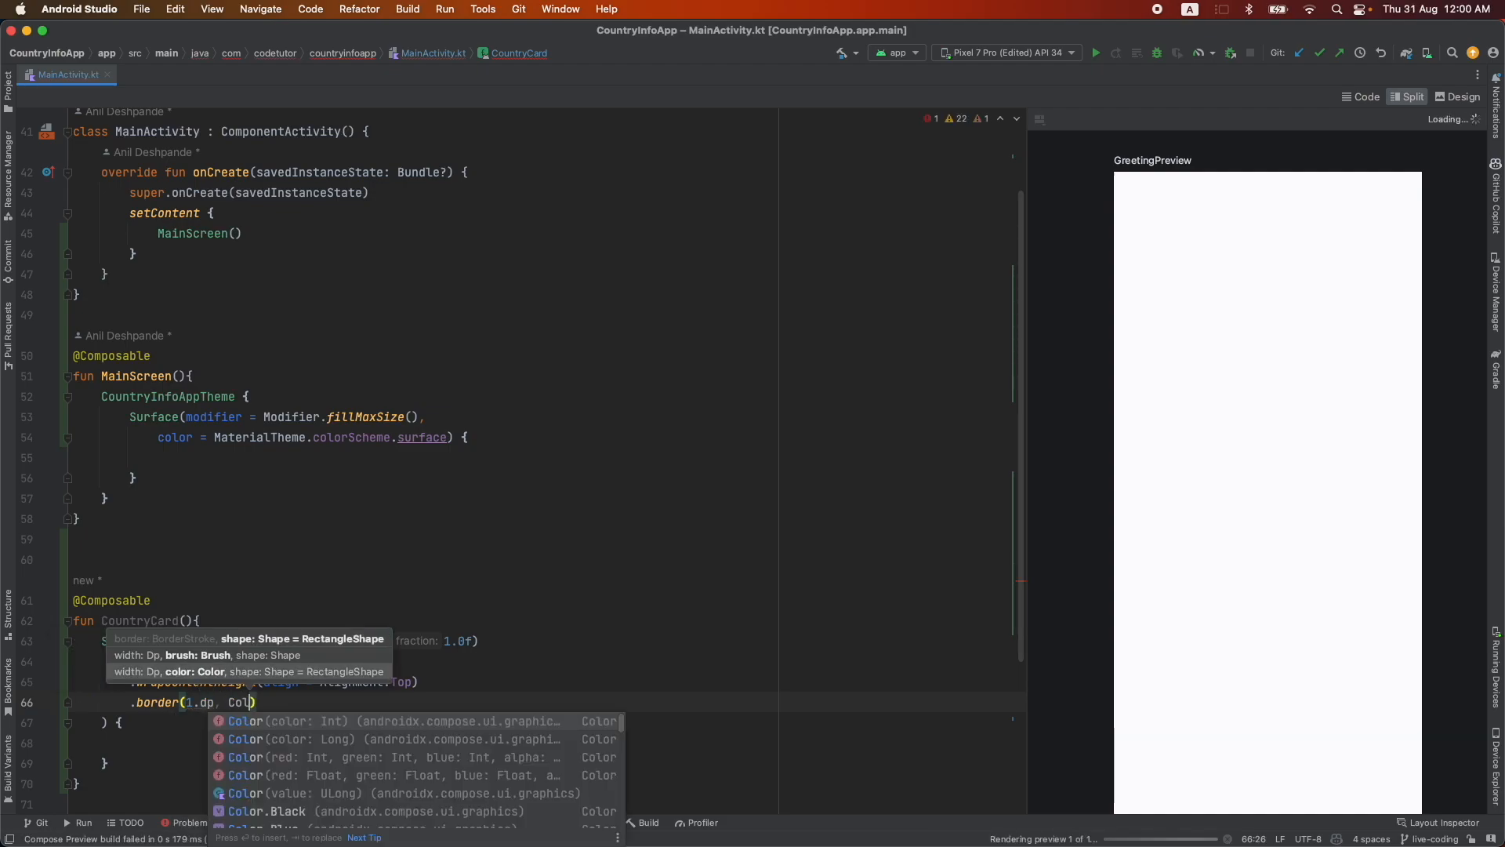
{"action": "type", "text": ".LightGray"}
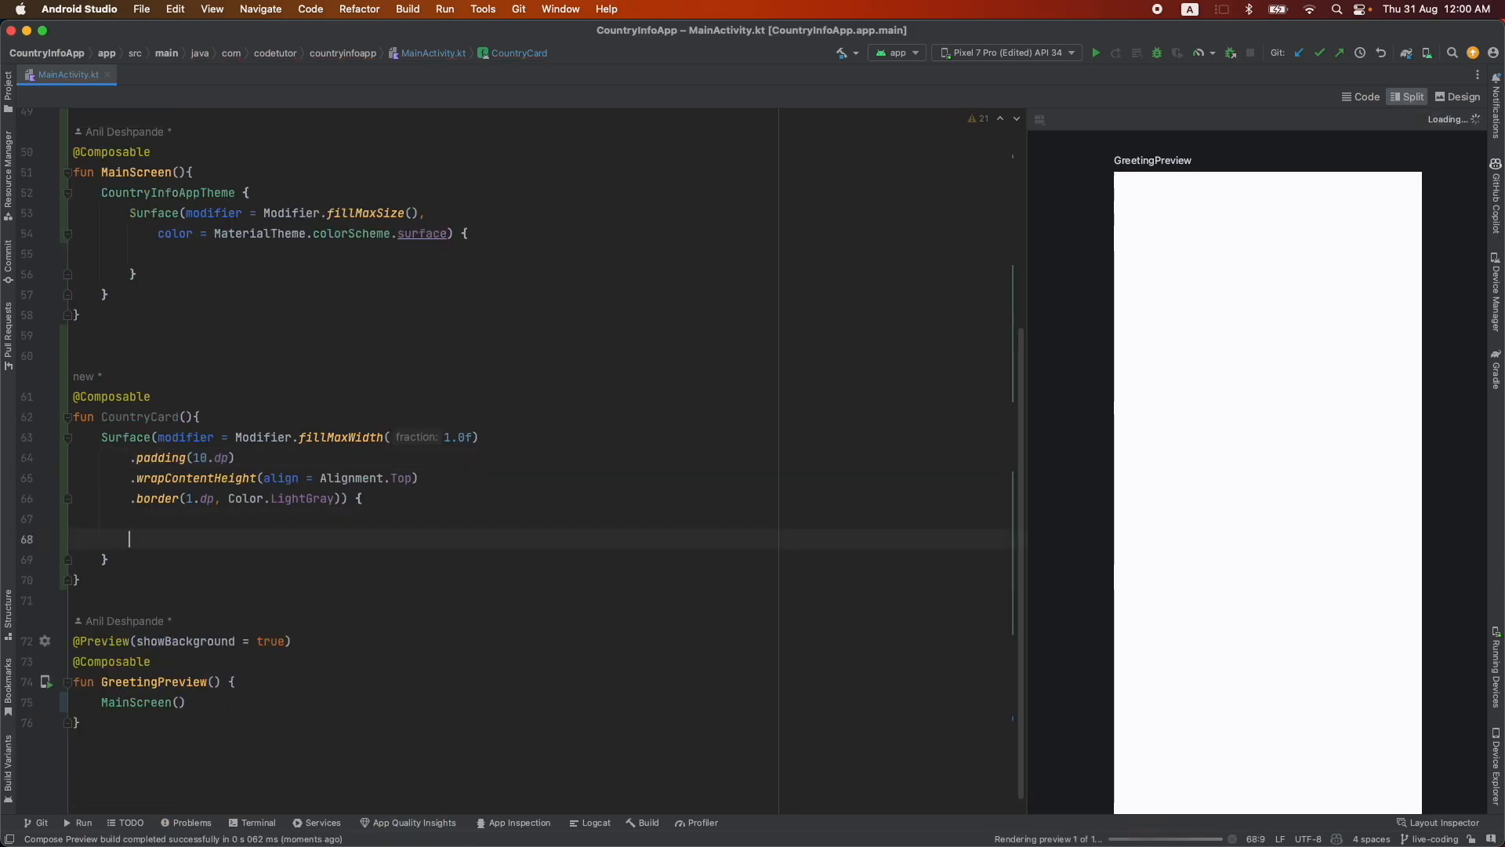
Step: Put Text("Hello World") in CountryCard and call CountryCard() from MainScreen's Surface
{"action": "type", "text": "Text(text = \"Hello World"}
{"action": "left_click", "coordinate": [541, 252]}
{"action": "type", "text": "CountryCard()"}
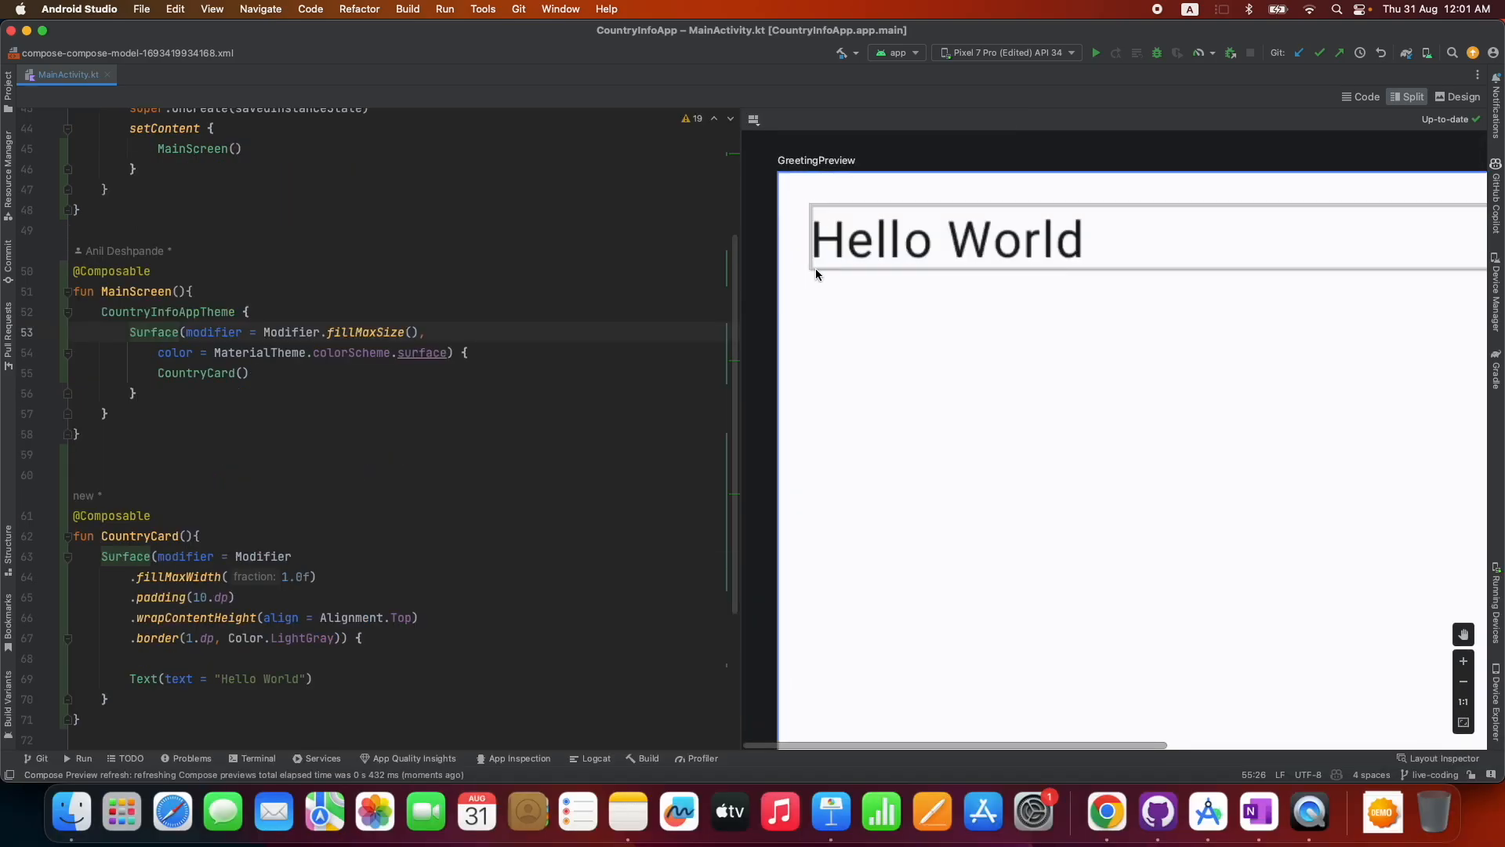
{"action": "scroll", "scroll_direction": "down", "scroll_amount": 3}
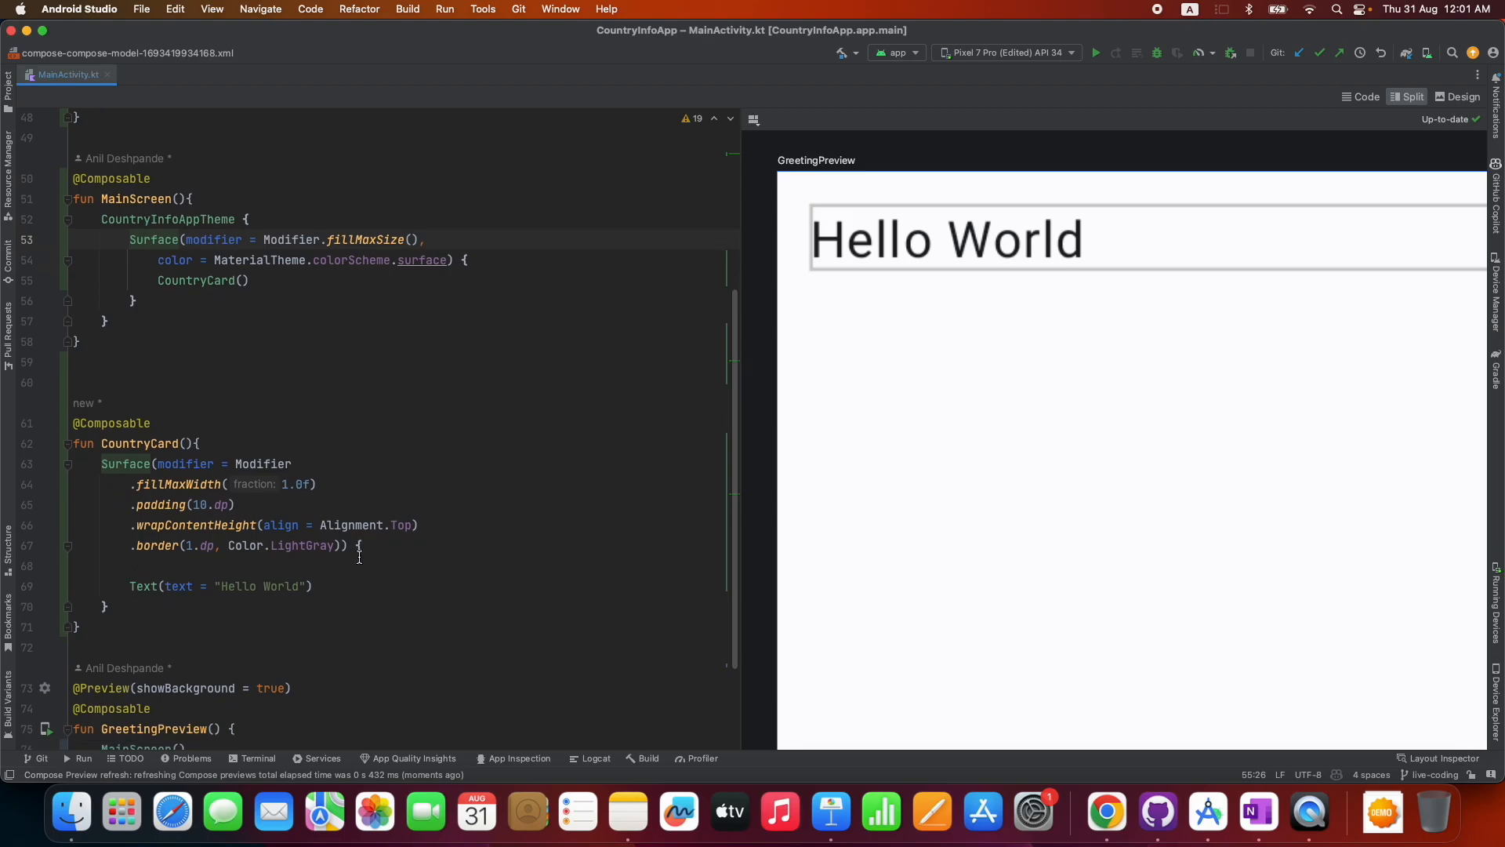